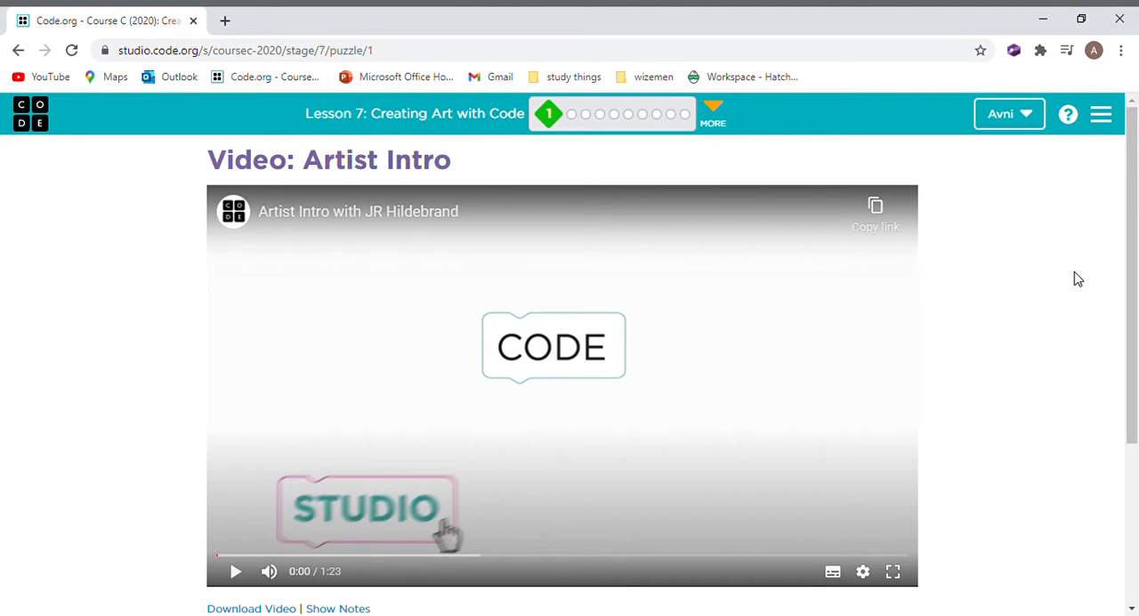
mouse_move(1039, 360)
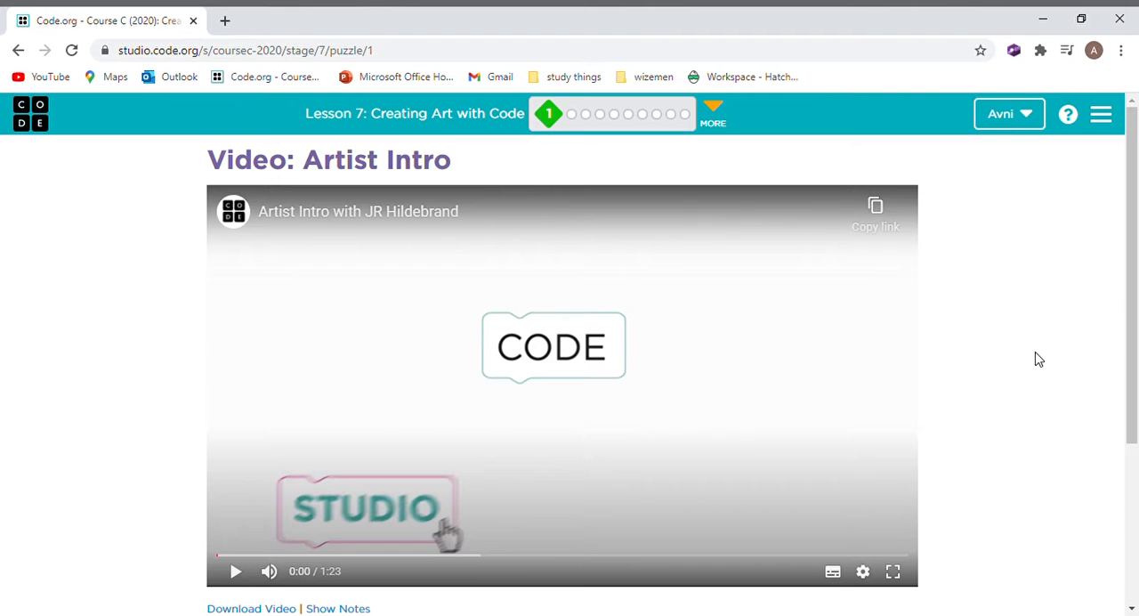
- Continue past the Artist intro video and finish puzzle 2's free-play drawing without code
scroll("down", 3)
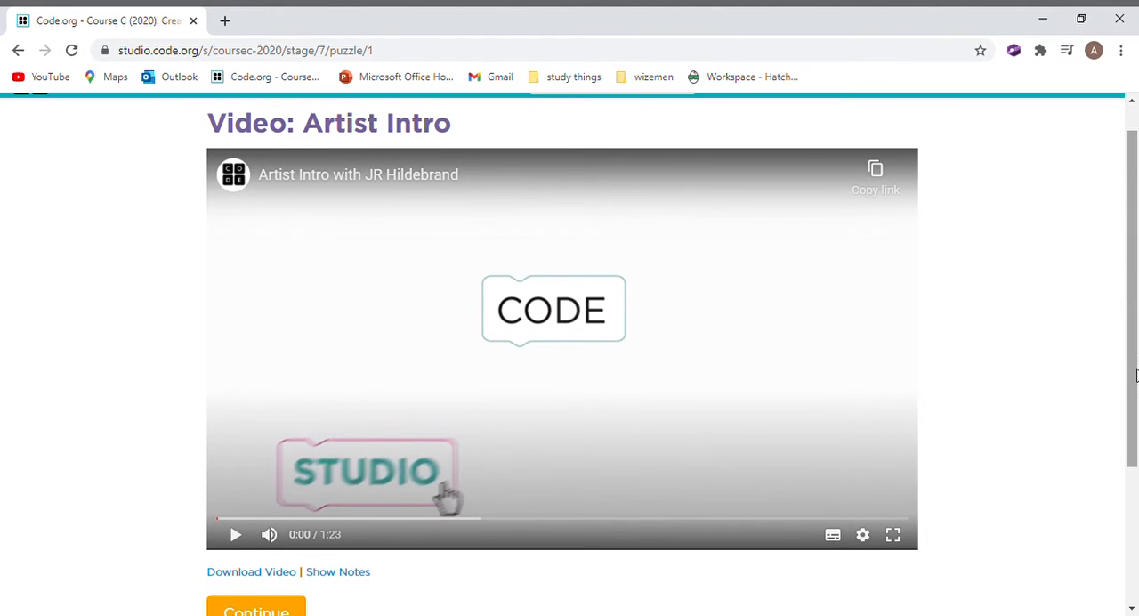
scroll("down", 3)
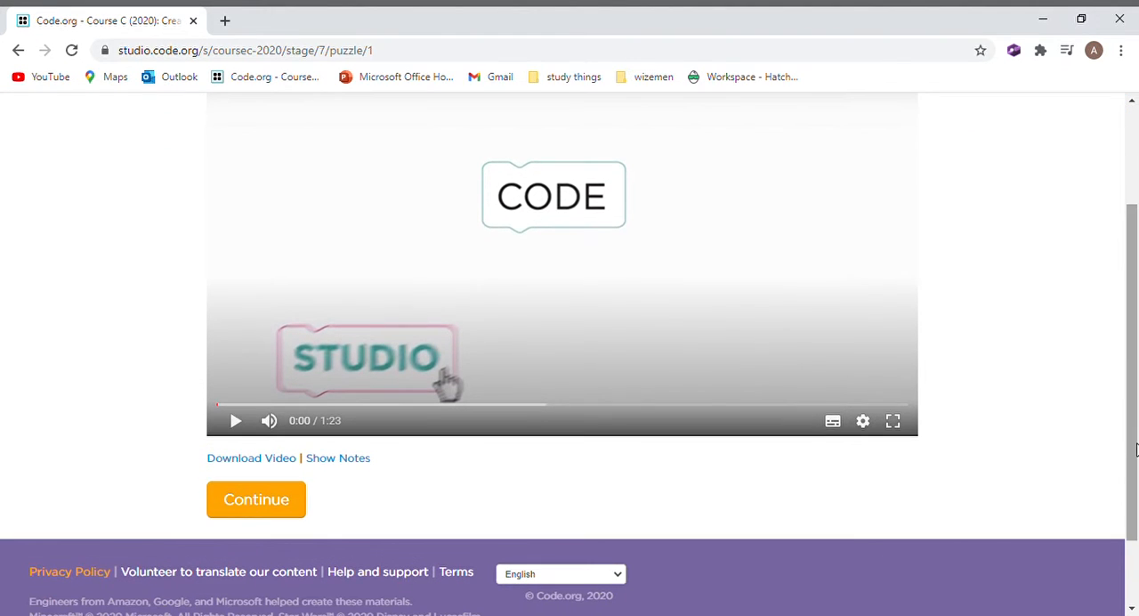
left_click(256, 499)
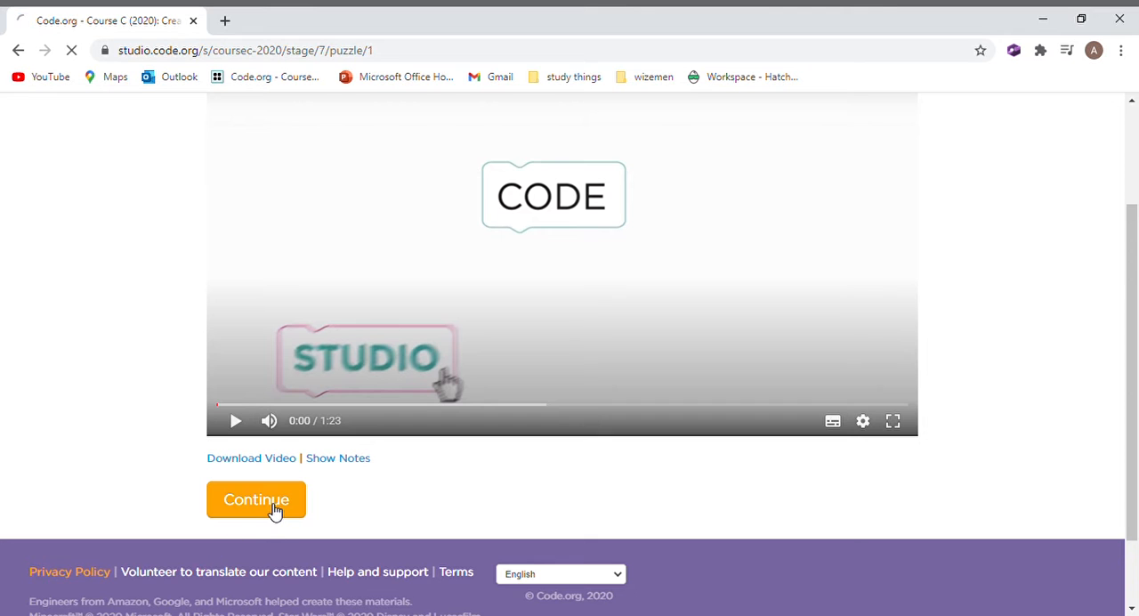
left_click(256, 499)
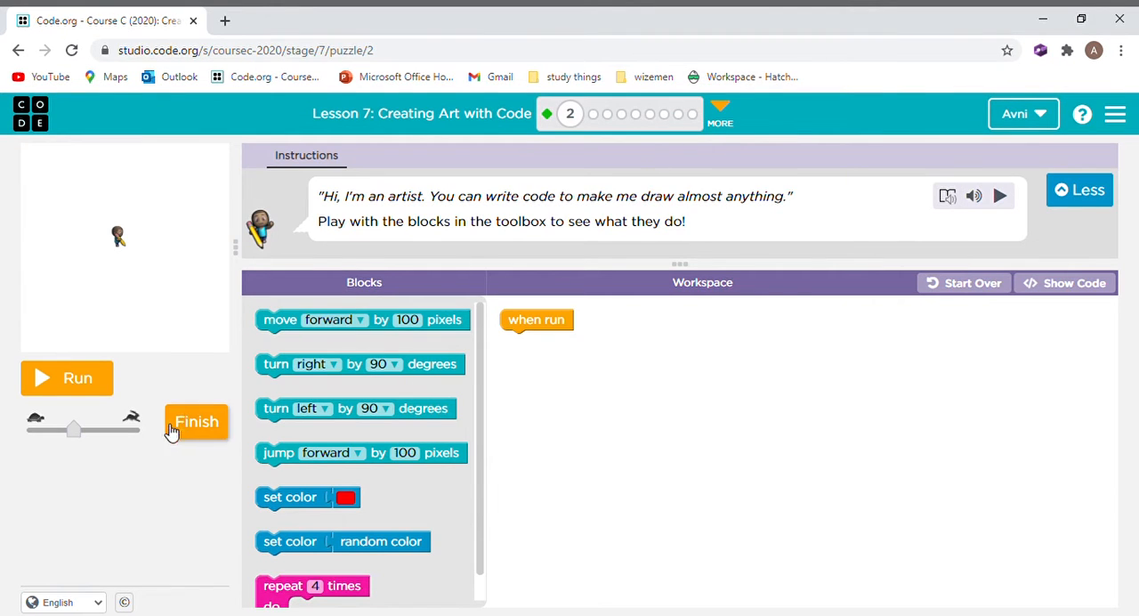
left_click(195, 420)
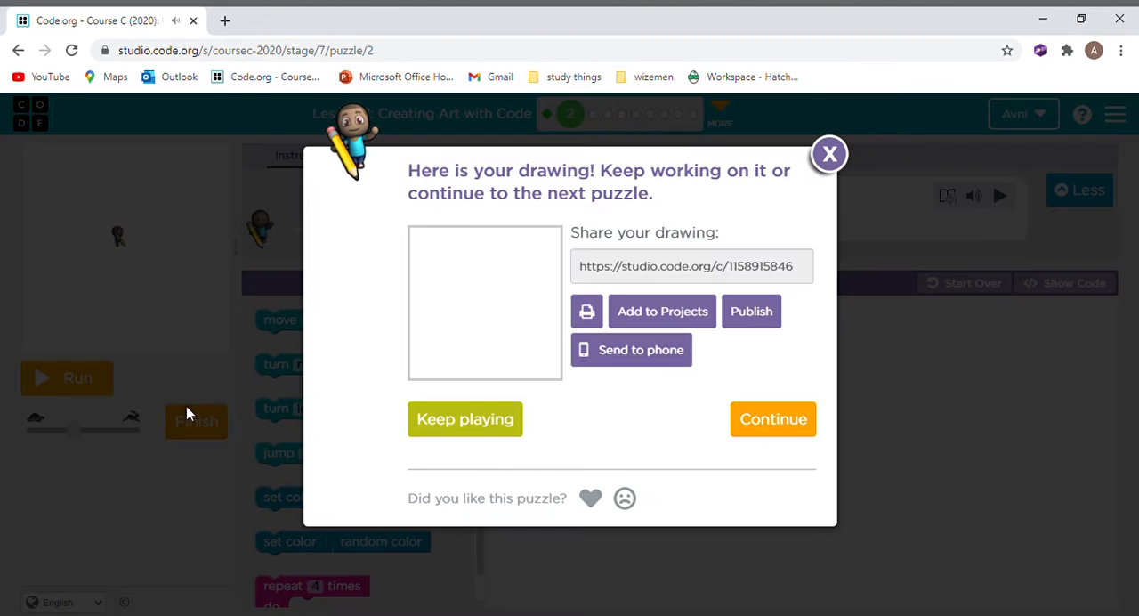
- Build forward 100, right 90, forward 100 under when run and run it for the cage corner
left_click(772, 420)
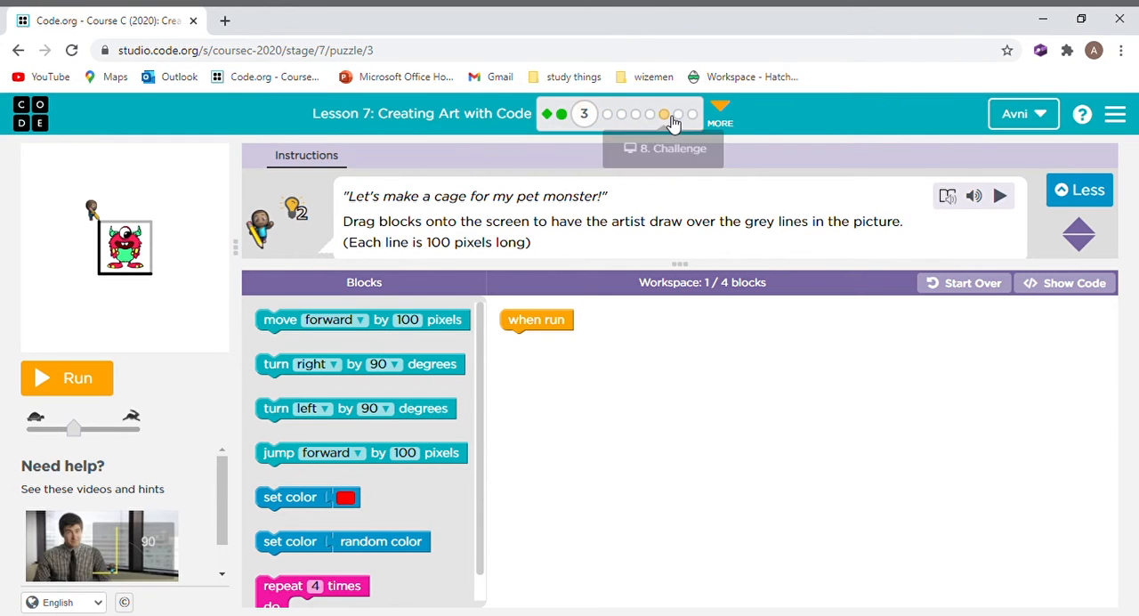
mouse_move(388, 194)
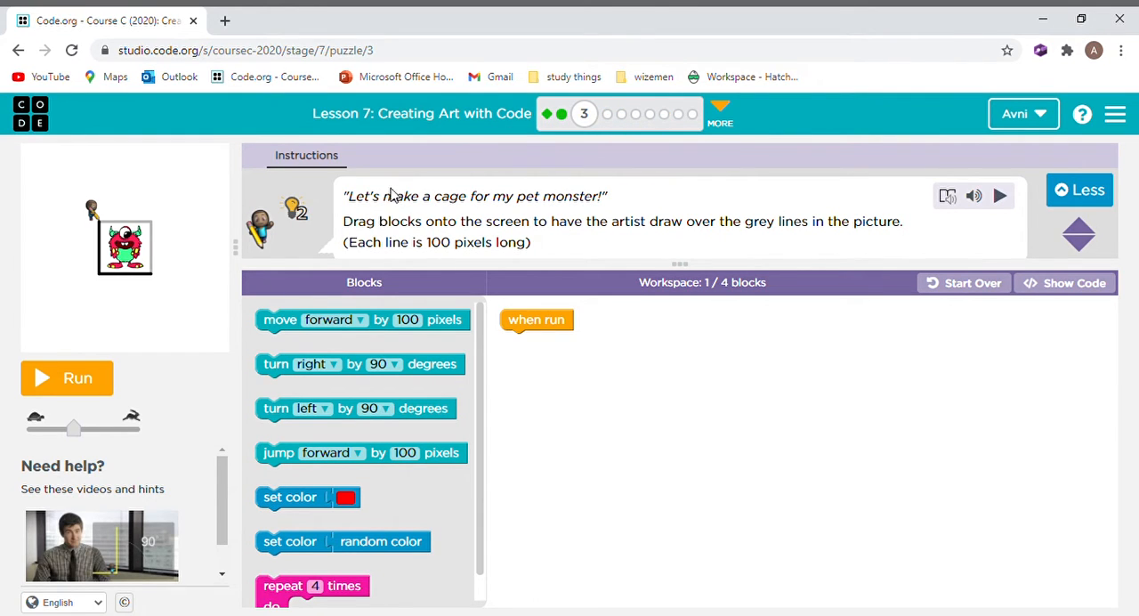
mouse_move(538, 304)
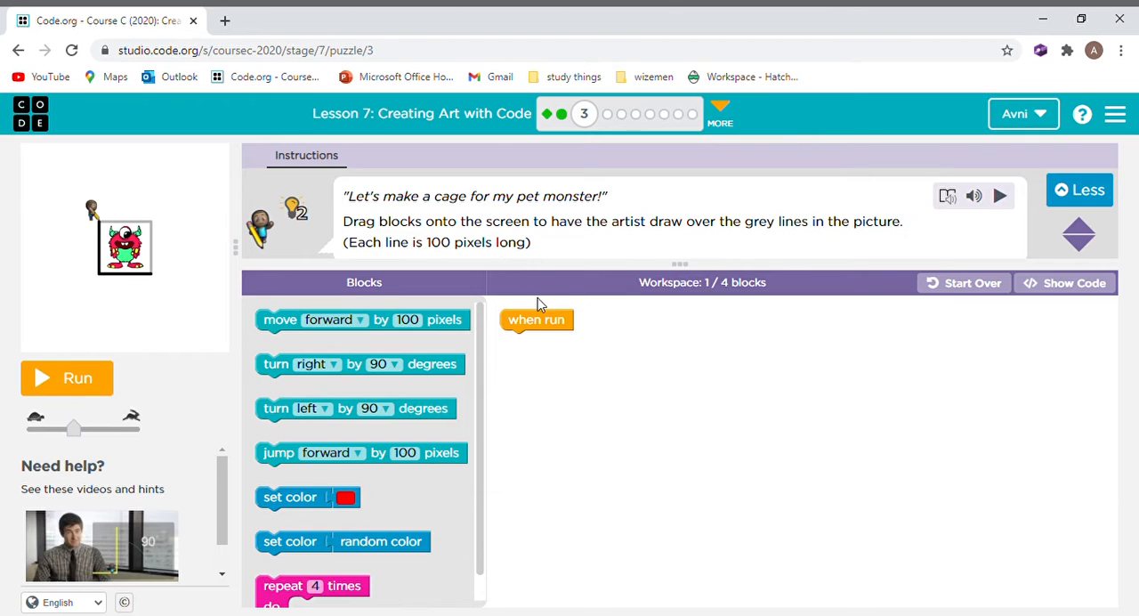
mouse_move(546, 249)
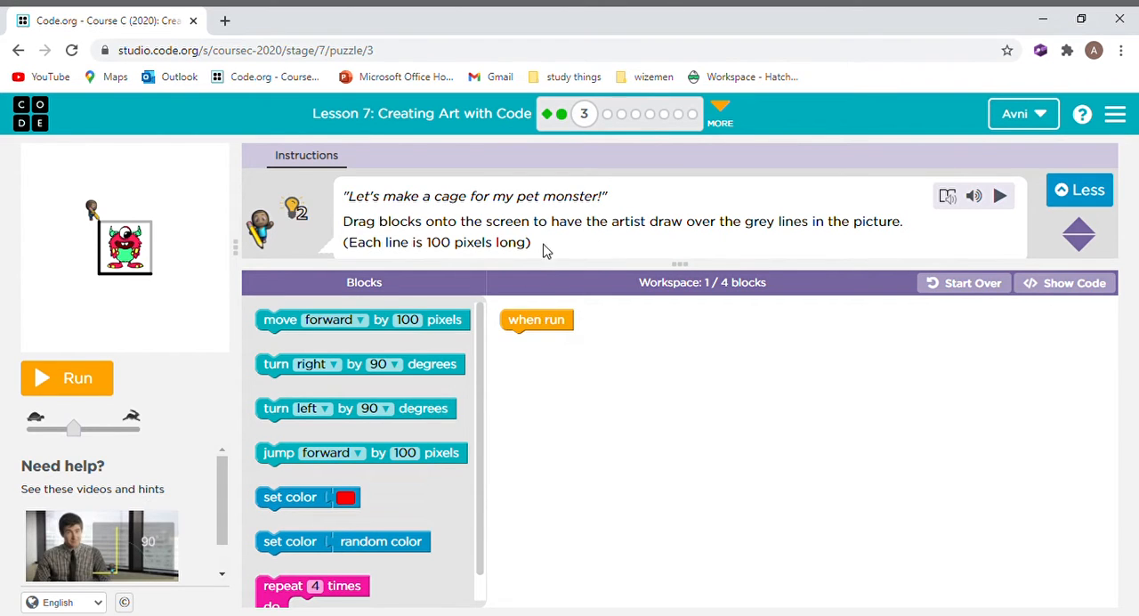
mouse_move(541, 167)
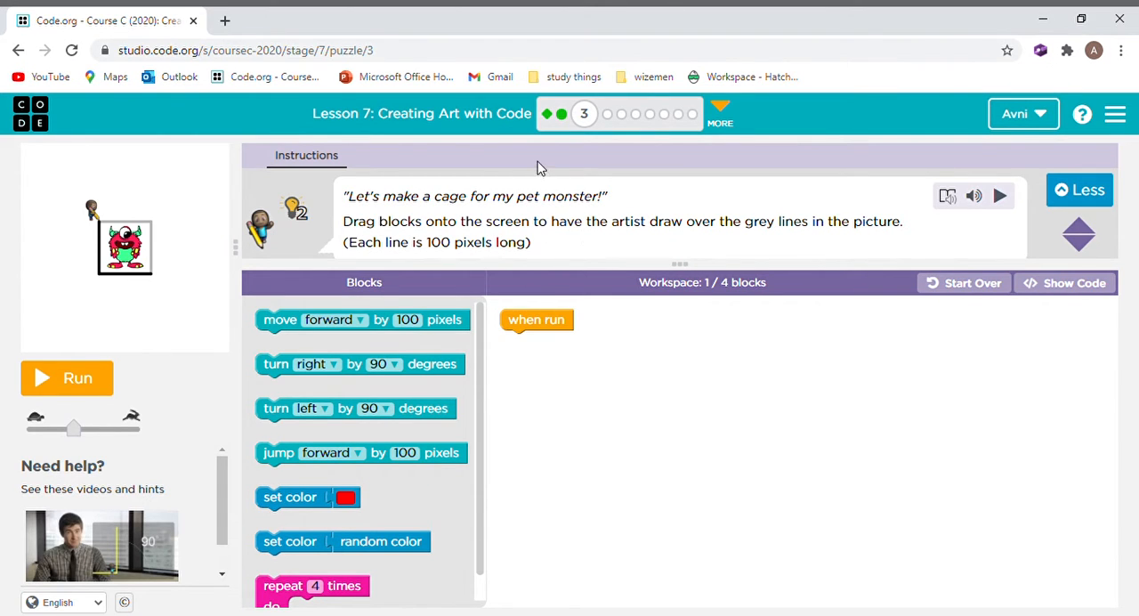
mouse_move(907, 233)
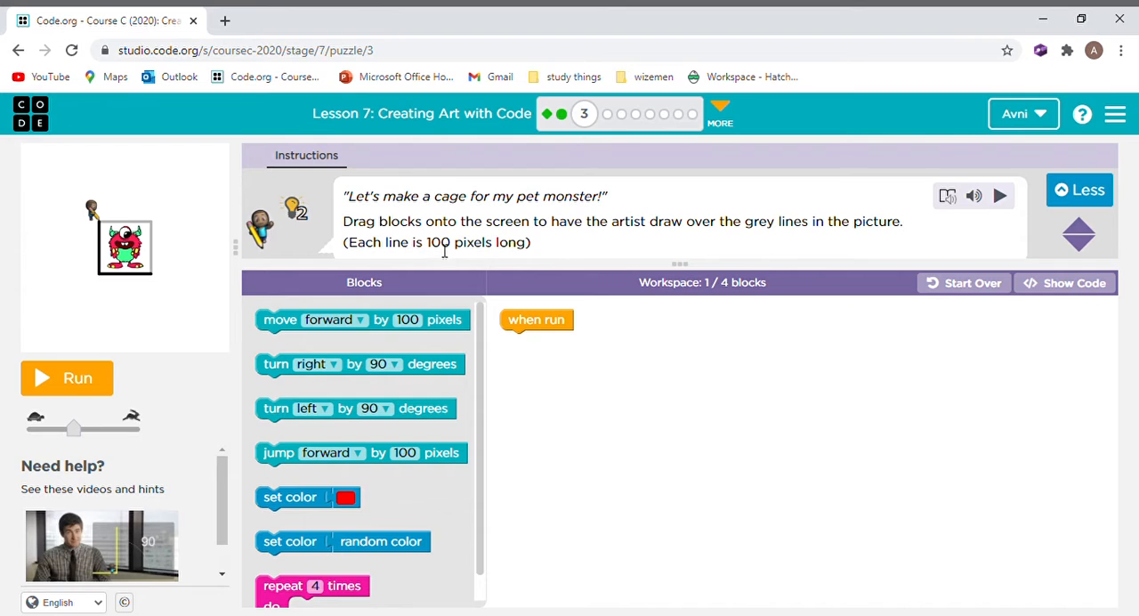
mouse_move(538, 254)
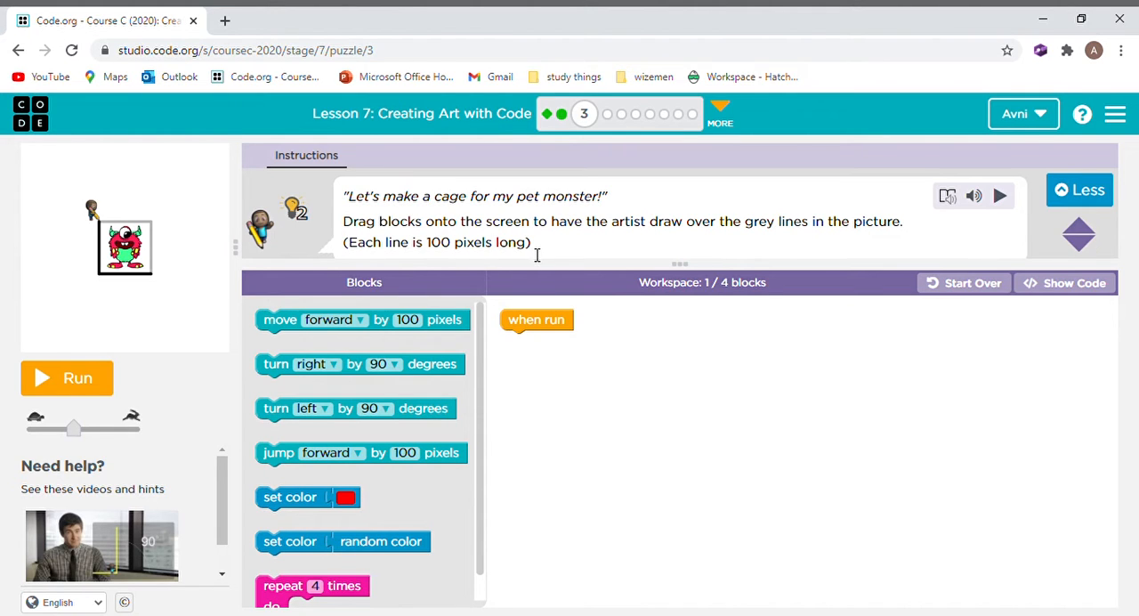
mouse_move(463, 320)
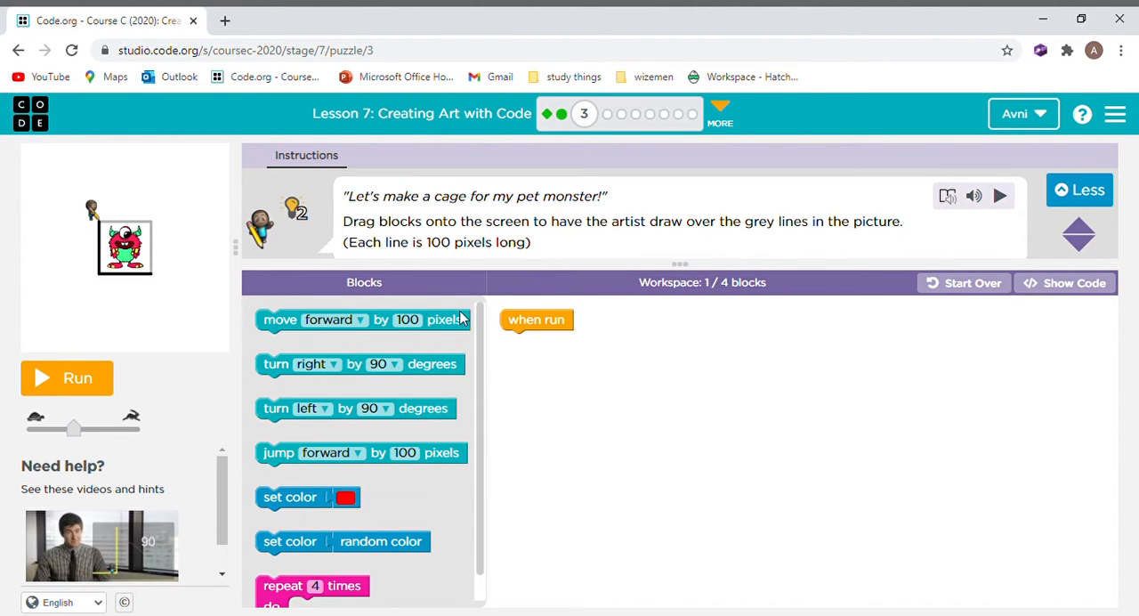
mouse_move(442, 332)
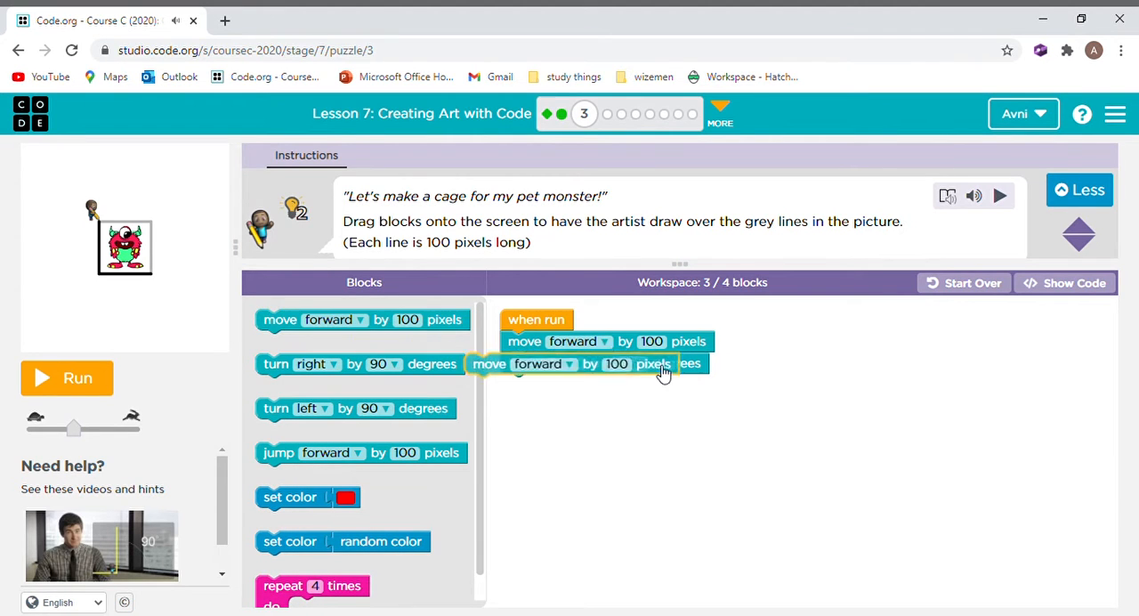
left_click_drag(587, 363, 605, 385)
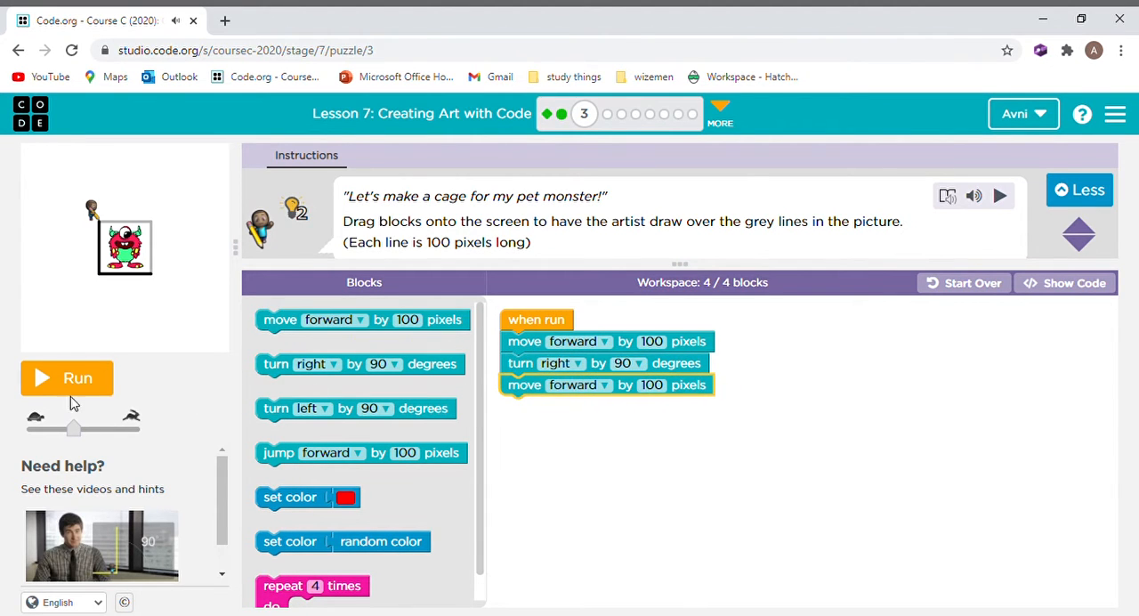
left_click(68, 377)
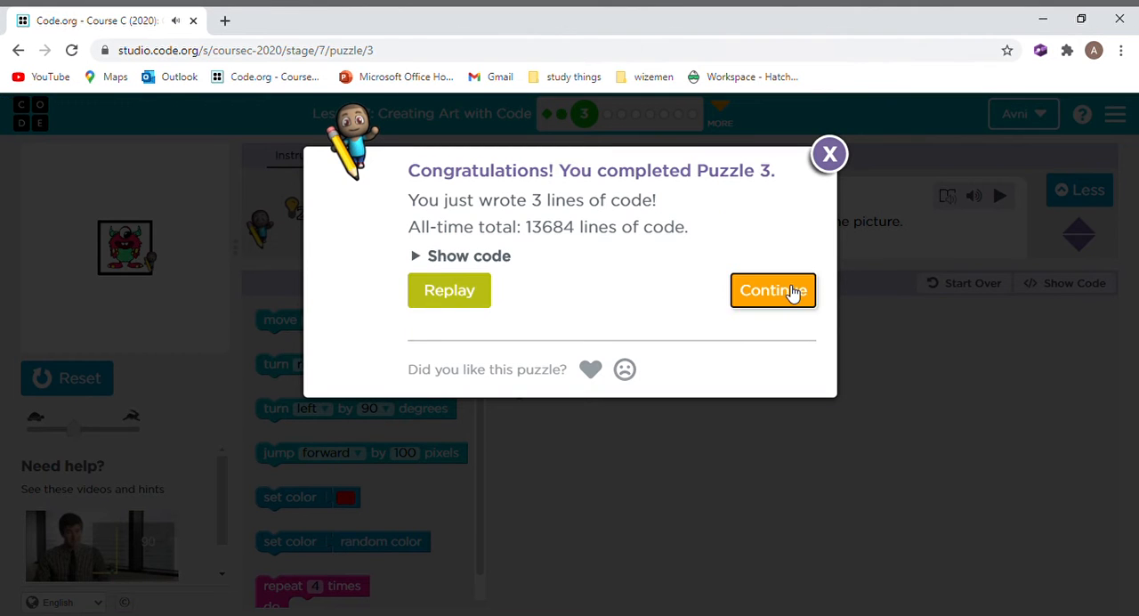
- Wrap the move 100 and turn right 90 blocks in a repeat 4 times loop
left_click(772, 290)
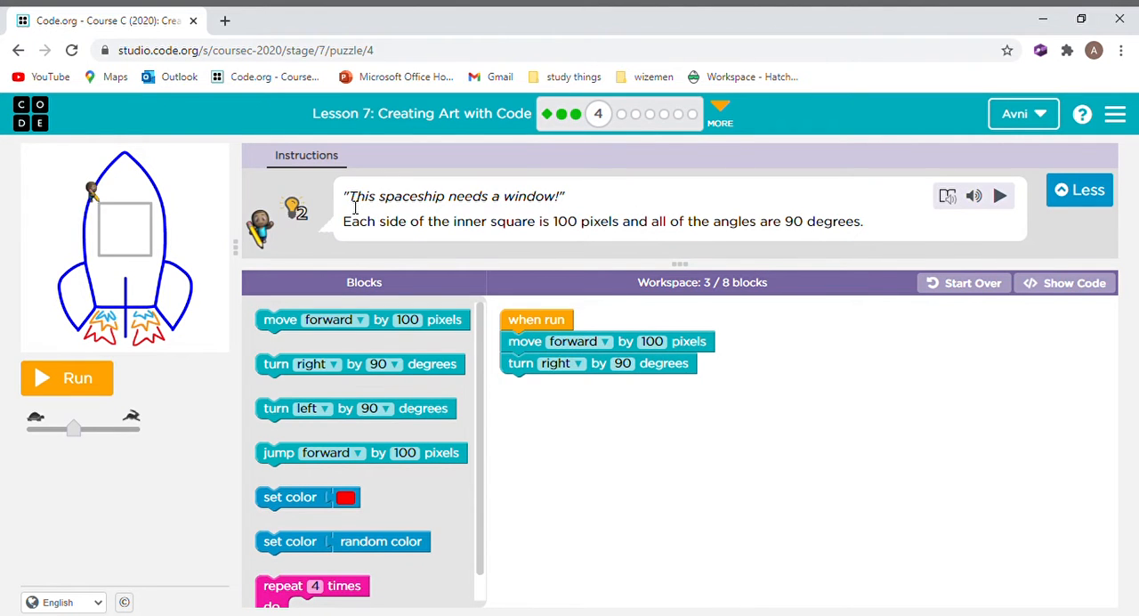
left_click_drag(347, 196, 445, 196)
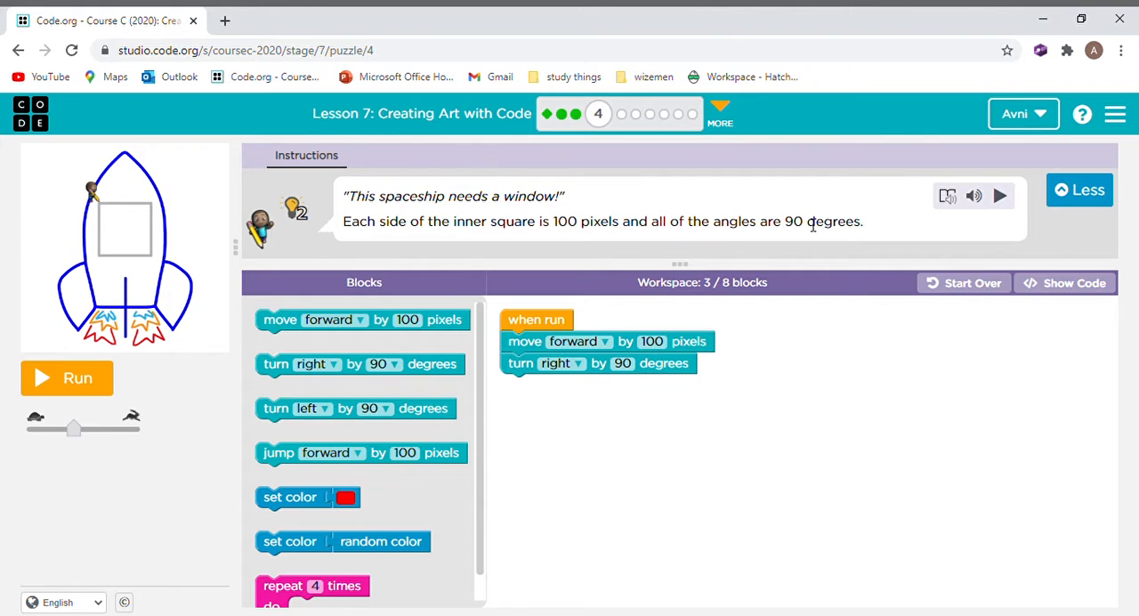
mouse_move(153, 440)
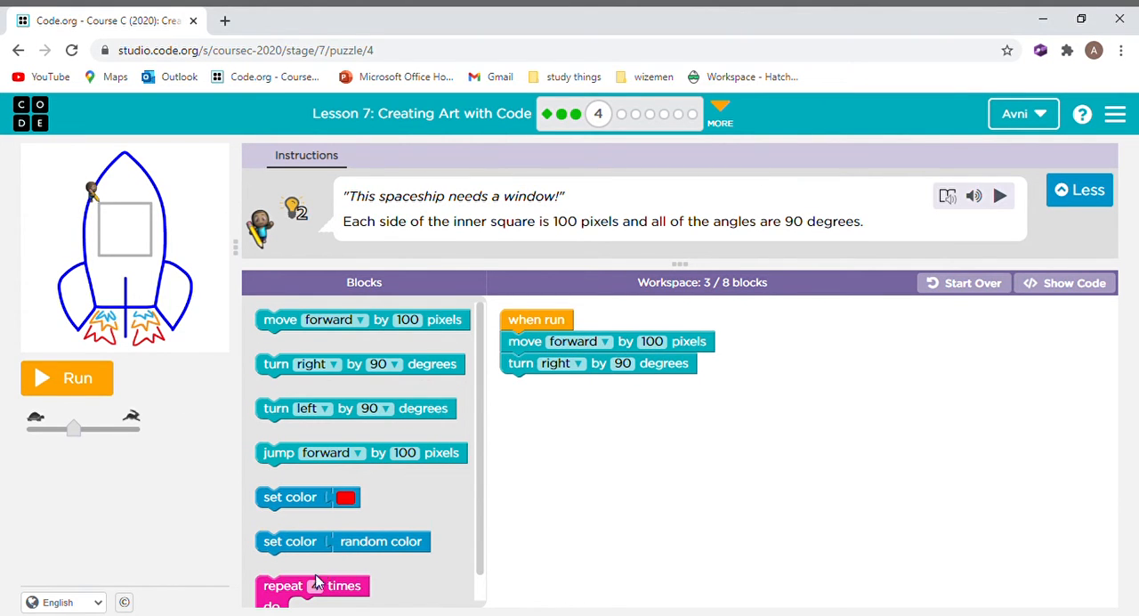
left_click_drag(313, 584, 552, 342)
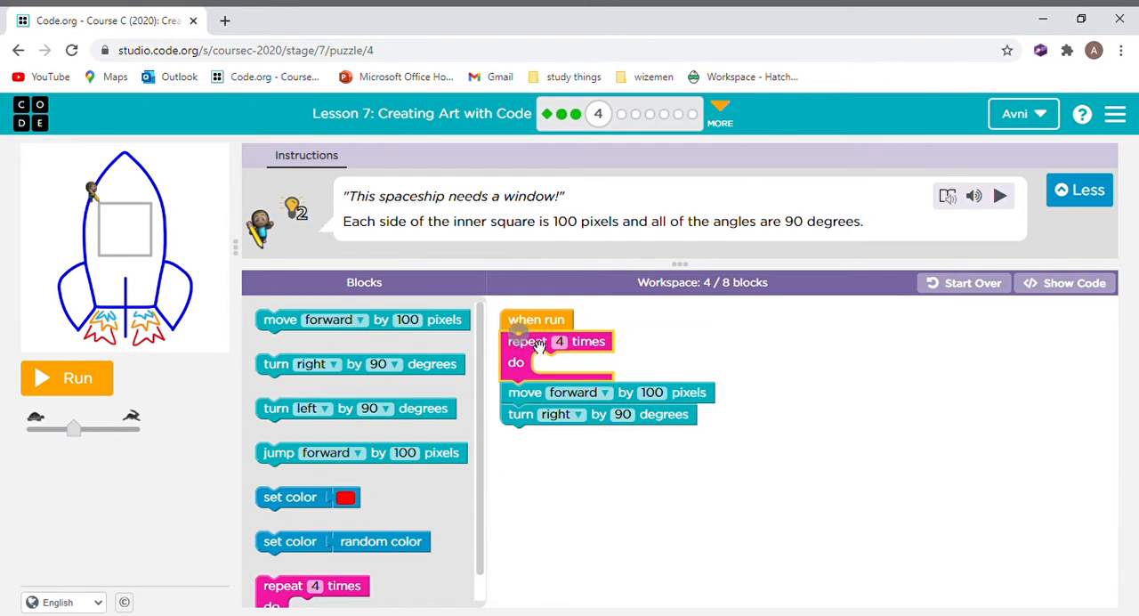
left_click_drag(526, 392, 552, 363)
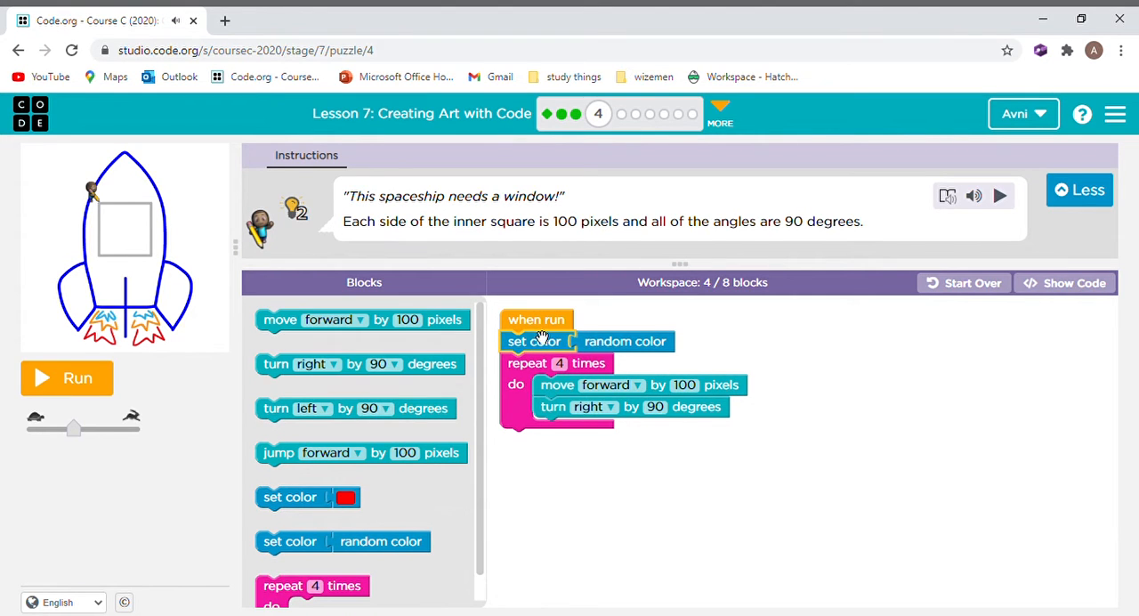
- Set a light blue colour before the loop and run it to draw the spaceship window
left_click_drag(623, 341, 576, 434)
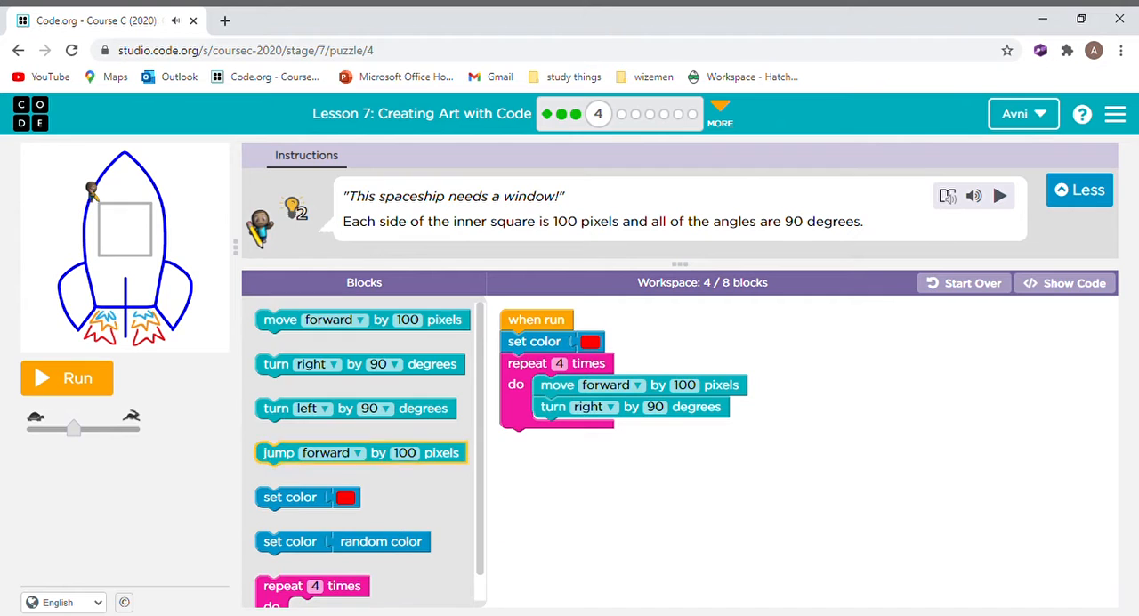
left_click(587, 342)
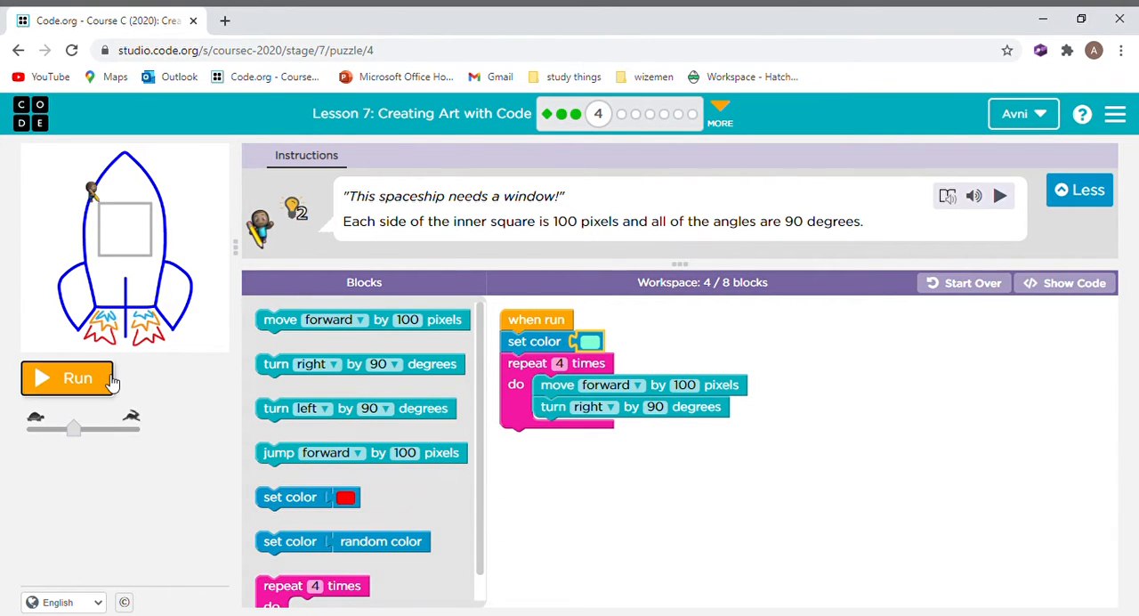
left_click(67, 377)
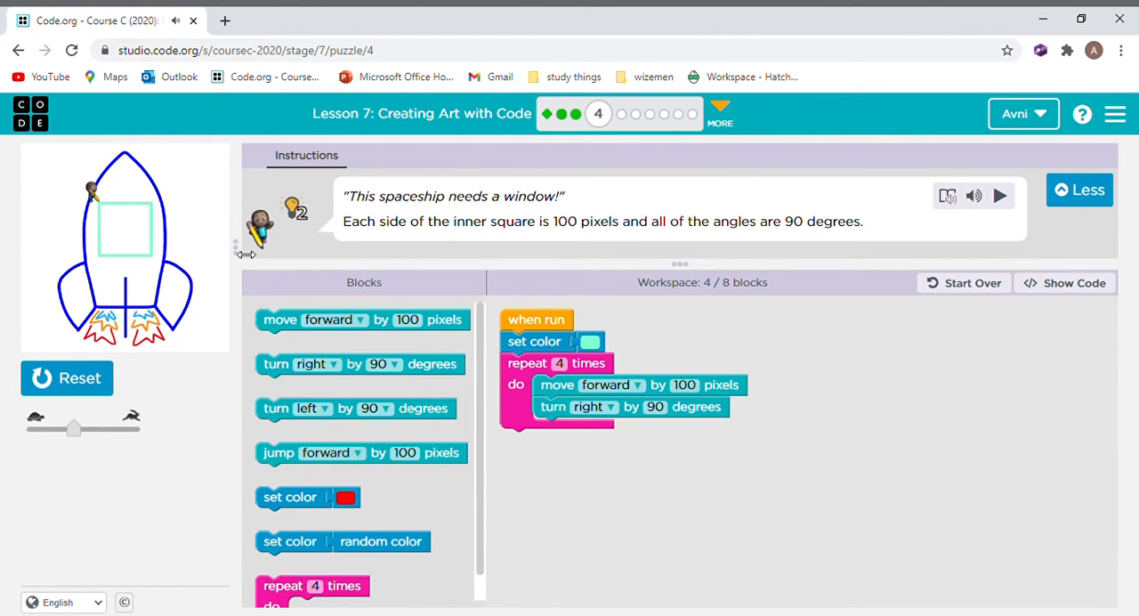
left_click(1000, 195)
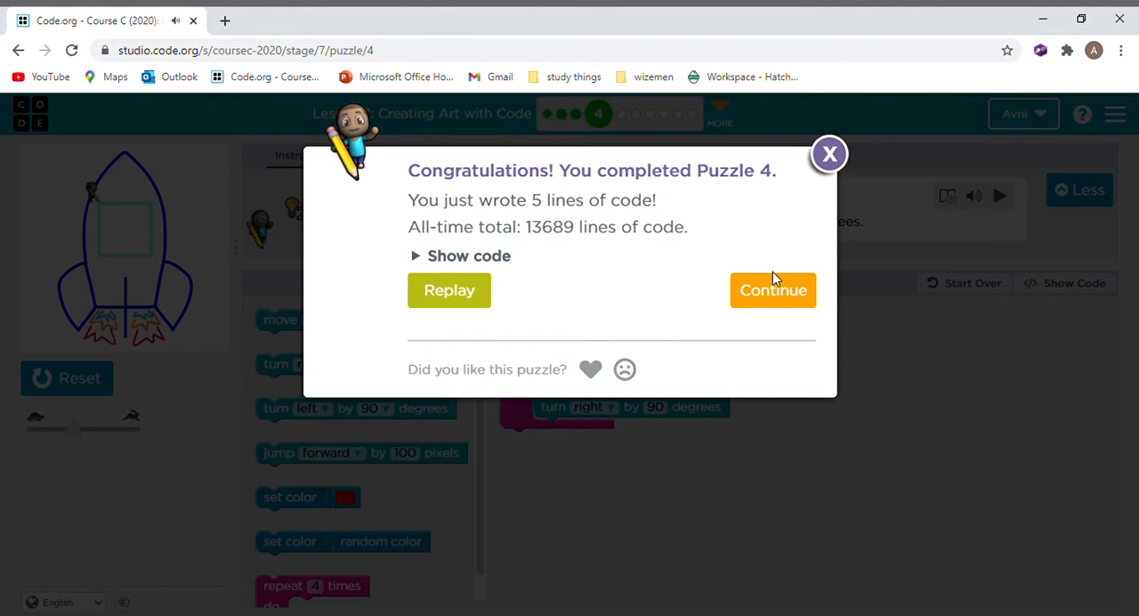
- Start Puzzle 5's rocket program with a move forward 100 block under when run
left_click(773, 291)
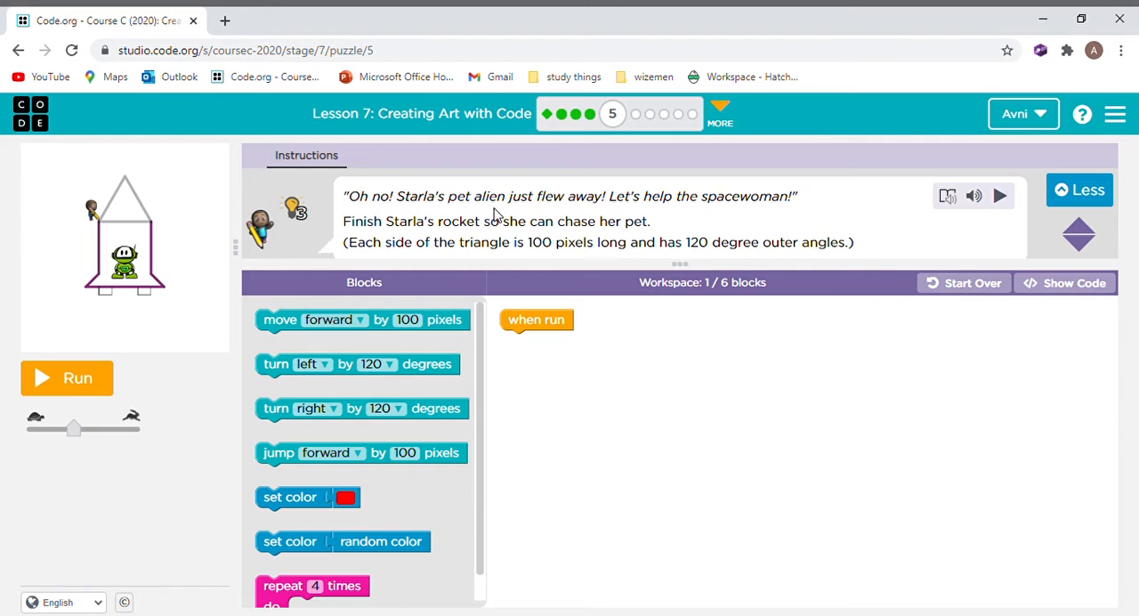
mouse_move(705, 221)
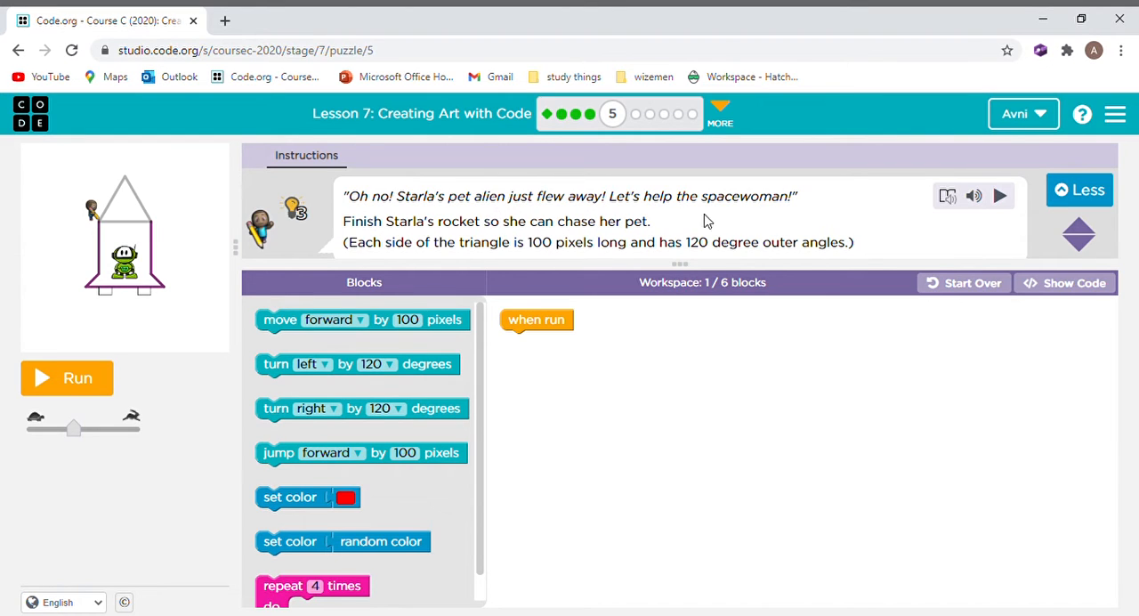
mouse_move(569, 263)
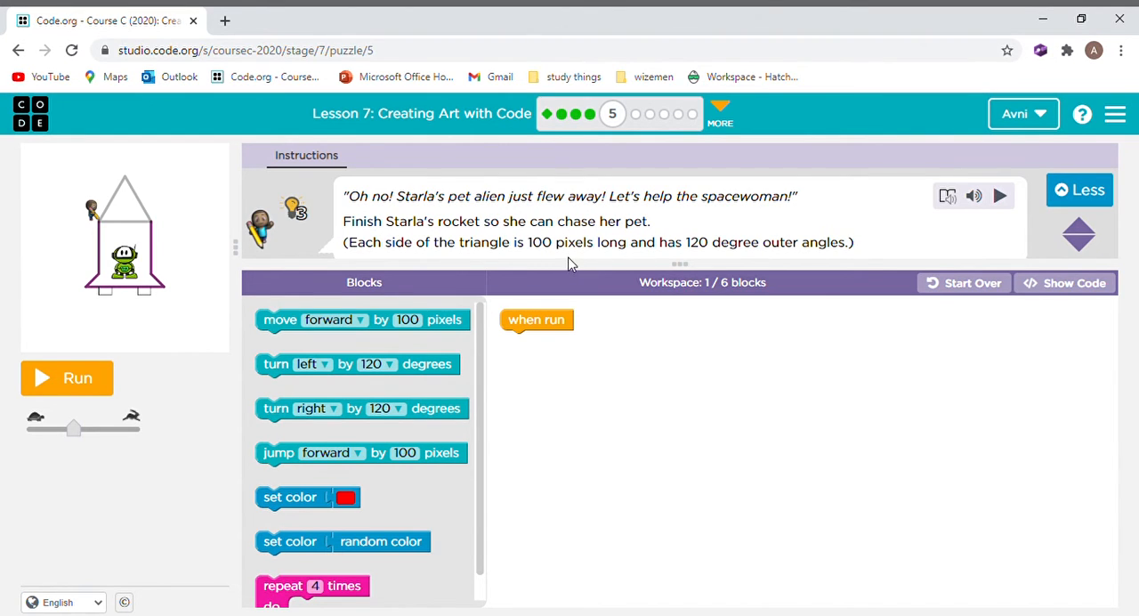
mouse_move(523, 178)
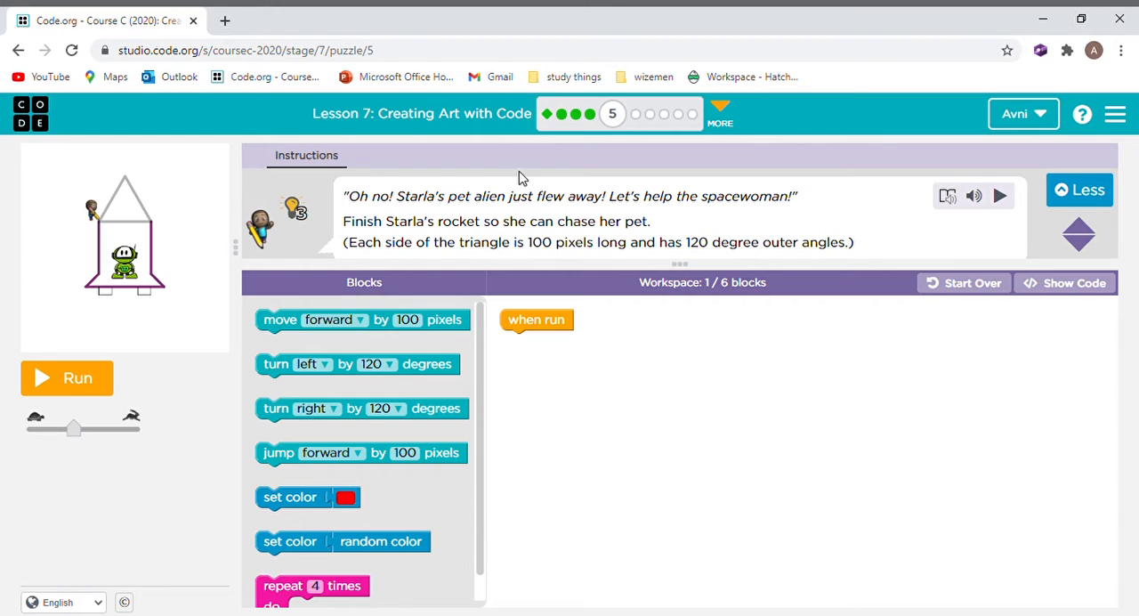
mouse_move(947, 239)
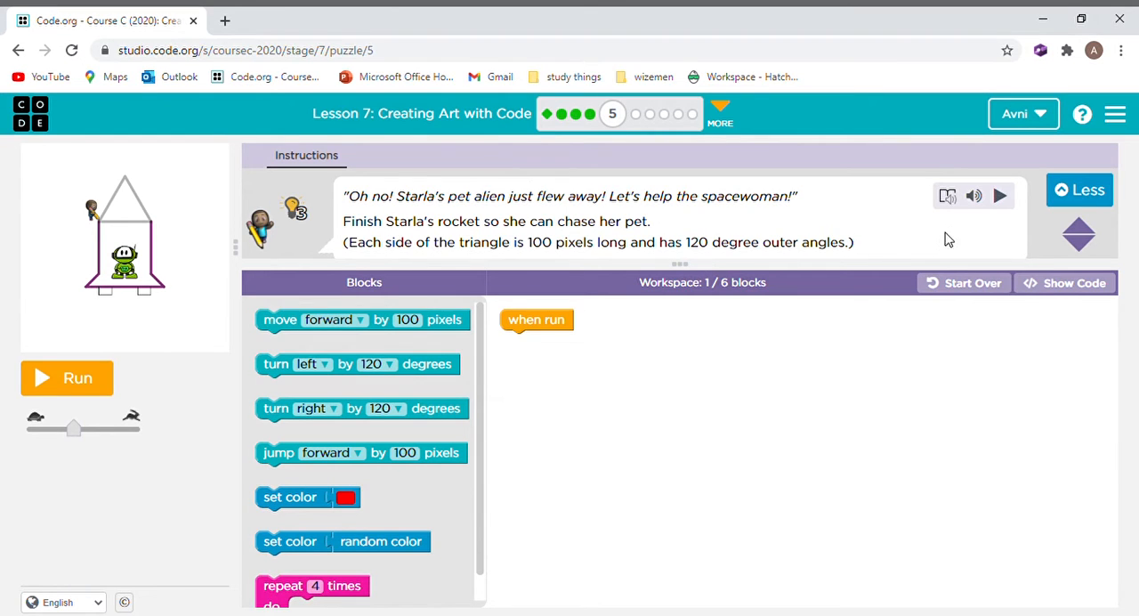
mouse_move(562, 232)
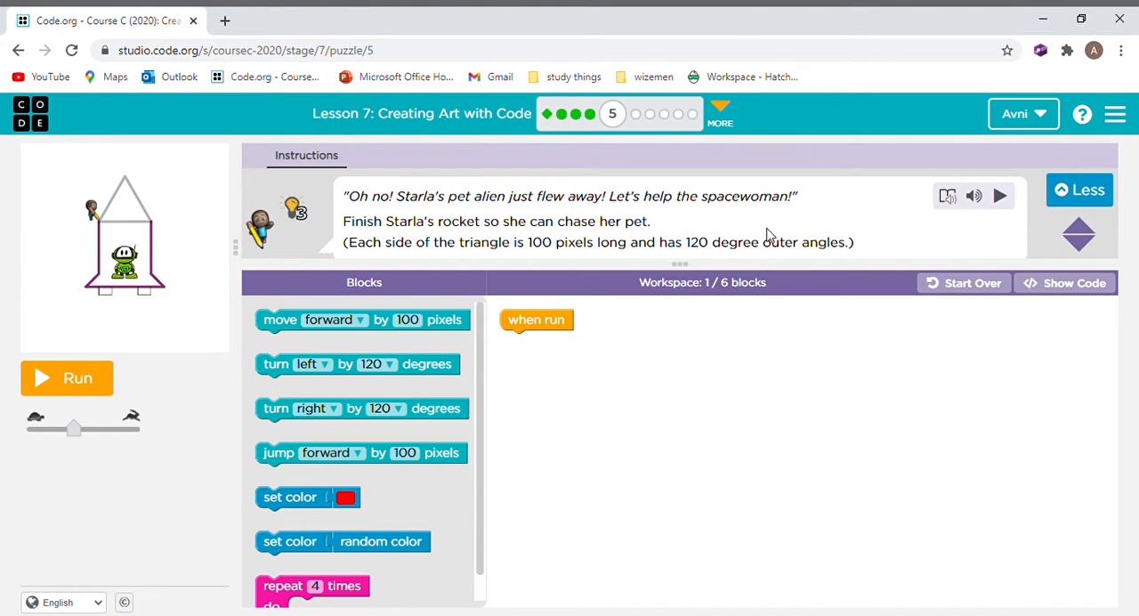
mouse_move(774, 258)
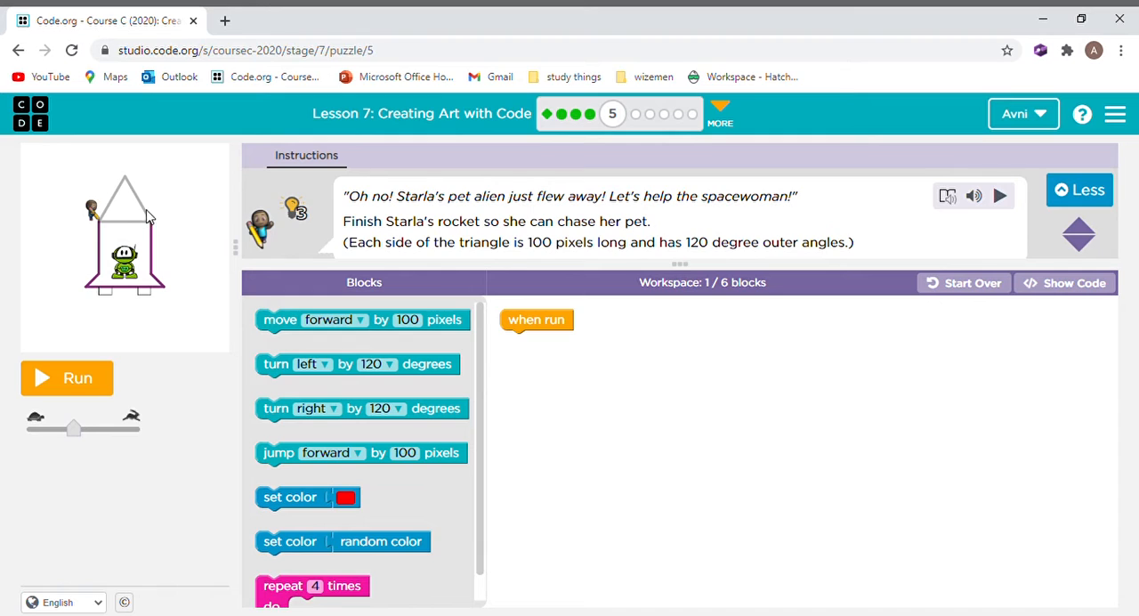
mouse_move(153, 319)
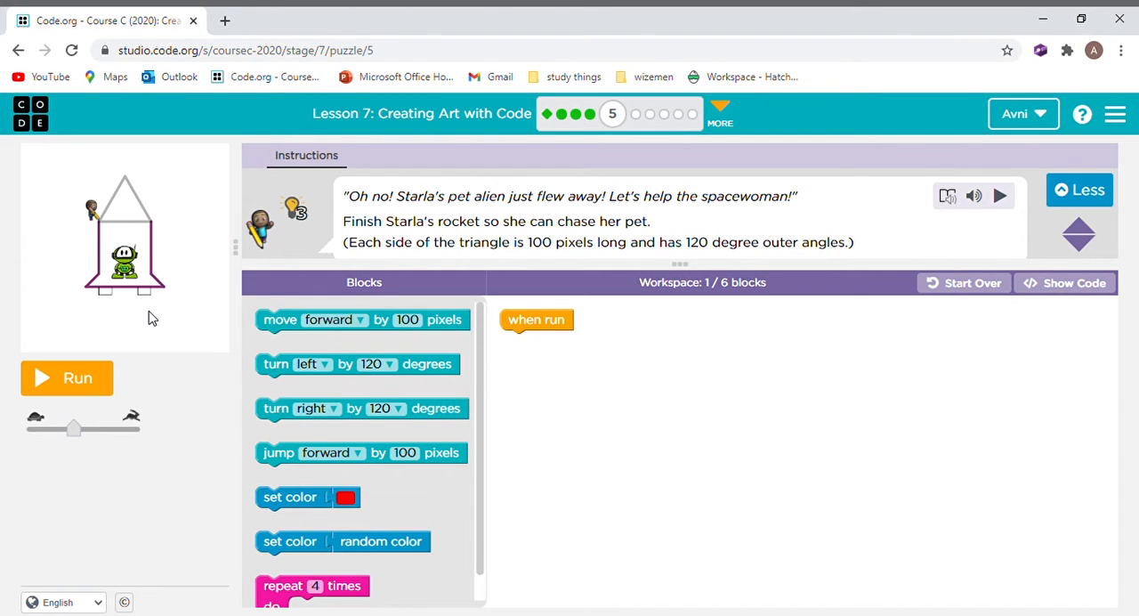
mouse_move(388, 418)
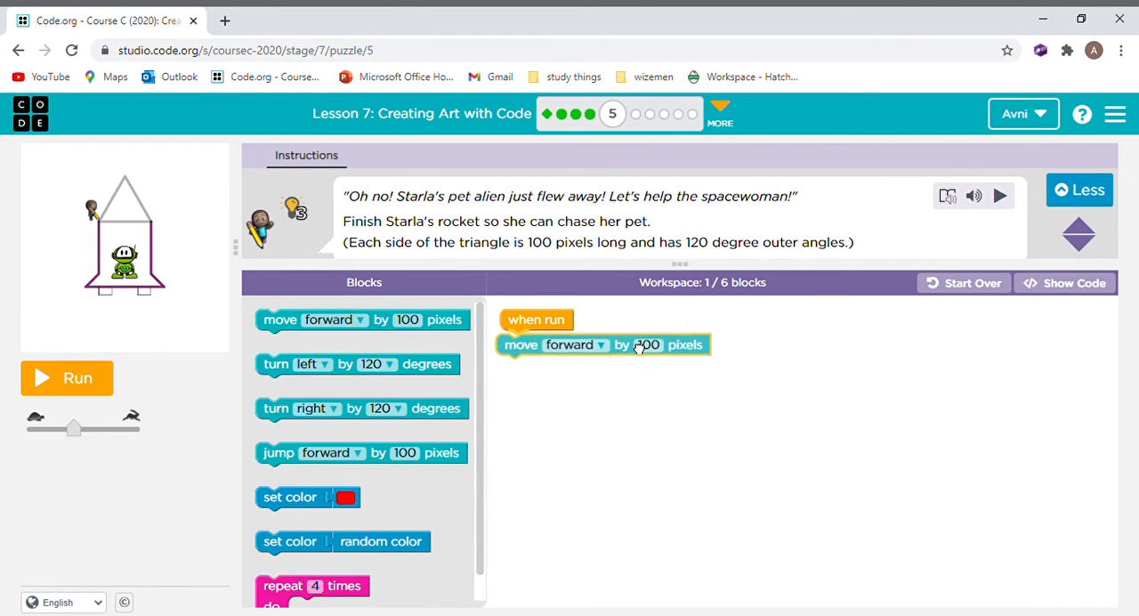
left_click(645, 345)
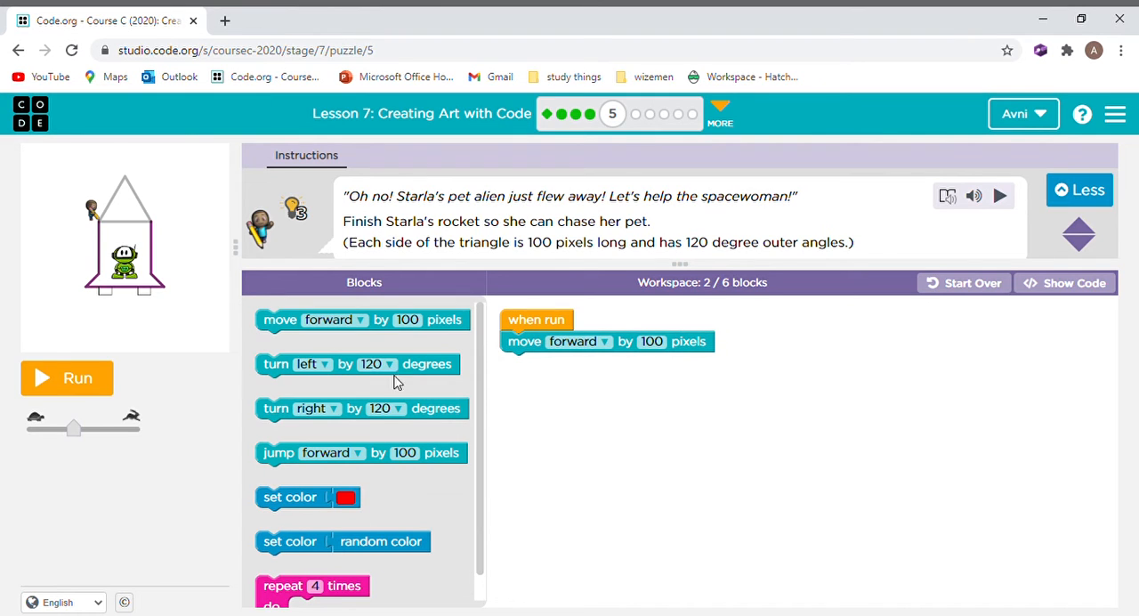
mouse_move(175, 251)
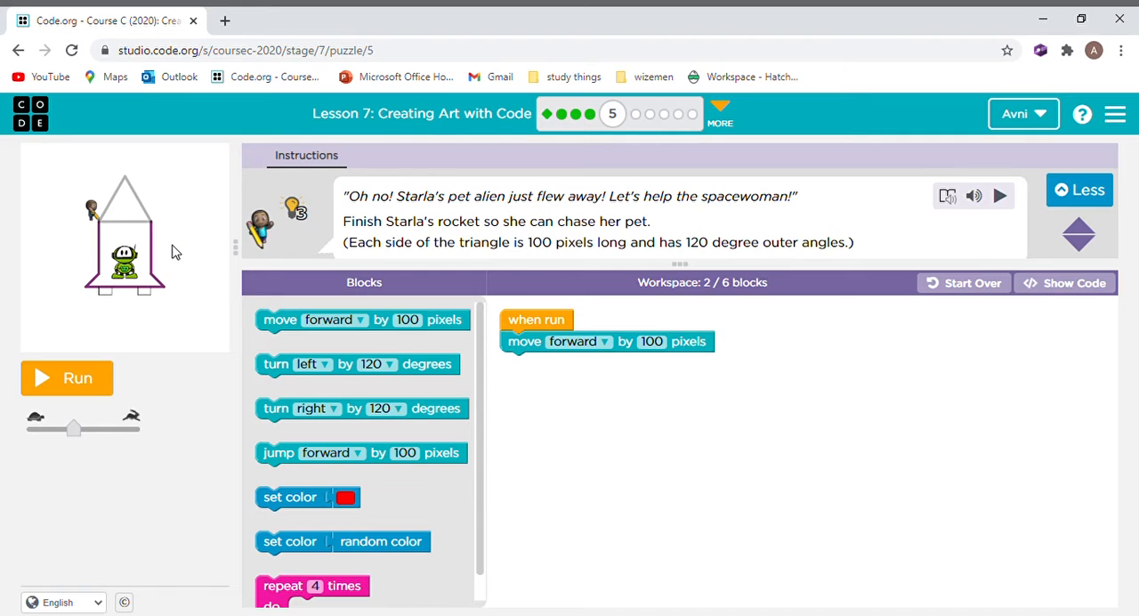
mouse_move(770, 260)
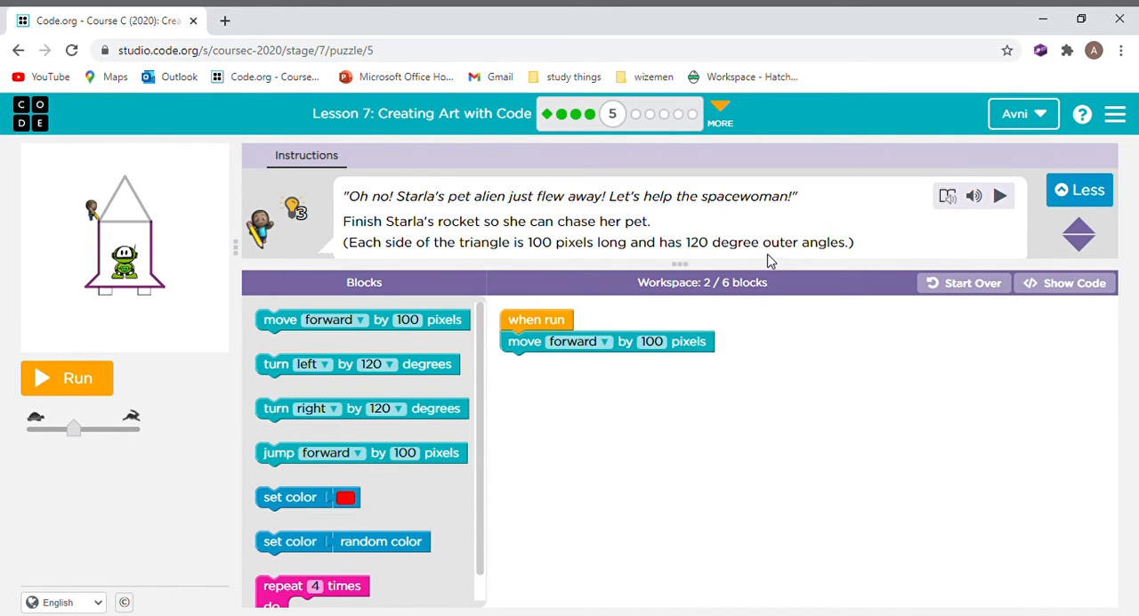
mouse_move(139, 319)
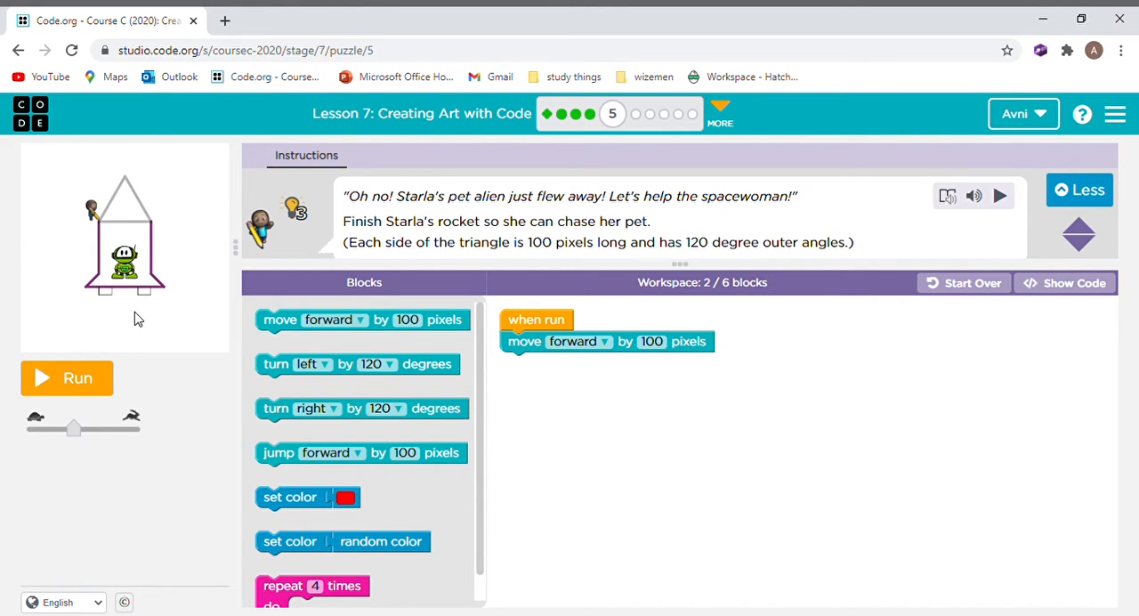
mouse_move(365, 364)
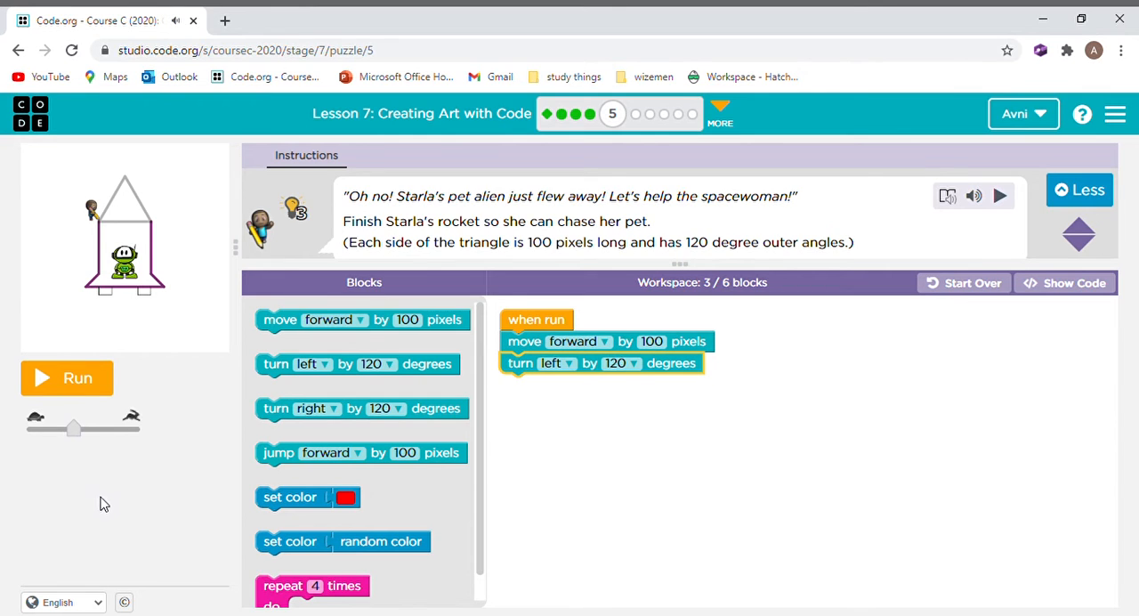
mouse_move(75, 402)
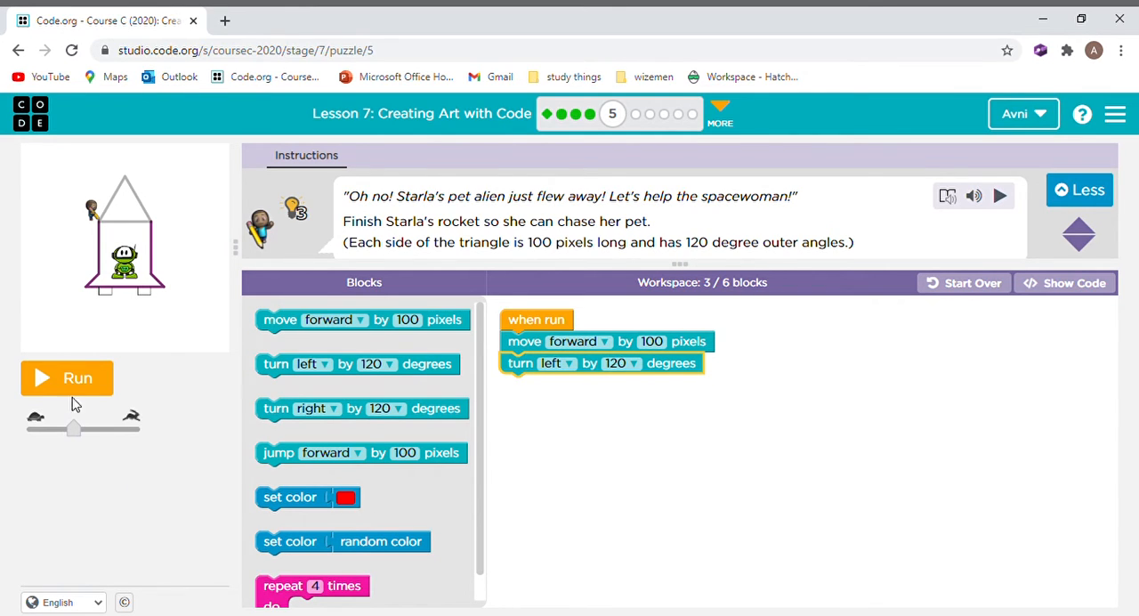
- Test the two-step program, add a repeat loop, run the triangle and continue to Puzzle 6
left_click(68, 378)
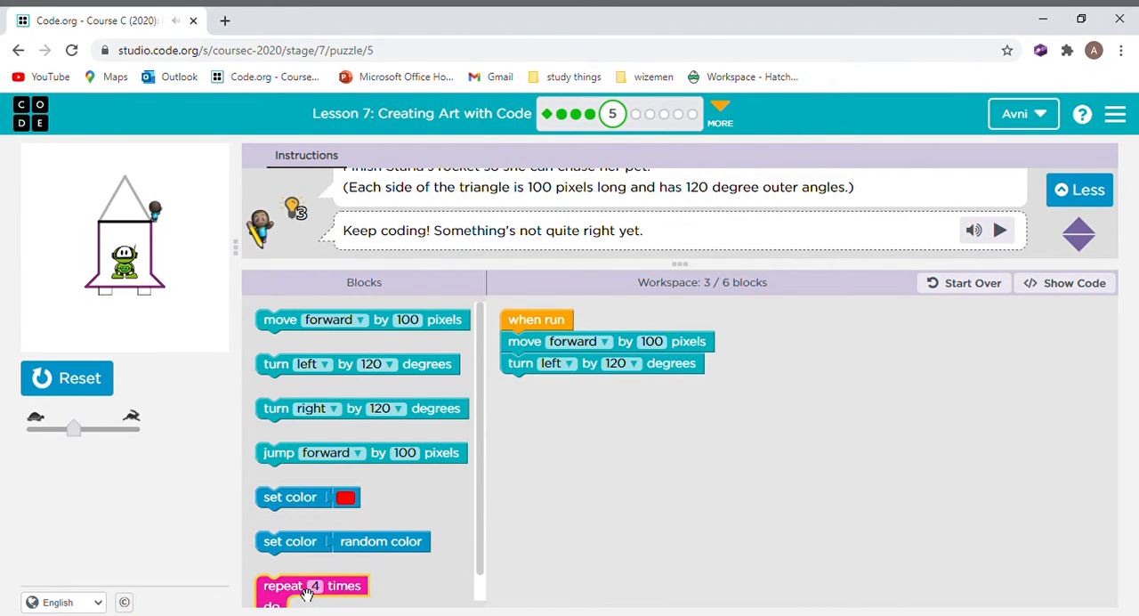
left_click_drag(311, 585, 552, 329)
type("3")
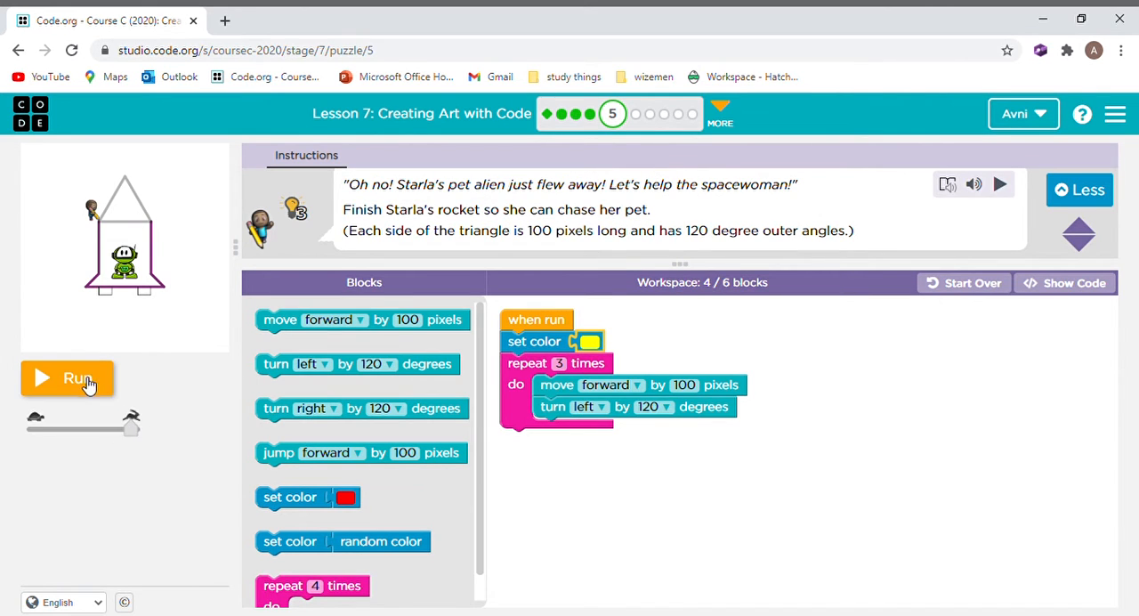
left_click(67, 377)
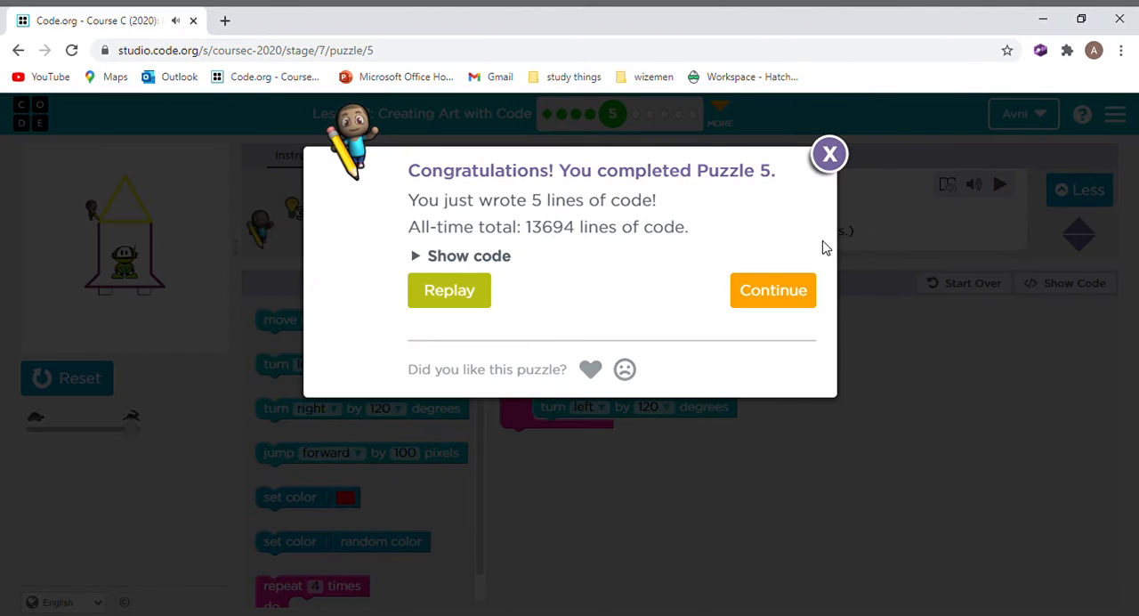
left_click(772, 288)
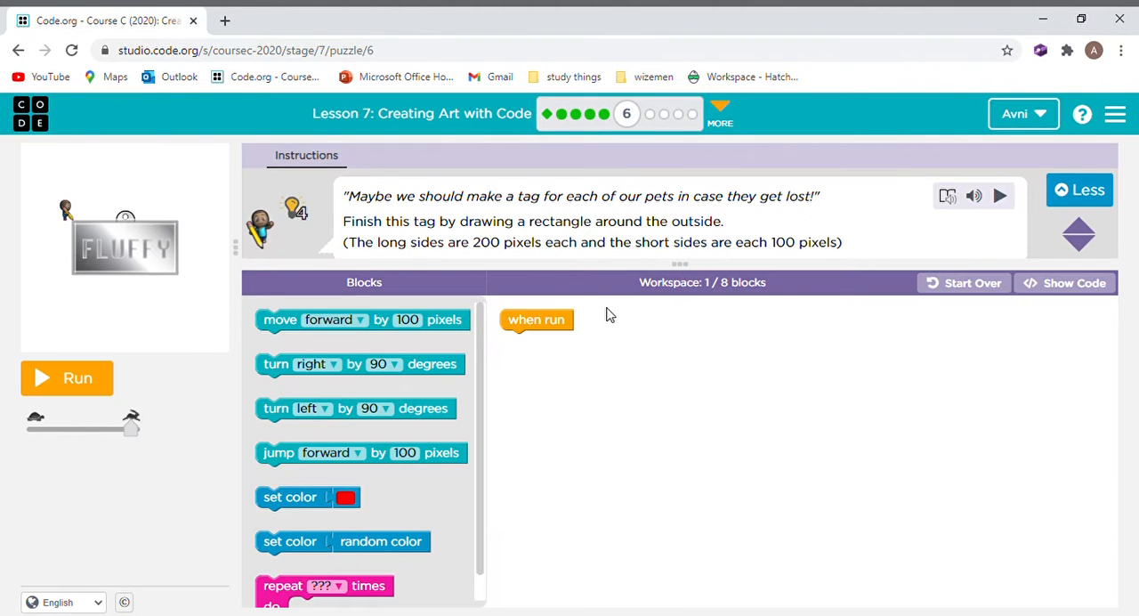
mouse_move(854, 246)
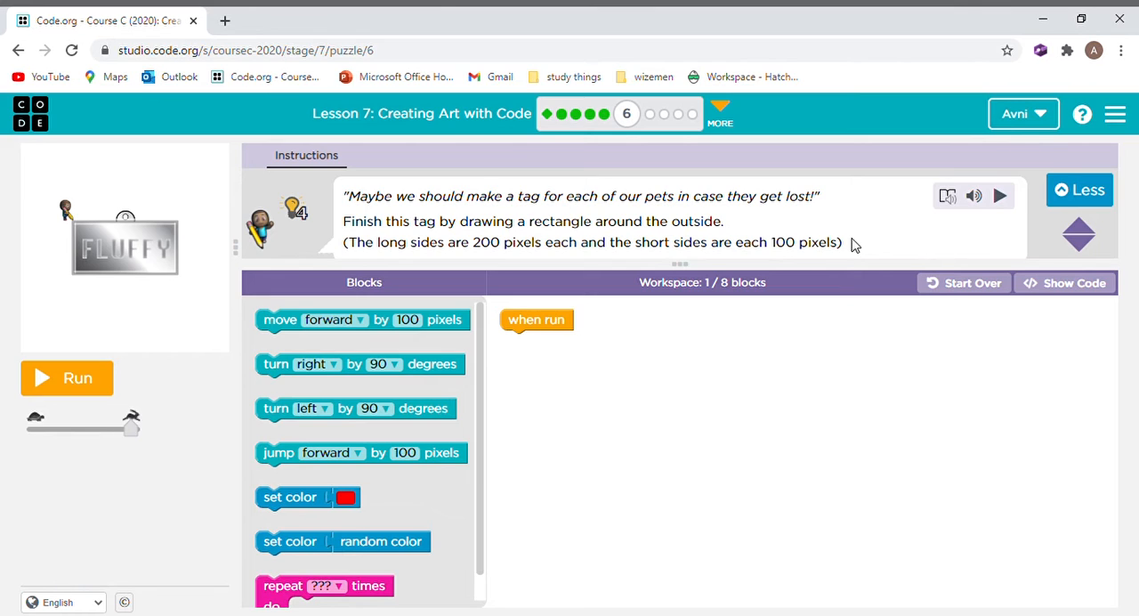
mouse_move(249, 282)
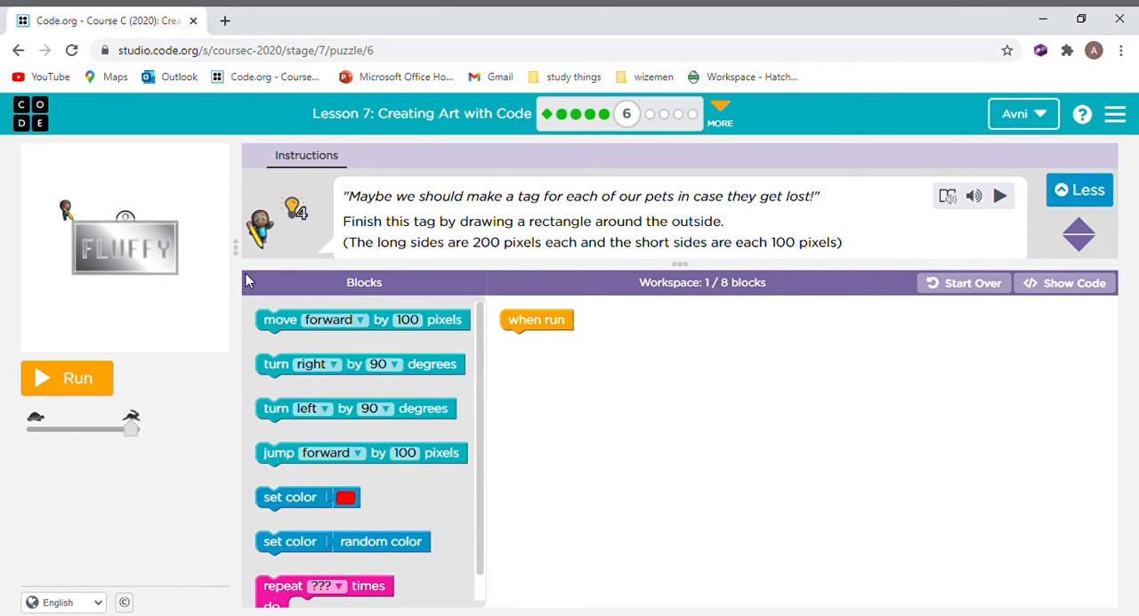
mouse_move(488, 237)
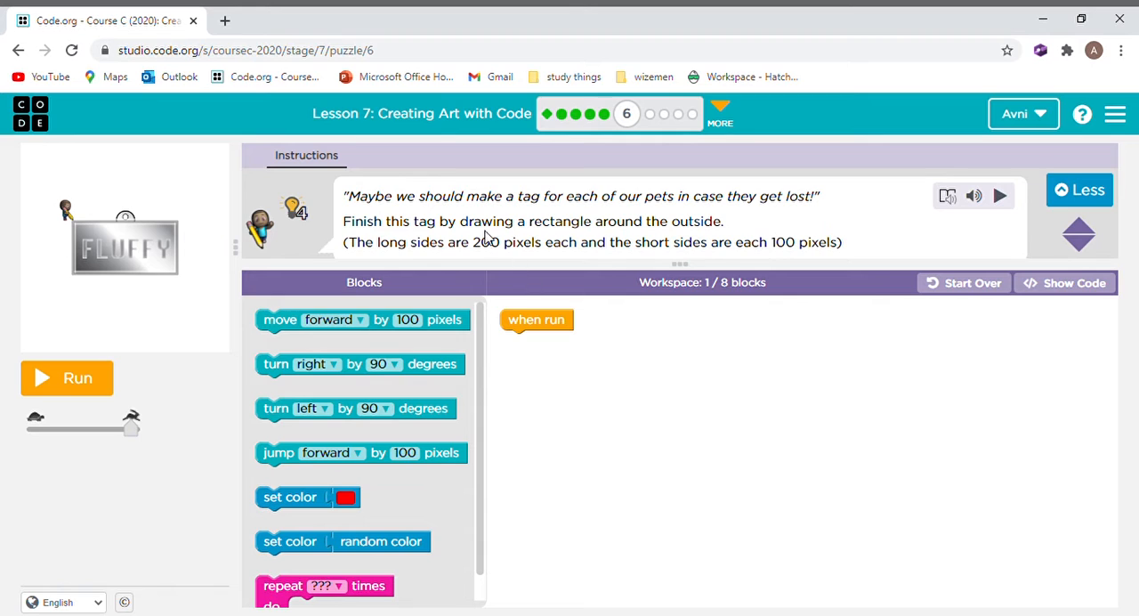
mouse_move(310, 341)
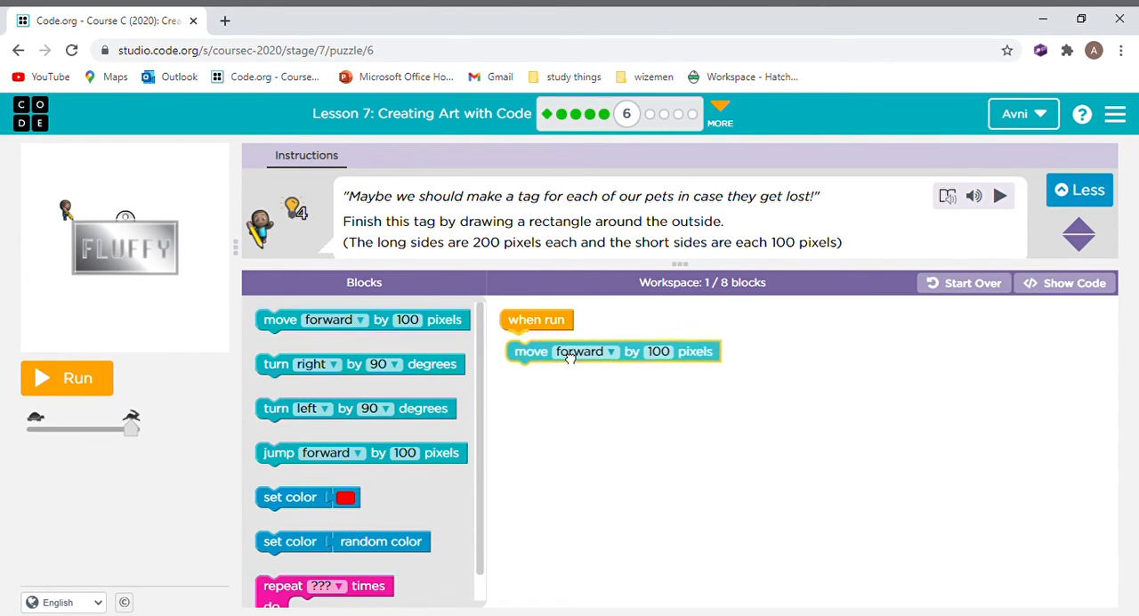
- Change the first move forward block's distance to 200 pixels for the tag's long side
left_click(659, 350)
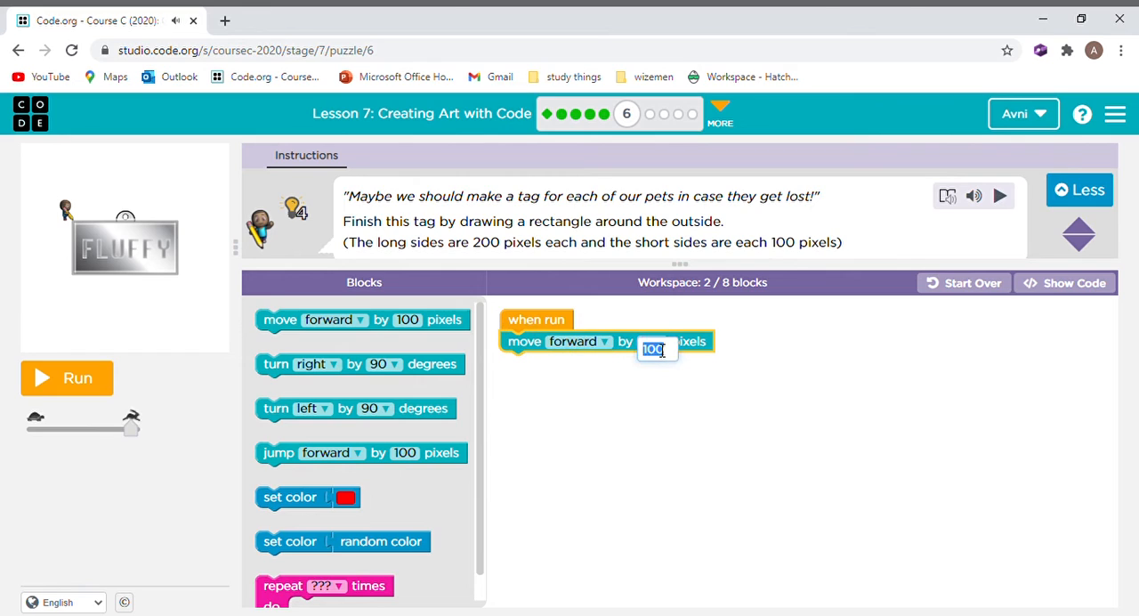
type("2")
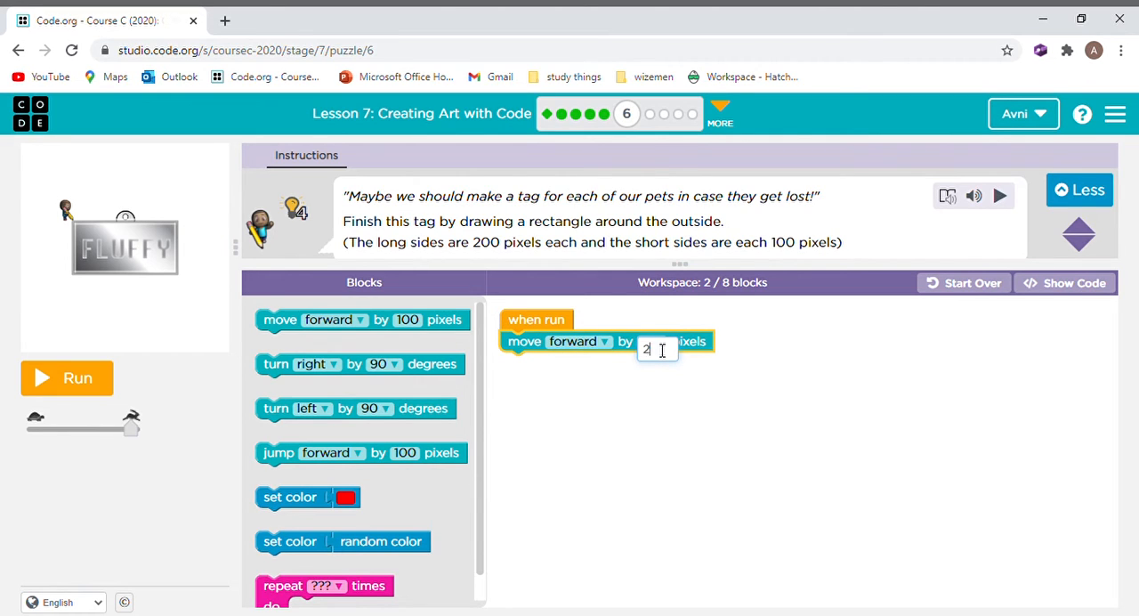
type("200")
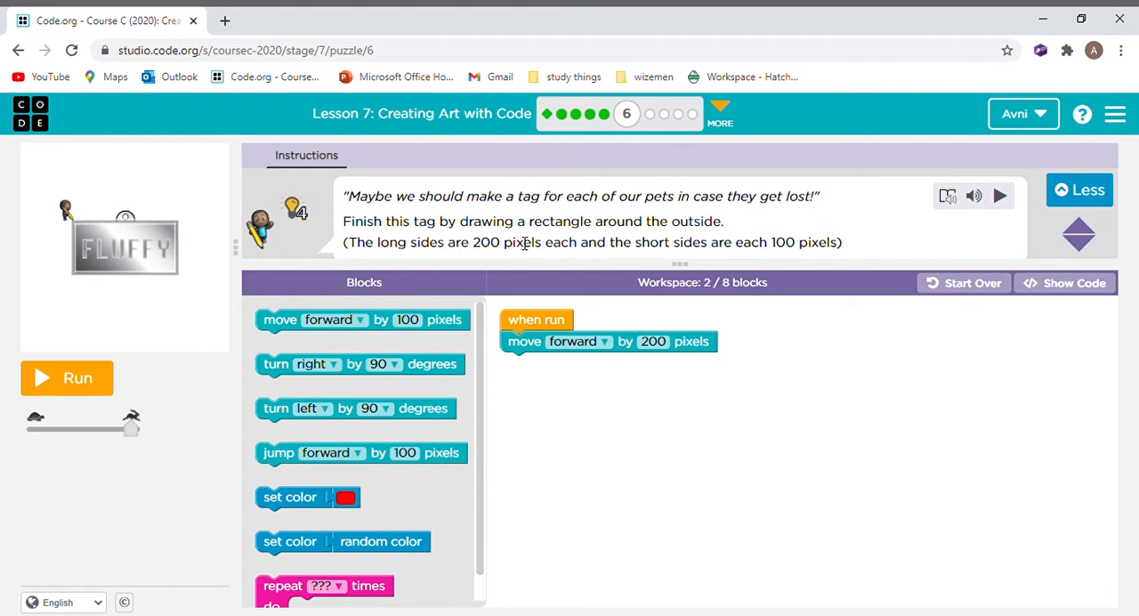
double_click(484, 242)
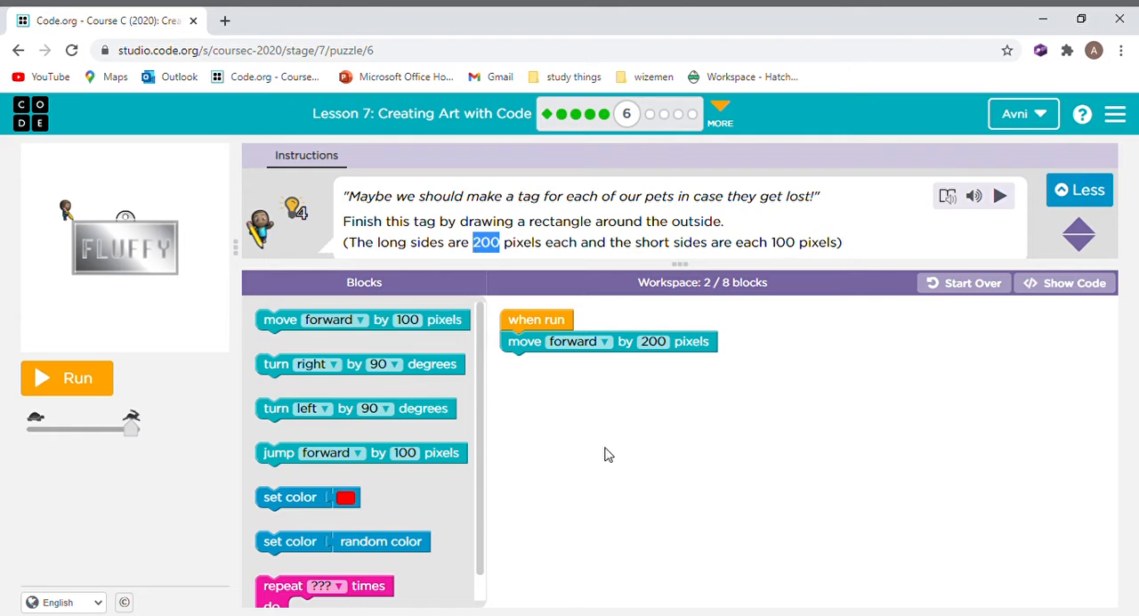
mouse_move(358, 283)
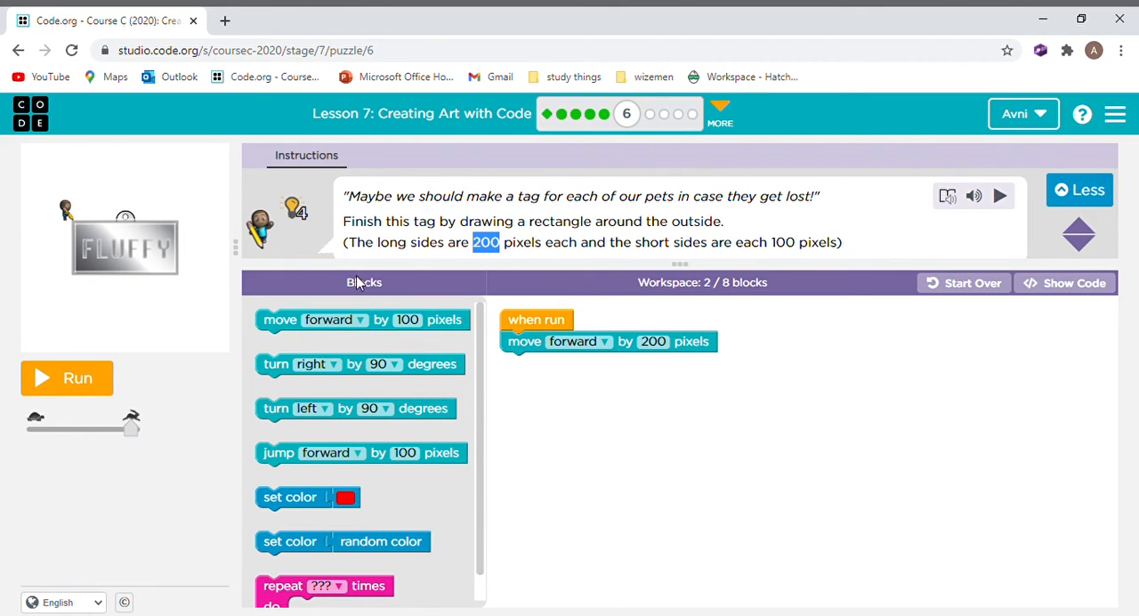
mouse_move(170, 265)
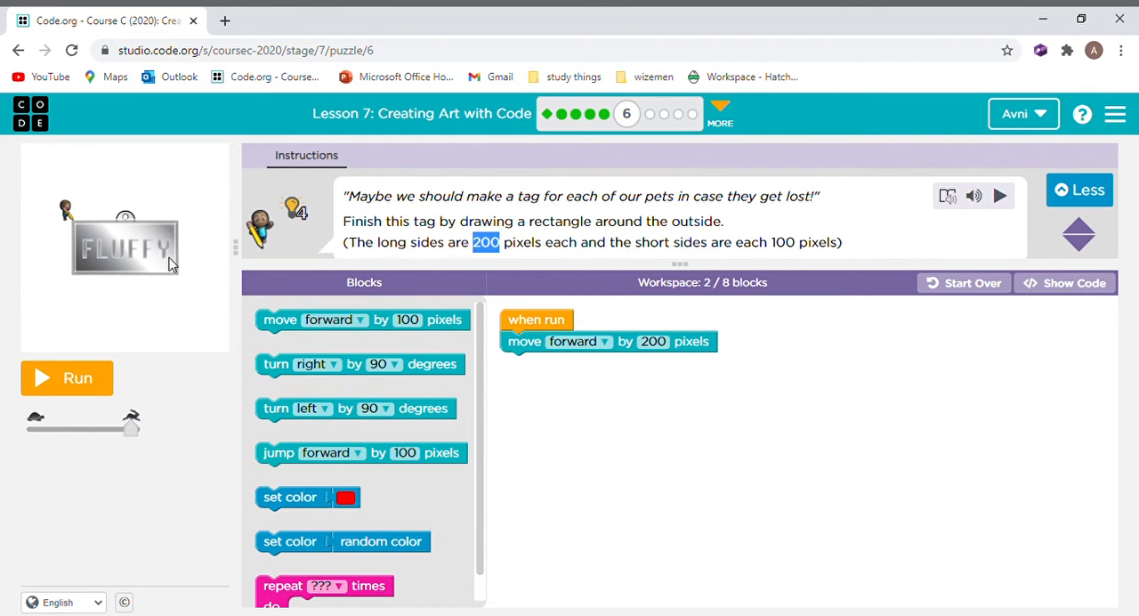
mouse_move(445, 580)
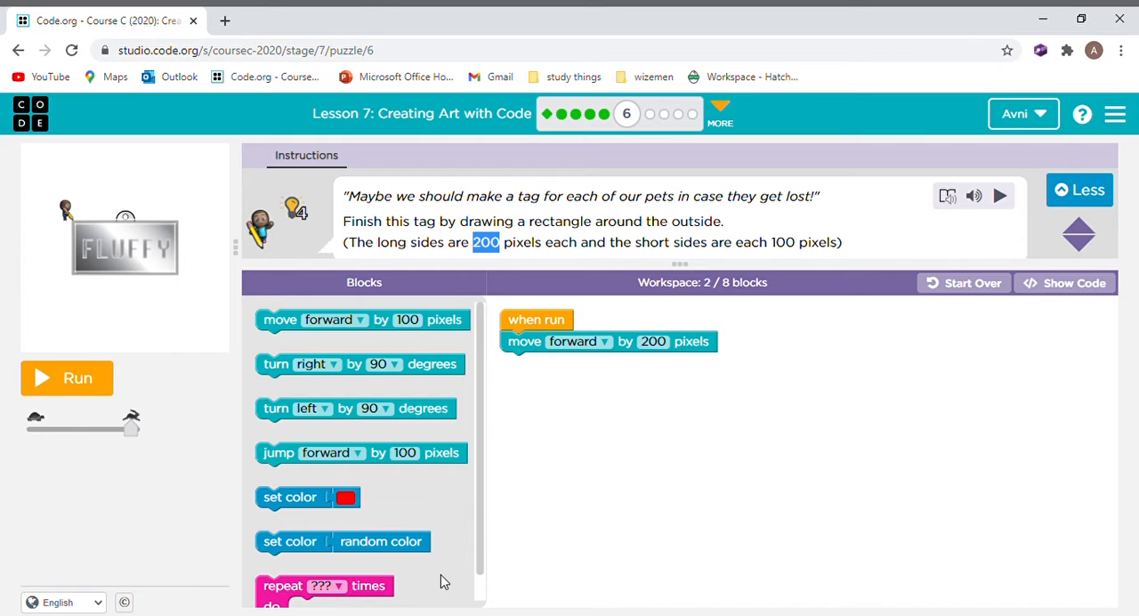
- Add a repeat loop set to 2 times with the forward 200 move inside it
left_click_drag(324, 583, 568, 507)
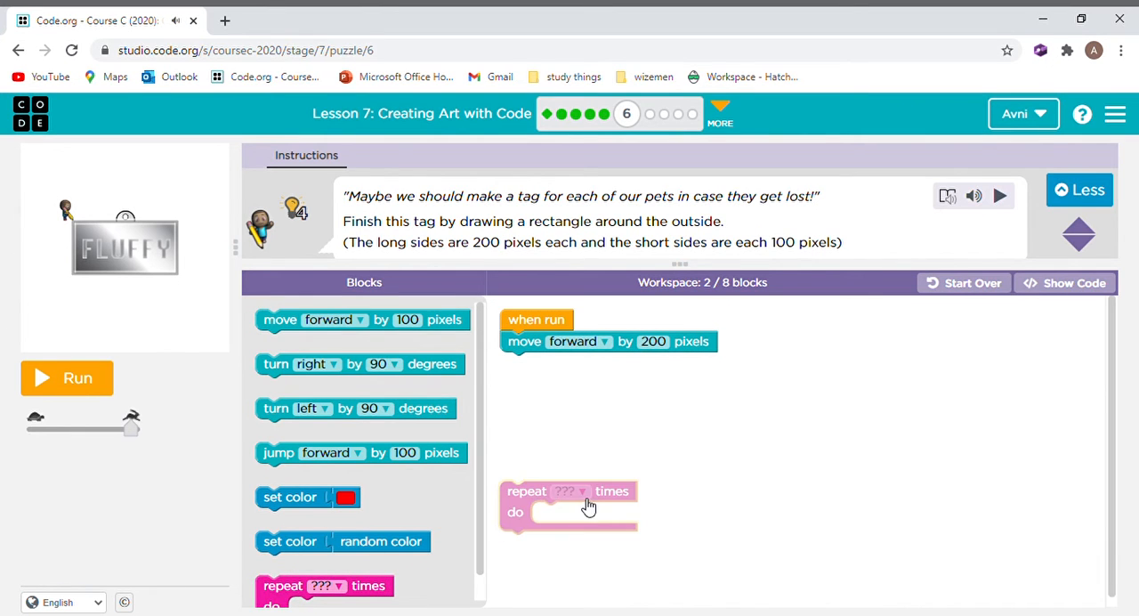
left_click_drag(569, 492, 569, 342)
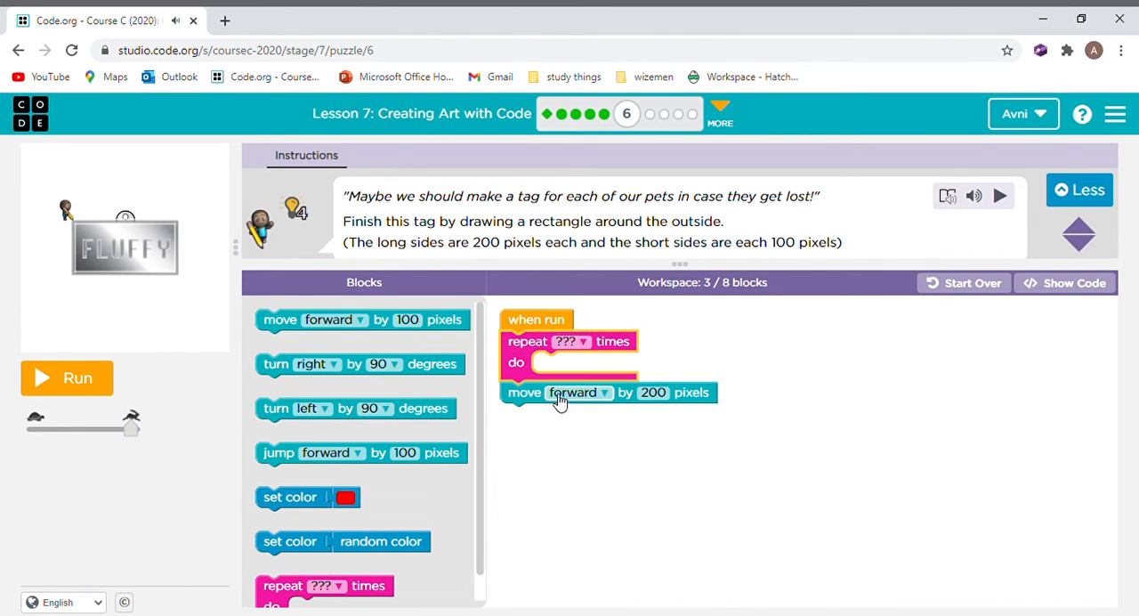
left_click(573, 342)
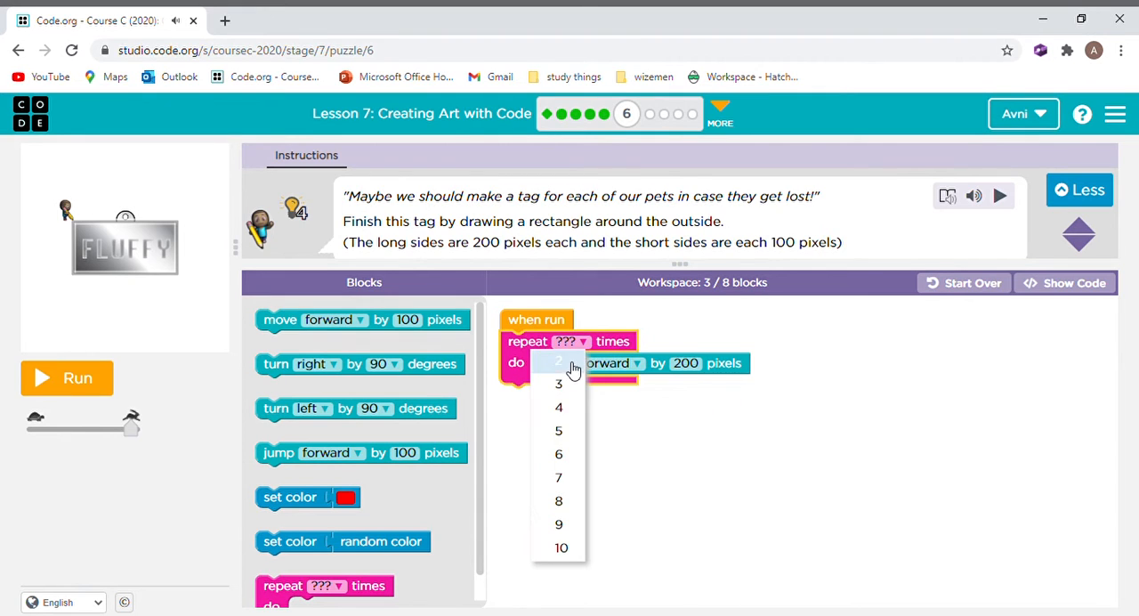
left_click(559, 361)
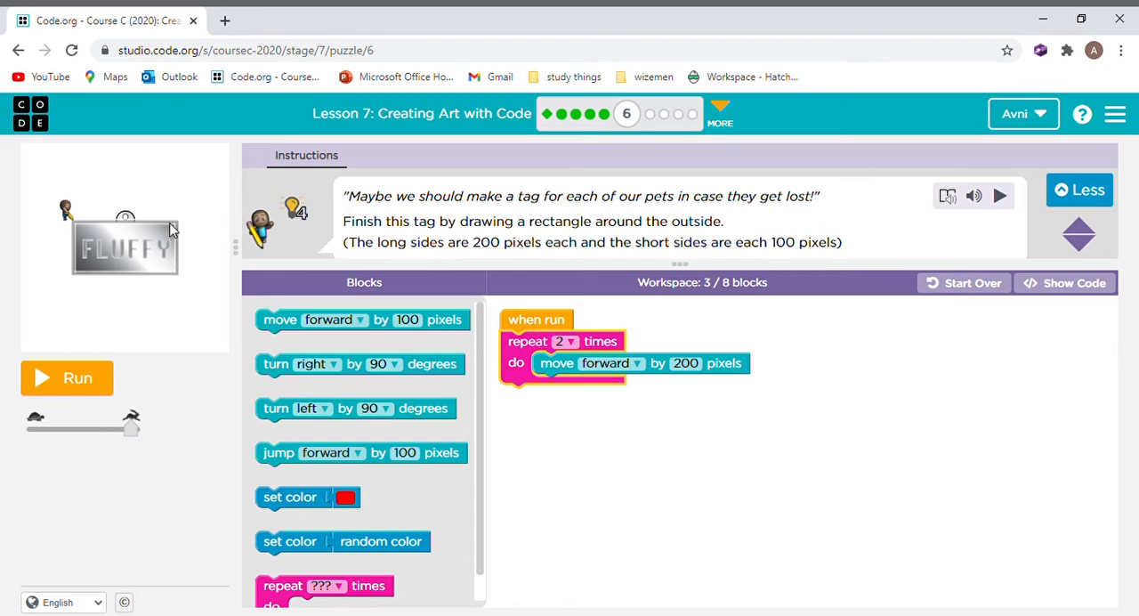
mouse_move(187, 281)
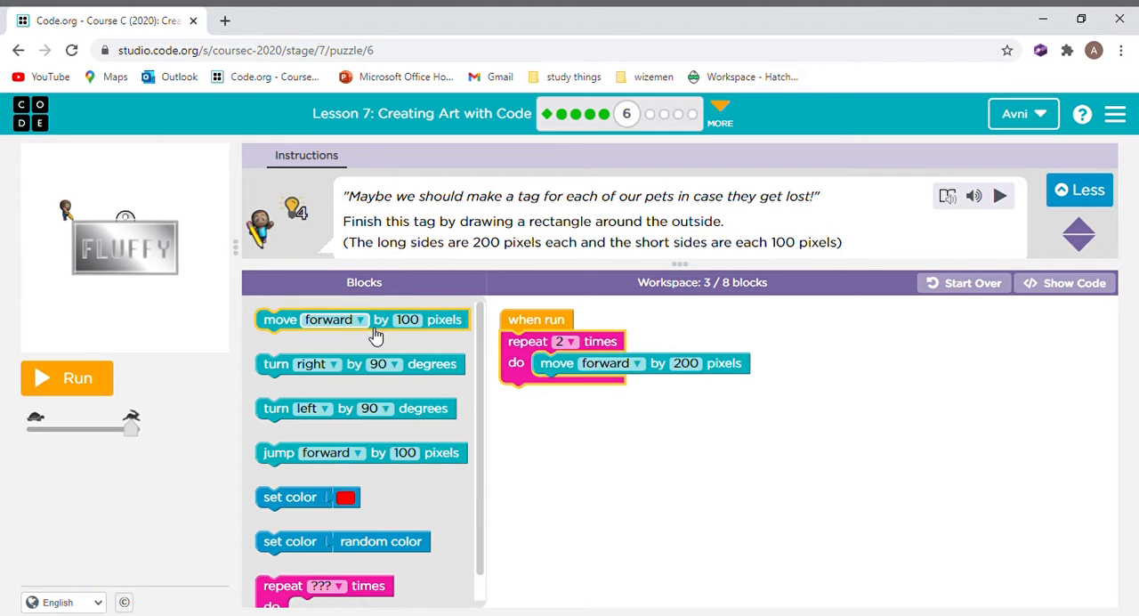
mouse_move(171, 224)
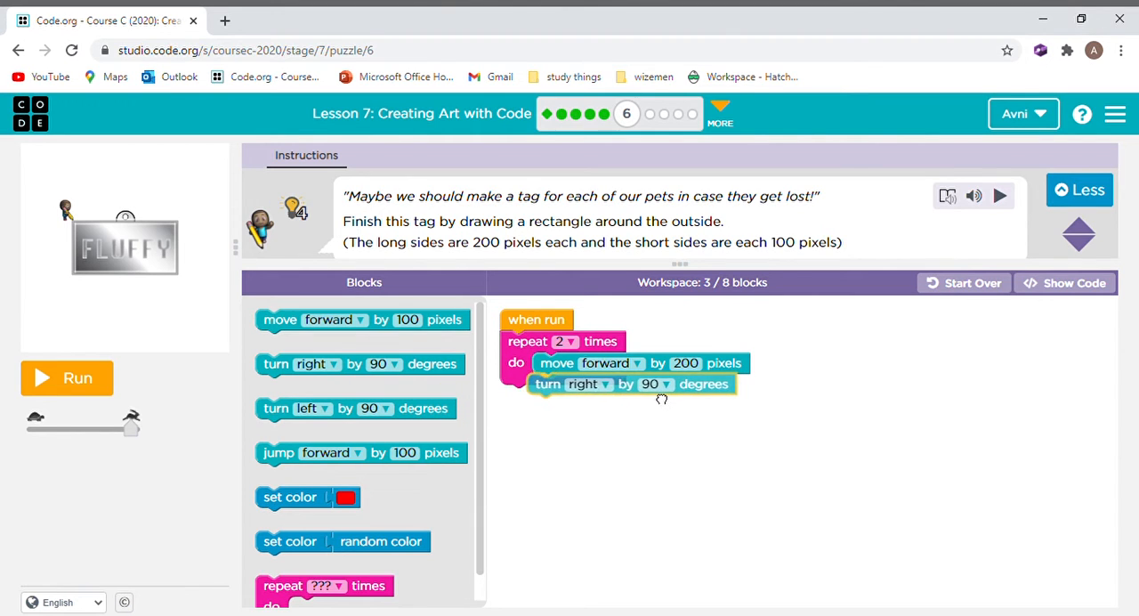
- Add the right 90 turns after the long and short sides inside the loop
left_click_drag(632, 383, 637, 385)
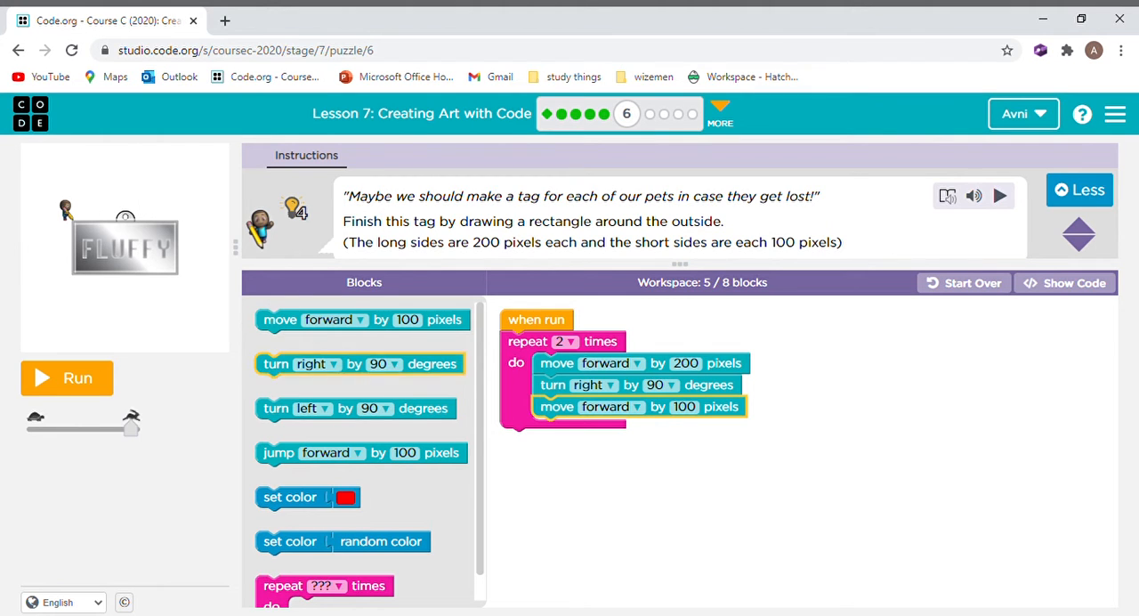
mouse_move(207, 274)
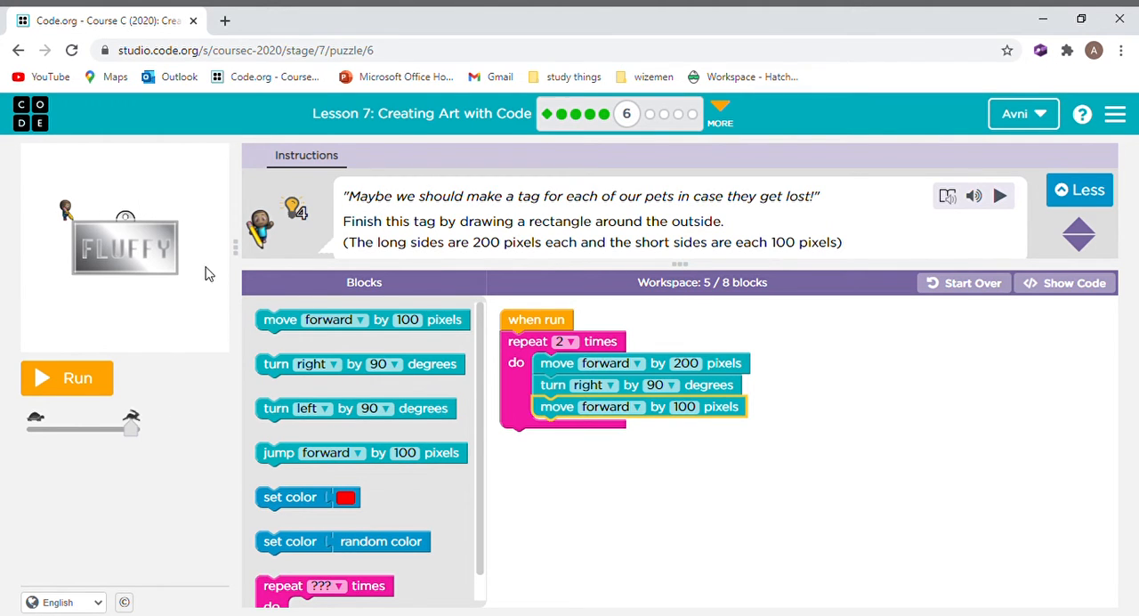
mouse_move(178, 269)
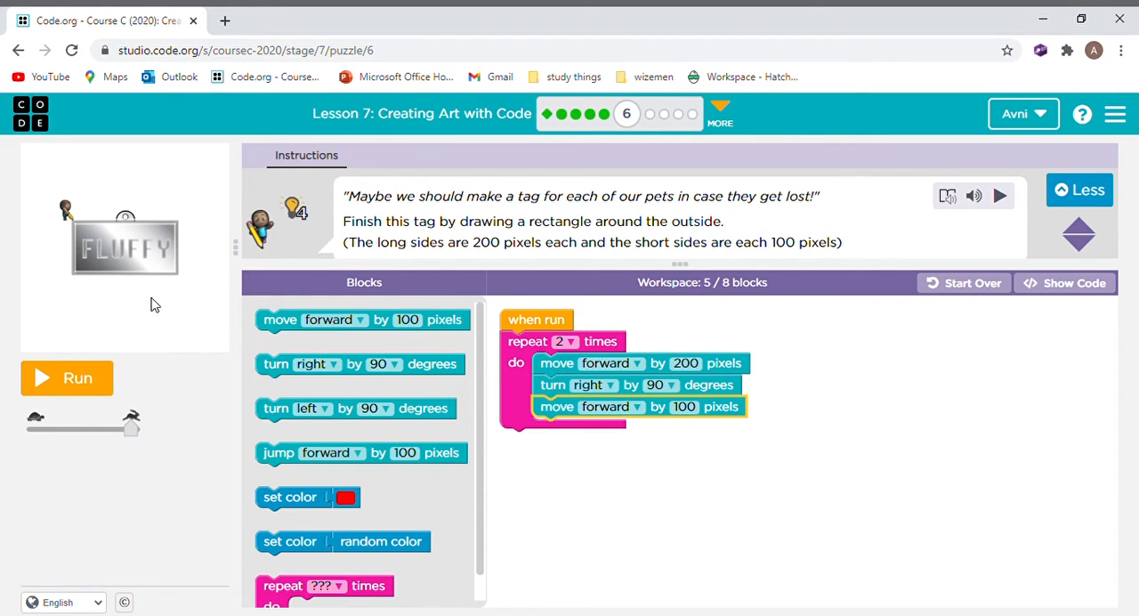
mouse_move(210, 409)
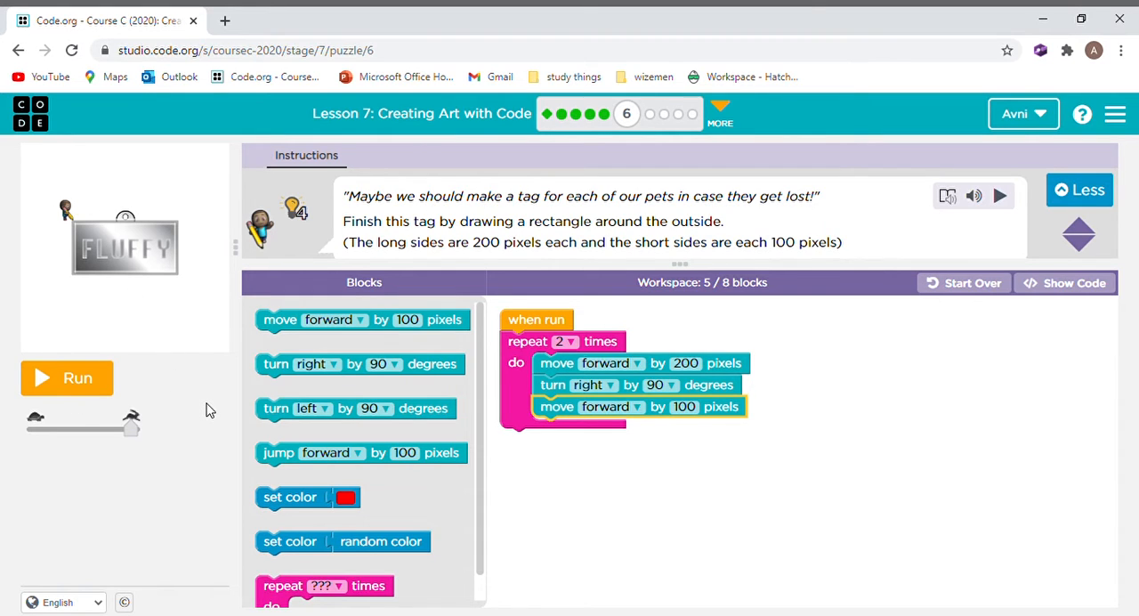
mouse_move(214, 402)
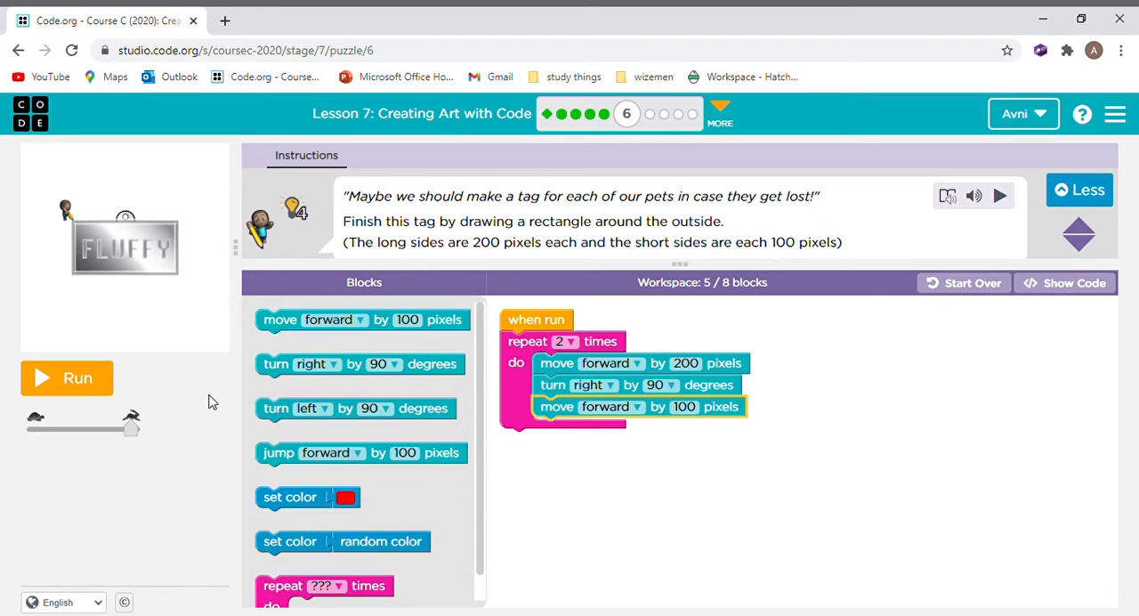
left_click_drag(356, 363, 609, 443)
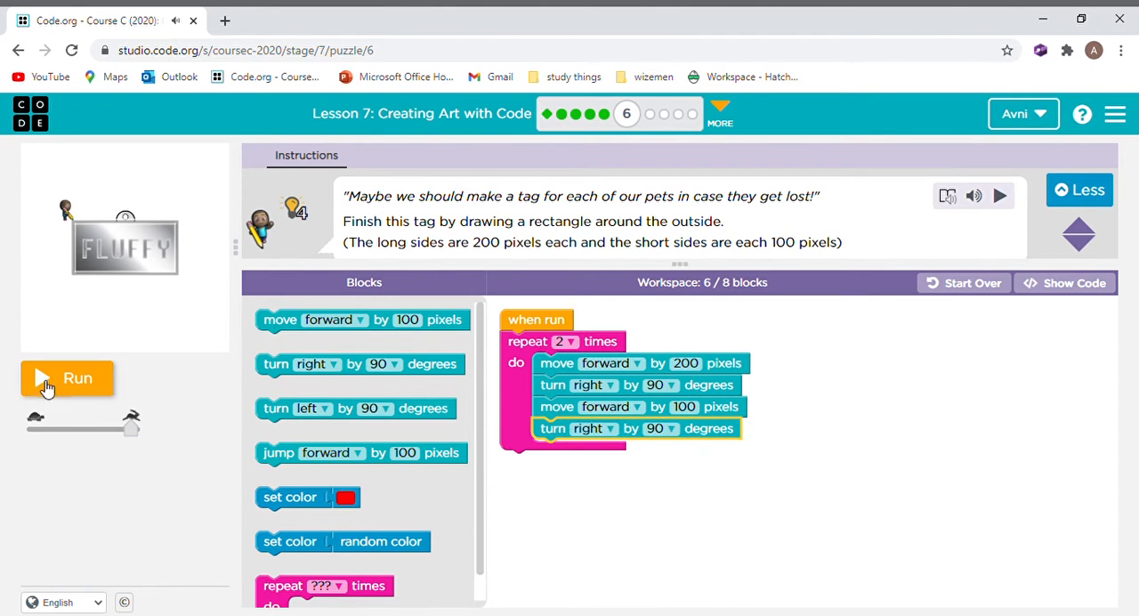
- Run the rectangle tag program and continue to Puzzle 7's square for Belle
left_click(68, 378)
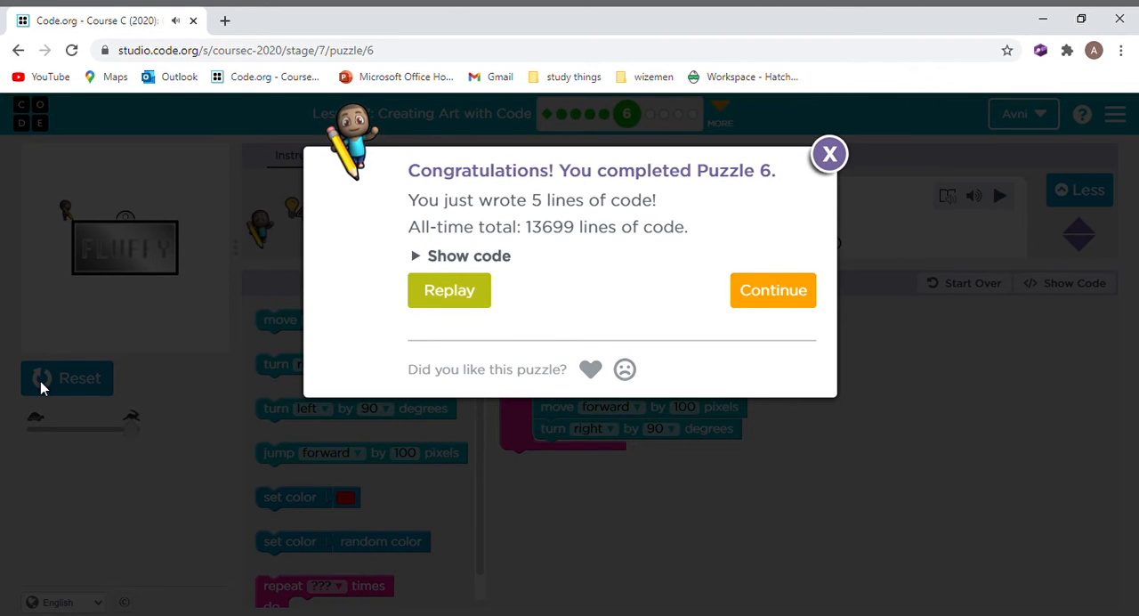
left_click(773, 288)
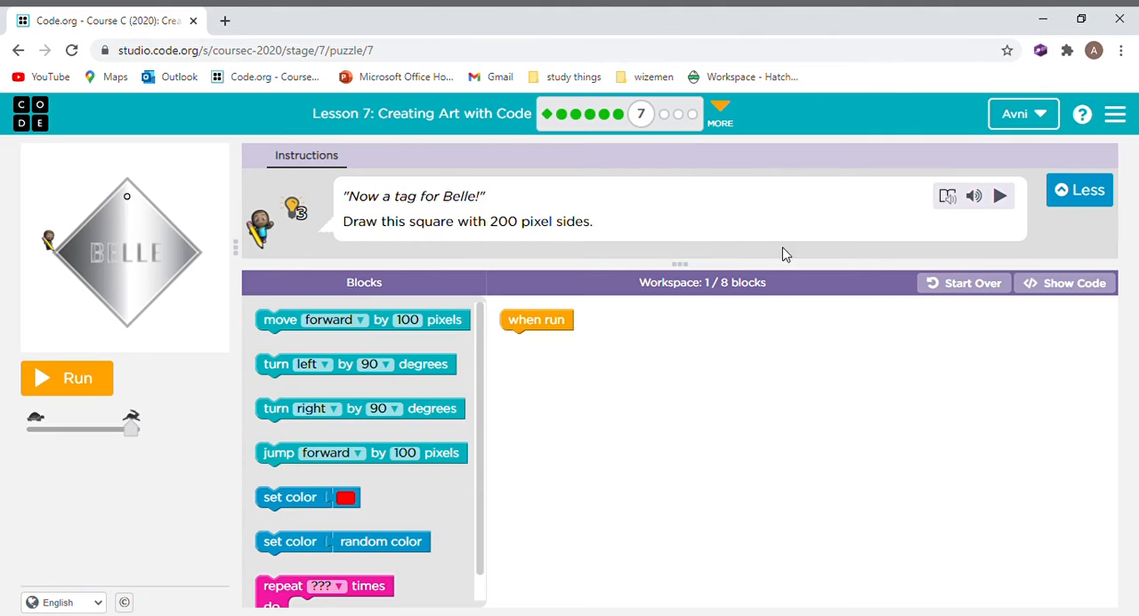
mouse_move(637, 235)
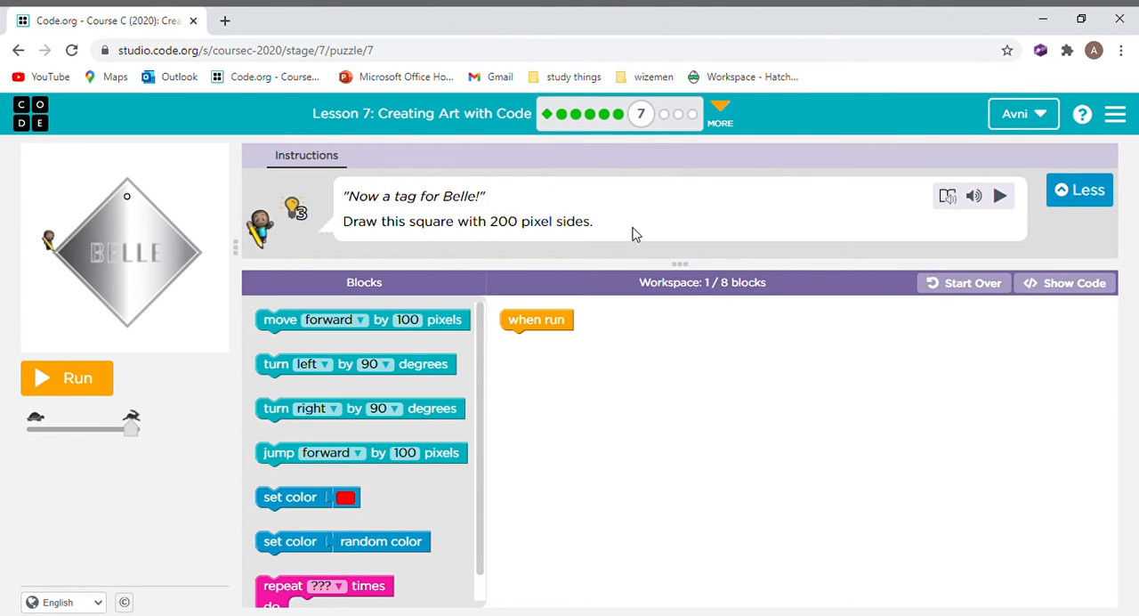
mouse_move(637, 331)
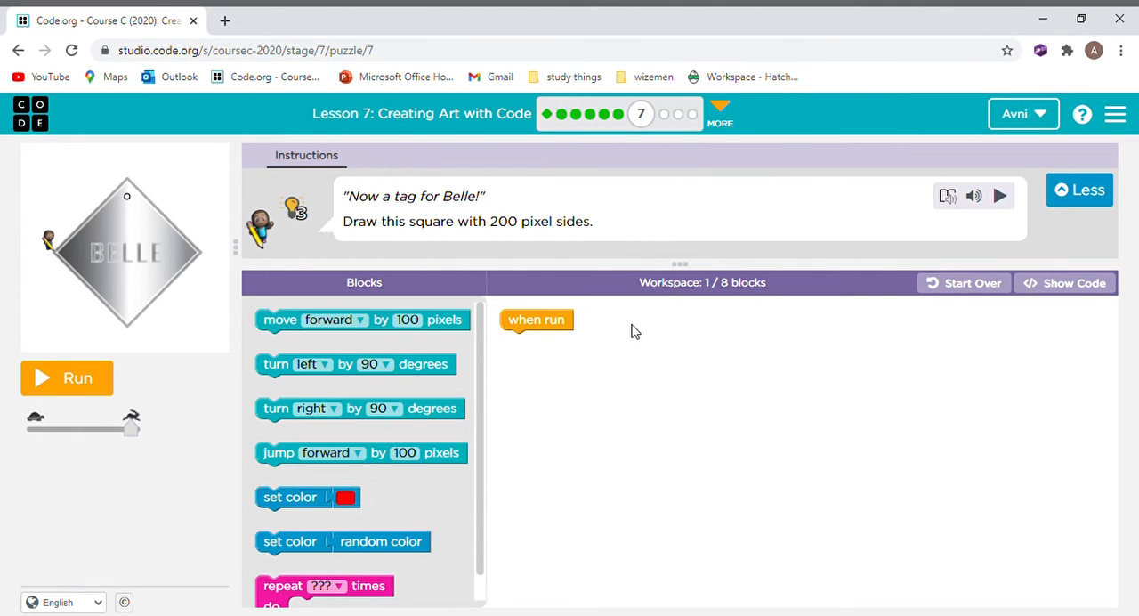
mouse_move(445, 328)
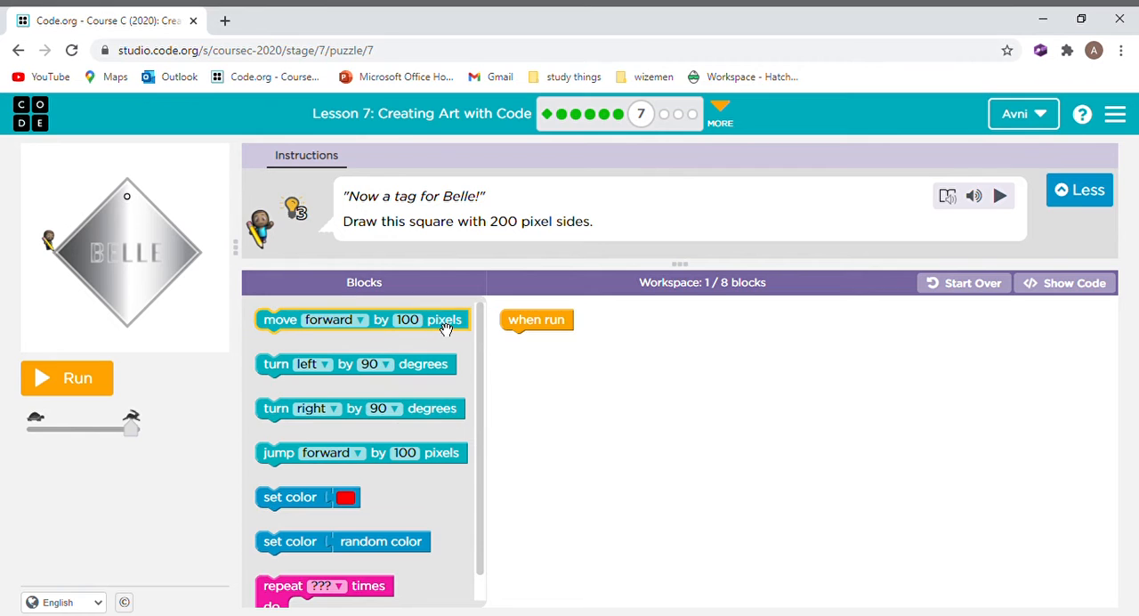
- Build a coloured repeat-4 loop of forward 200 and left 90, then run Belle's square
left_click_drag(363, 320, 619, 367)
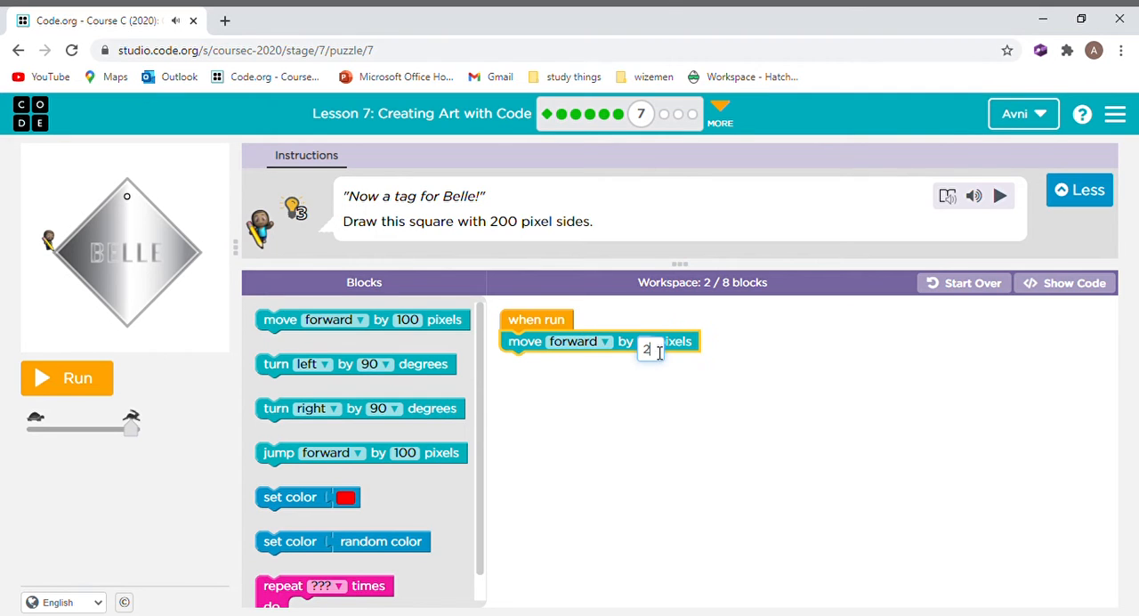
type("200")
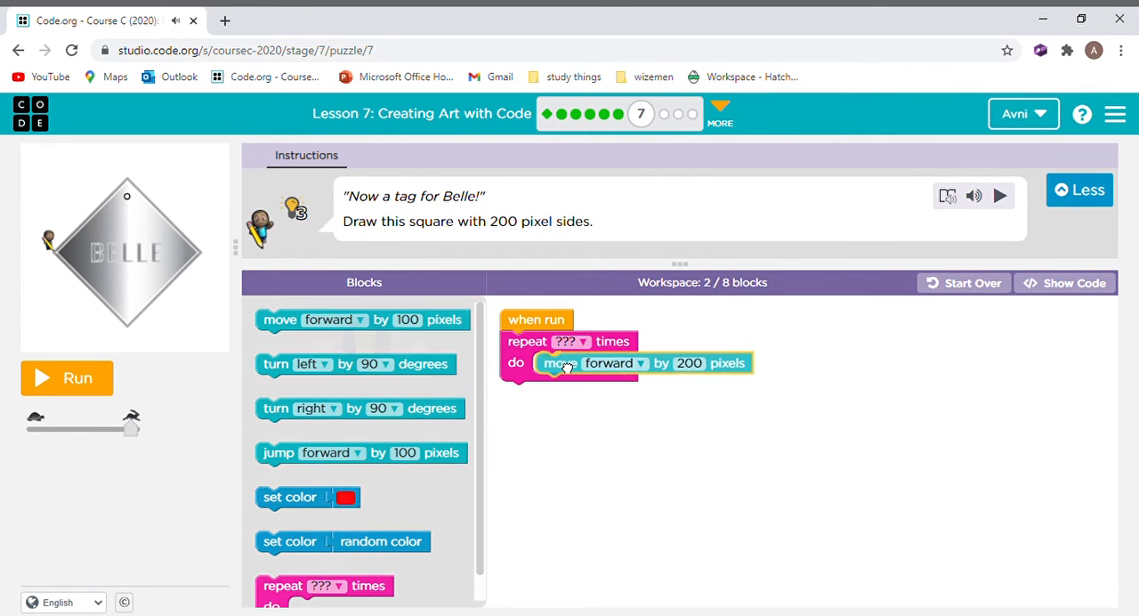
left_click(582, 341)
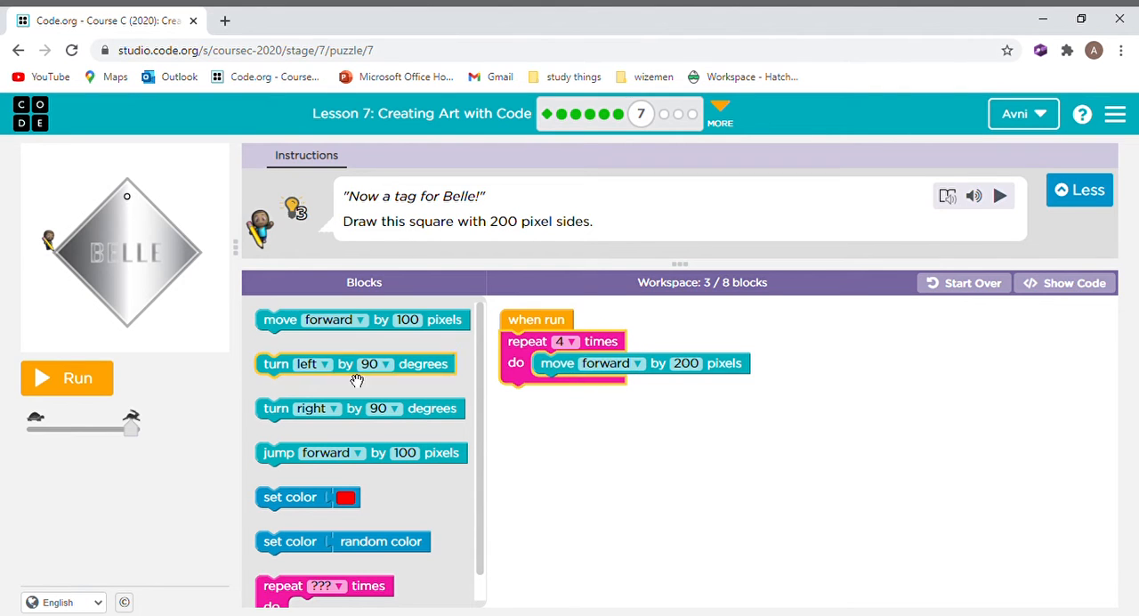
mouse_move(354, 354)
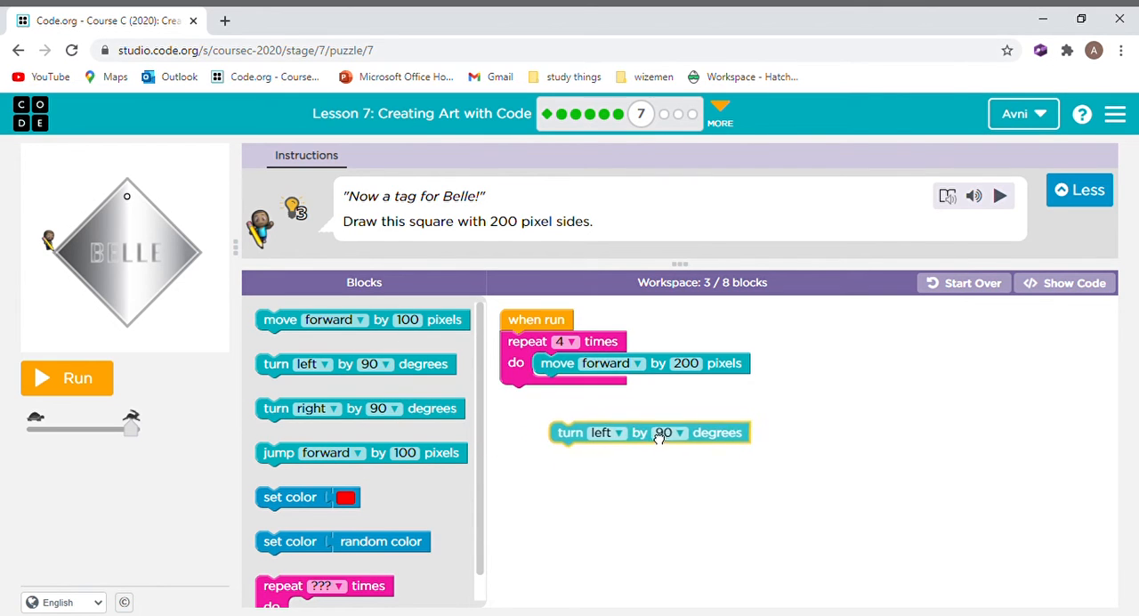
left_click_drag(649, 431, 632, 384)
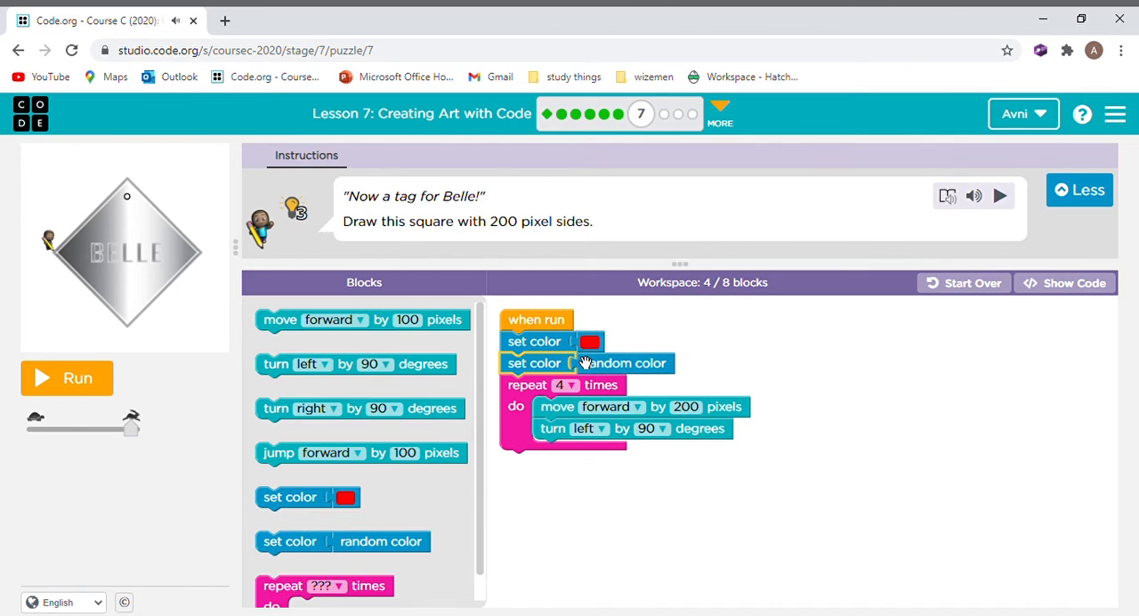
left_click(589, 342)
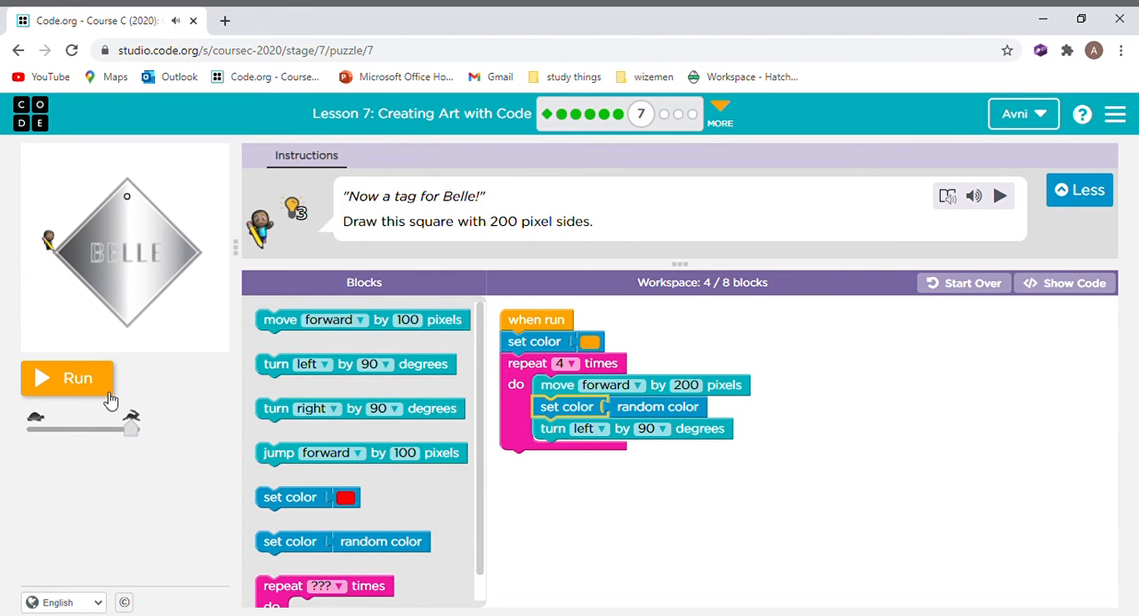
left_click(68, 378)
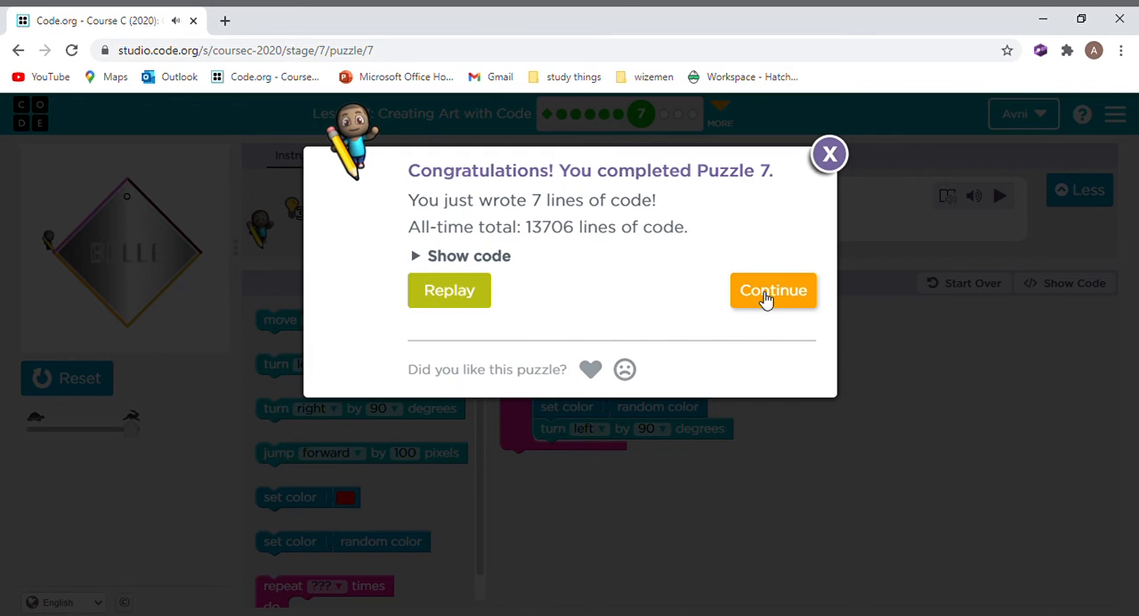
- Accept the Challenge Puzzle notice with 'I'm ready!' to open puzzle 8's tag outline
left_click(773, 290)
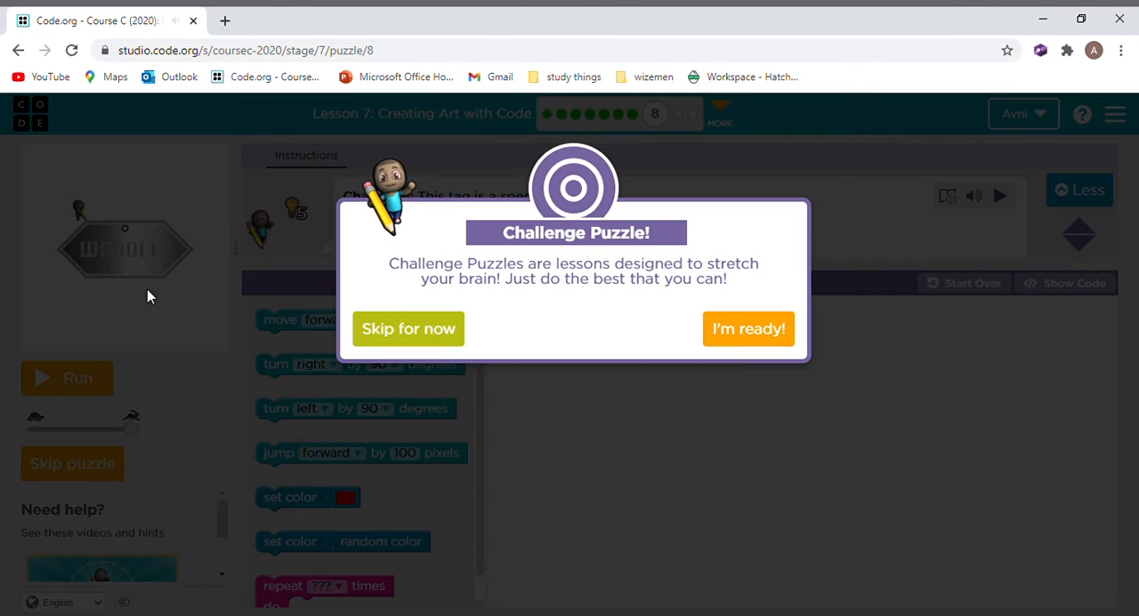
left_click(748, 328)
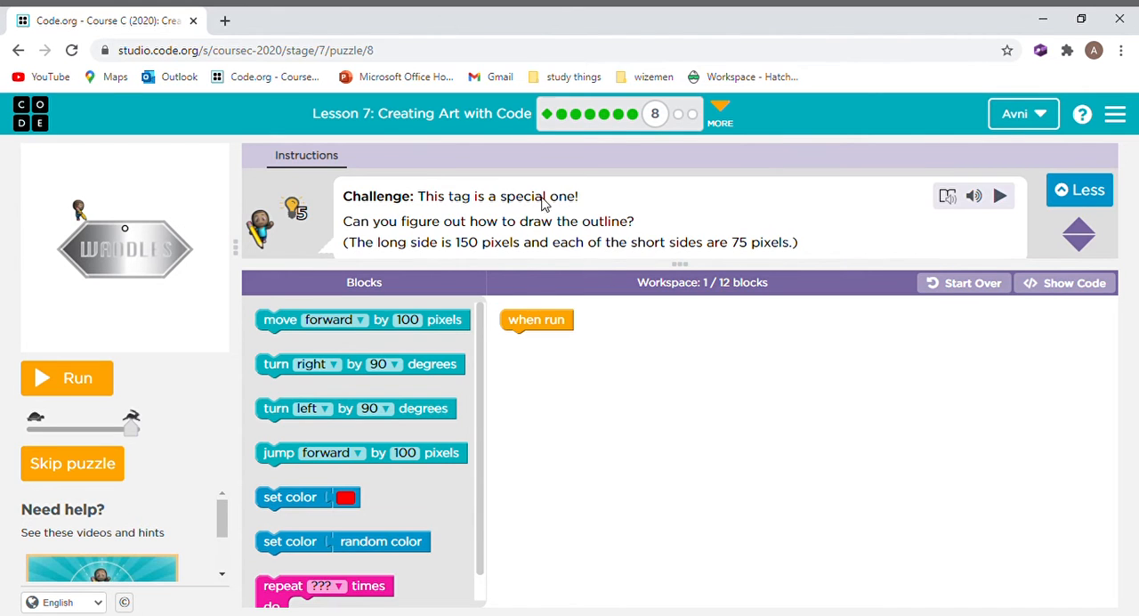
mouse_move(616, 361)
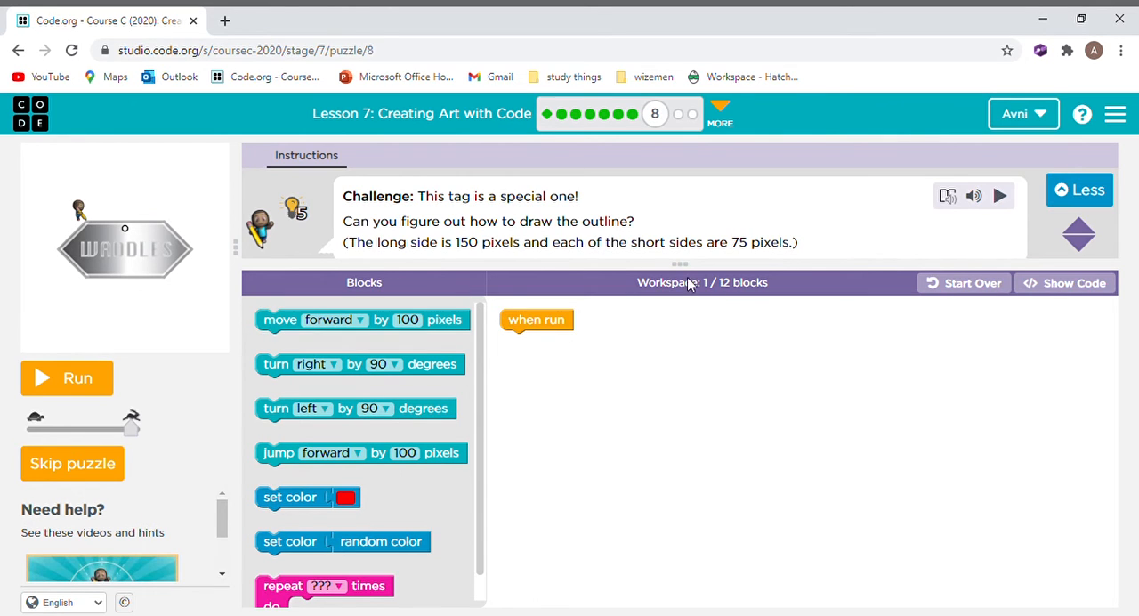
mouse_move(587, 242)
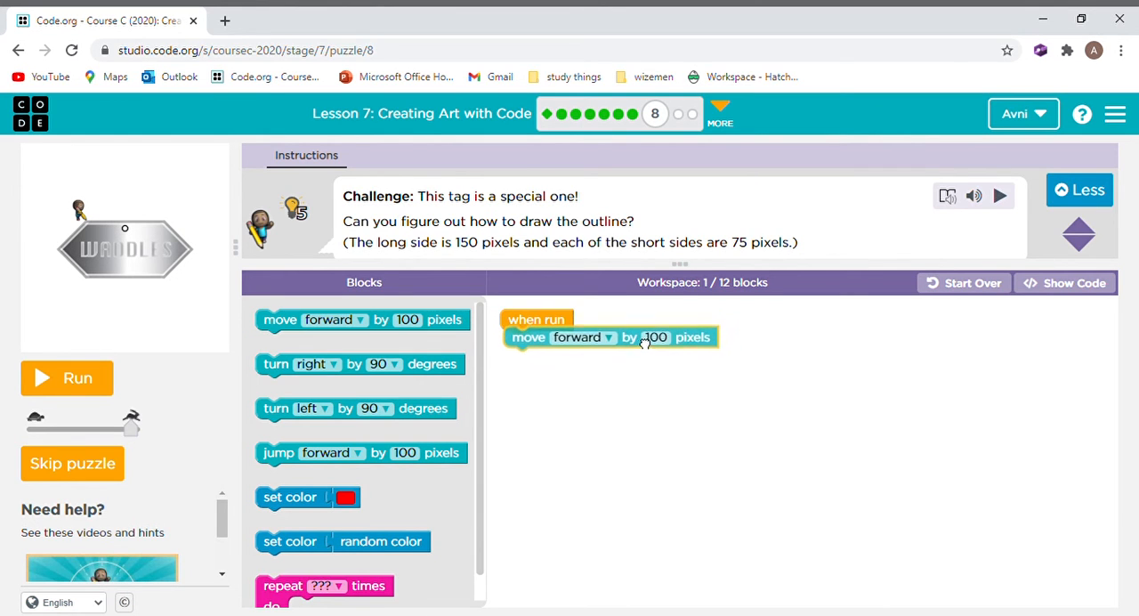
- Set the first move to 150 pixels and the turn to right 45 degrees, then test-run
left_click(655, 338)
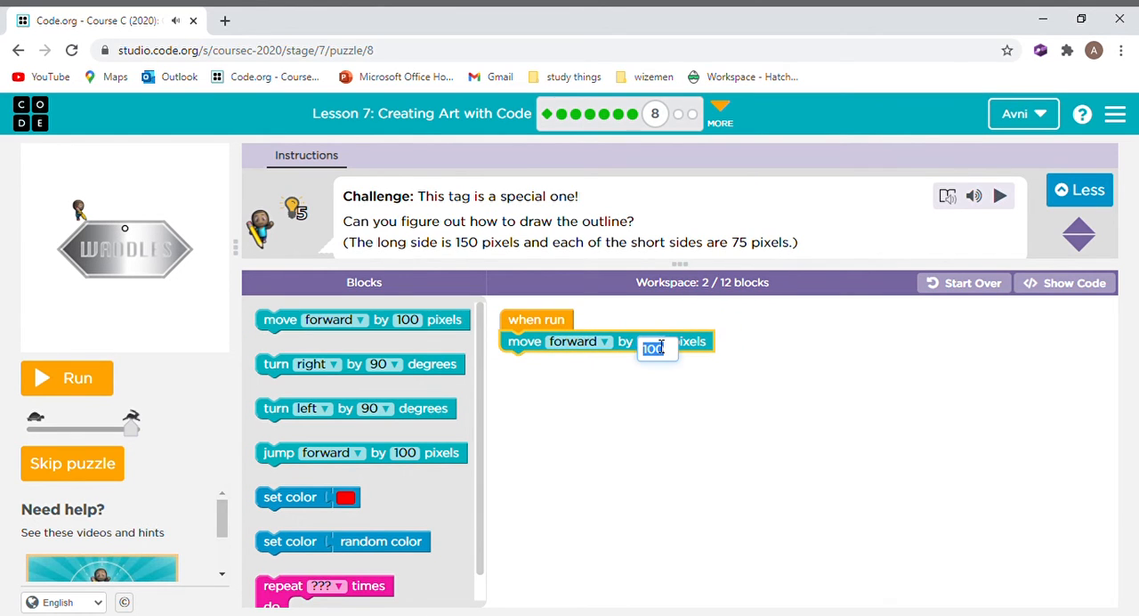
type("150")
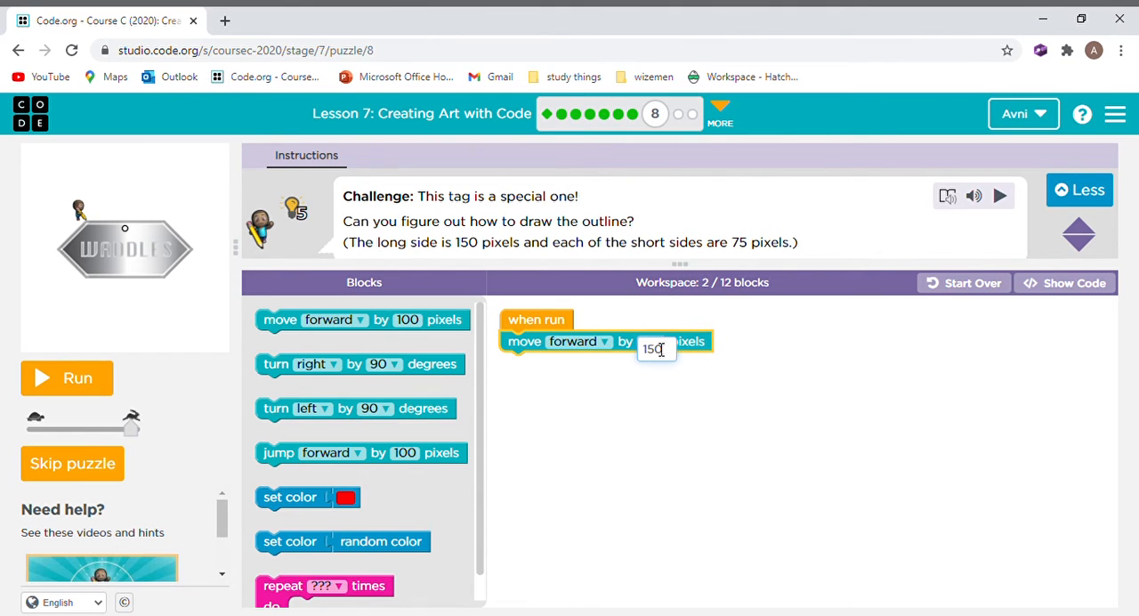
left_click(669, 420)
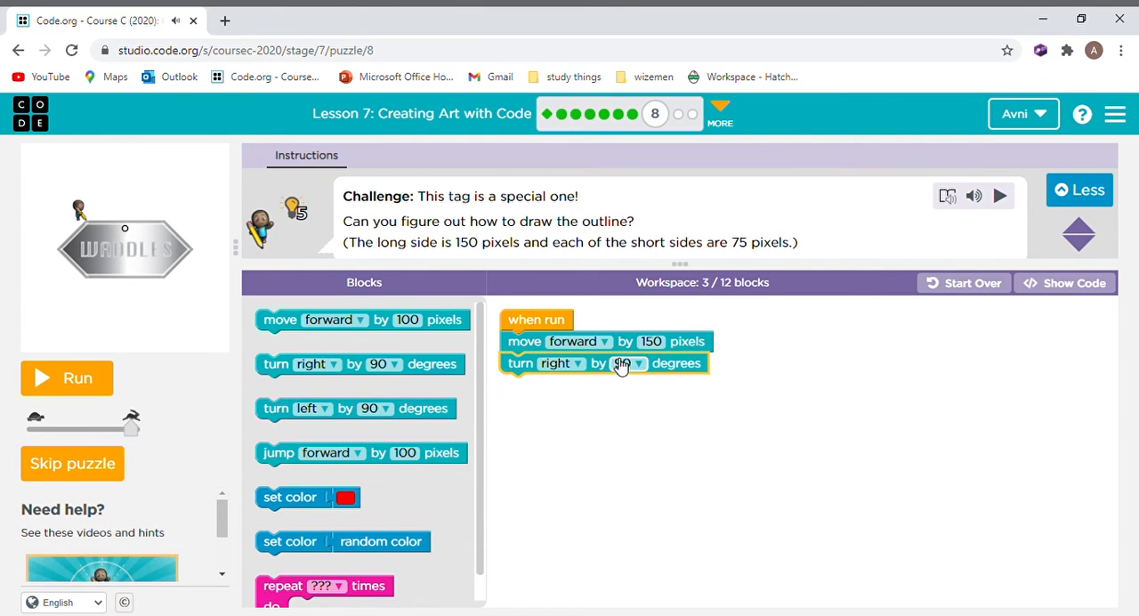
left_click(629, 363)
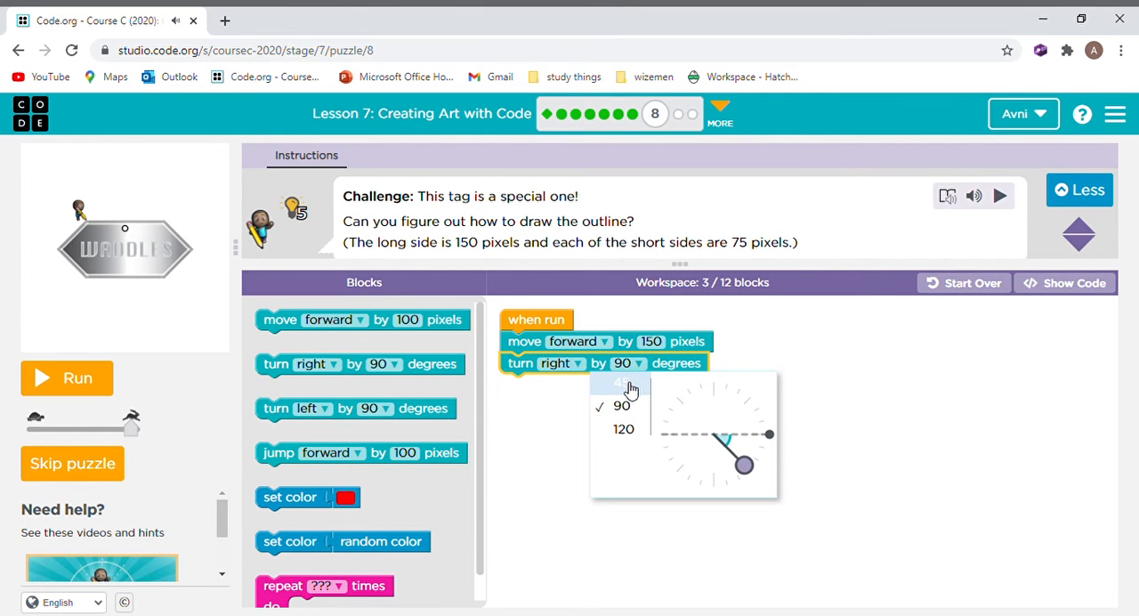
left_click(619, 382)
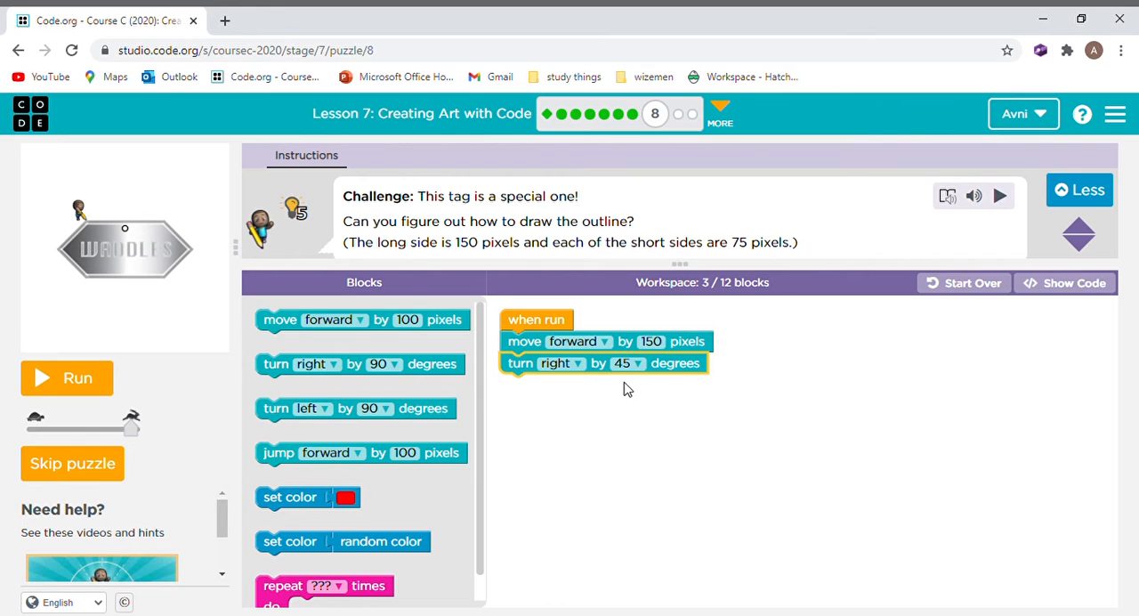
left_click(68, 377)
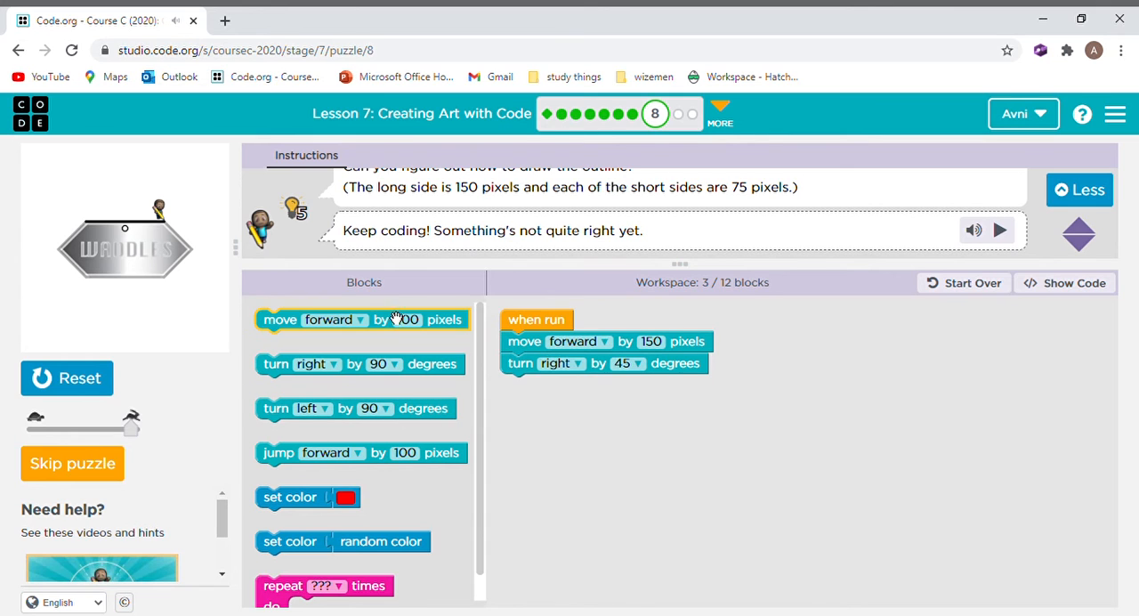
- Add a second move forward of 75 pixels after the 45-degree turn
left_click_drag(363, 319, 609, 384)
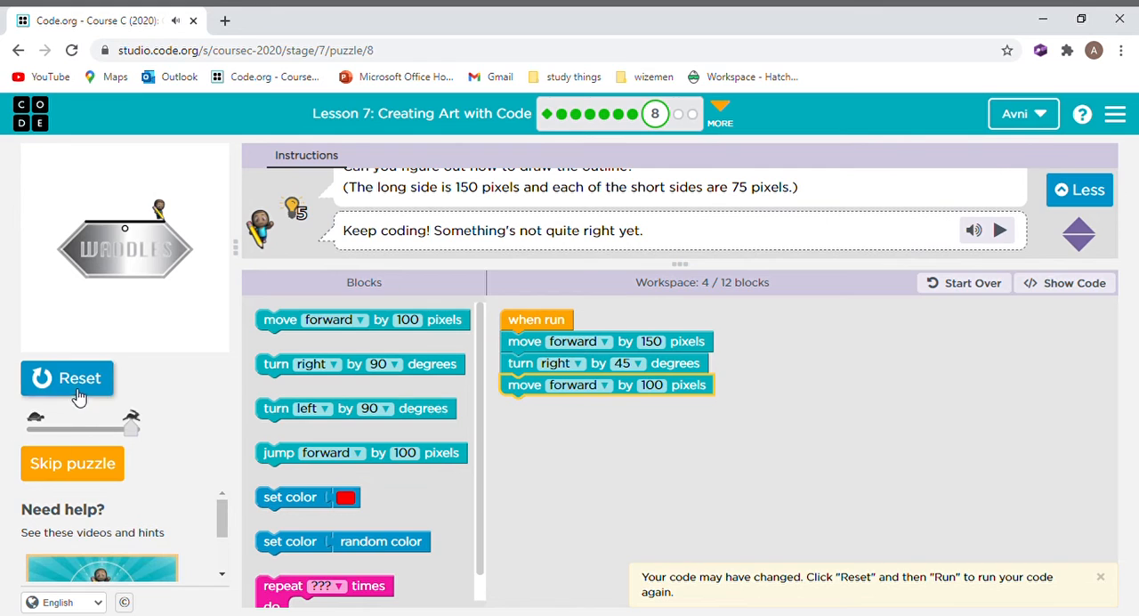
left_click(68, 377)
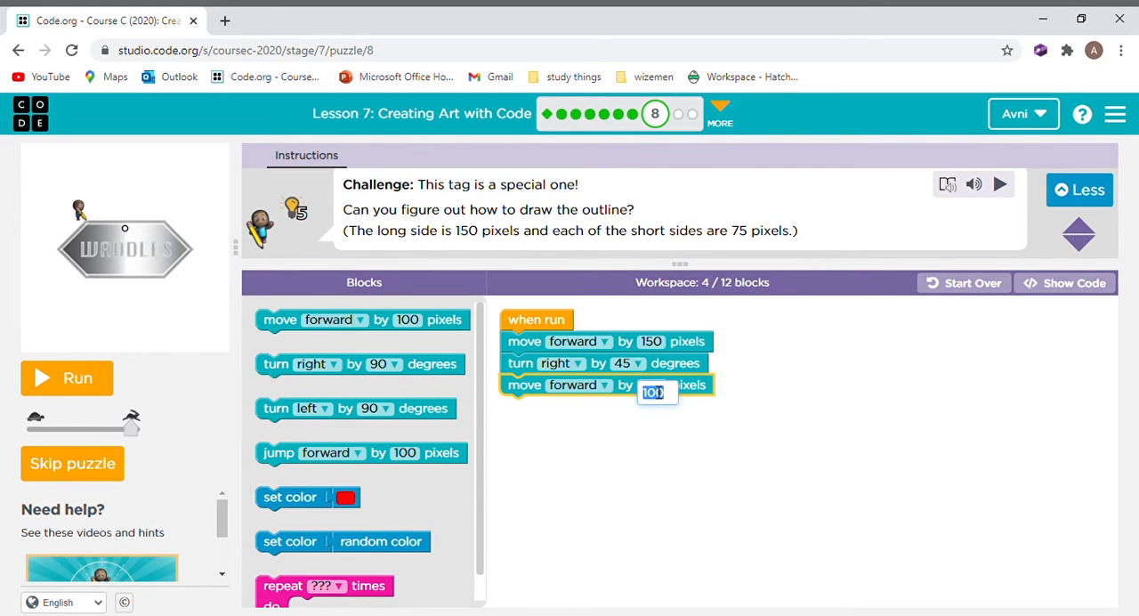
type("75")
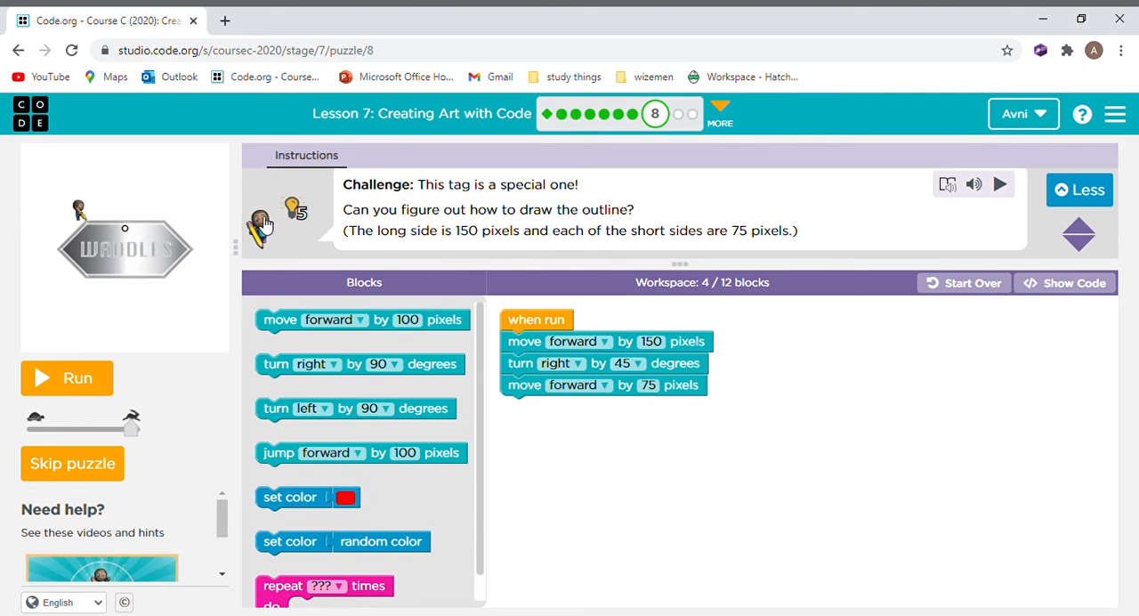
mouse_move(194, 260)
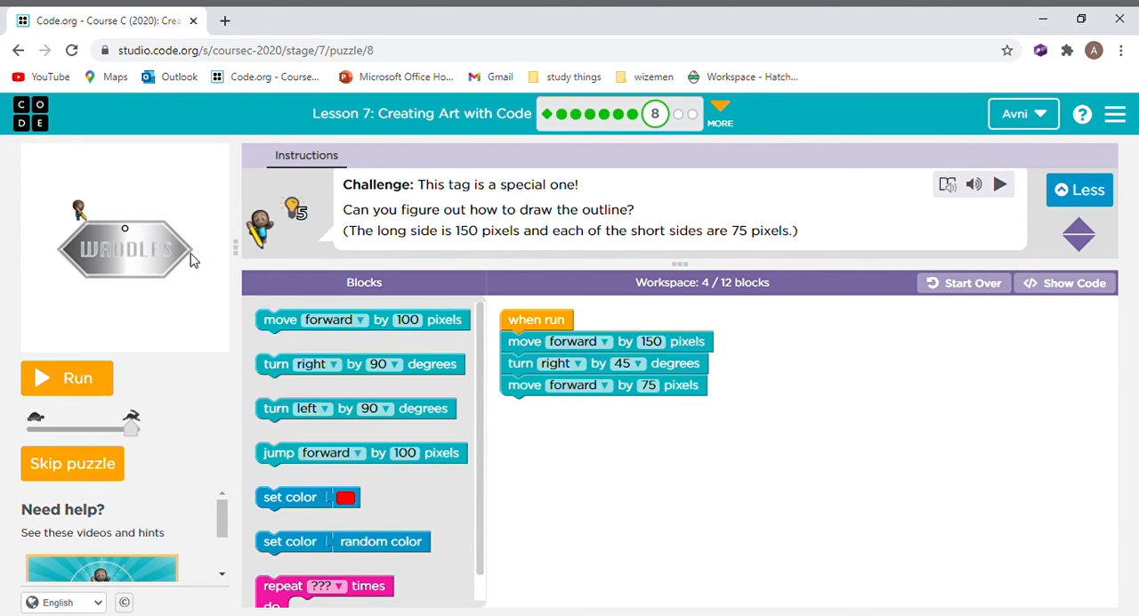
mouse_move(50, 244)
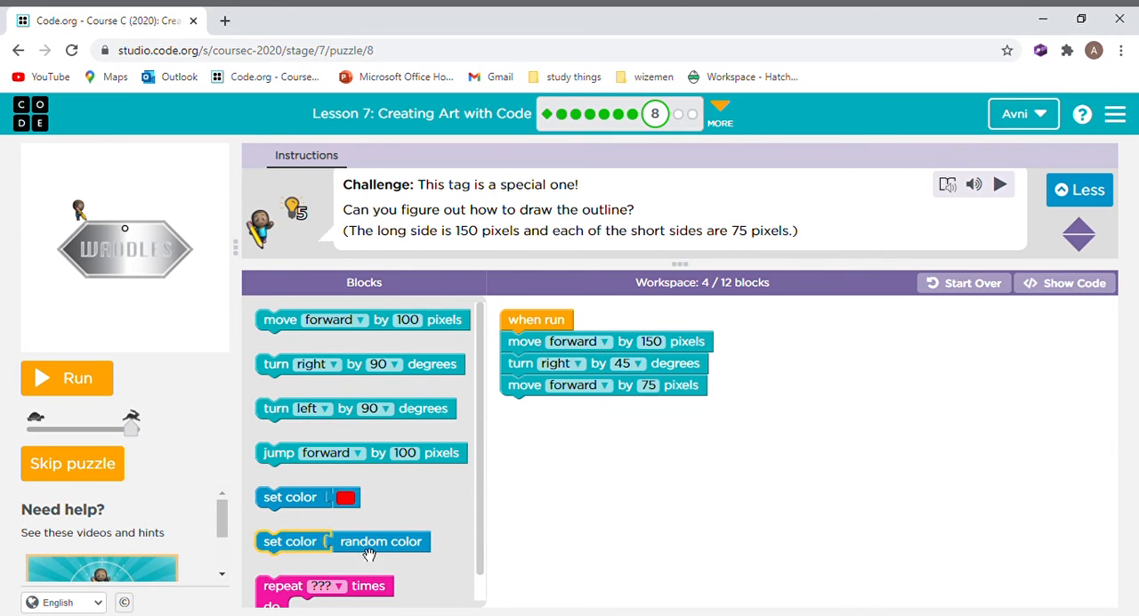
mouse_move(171, 281)
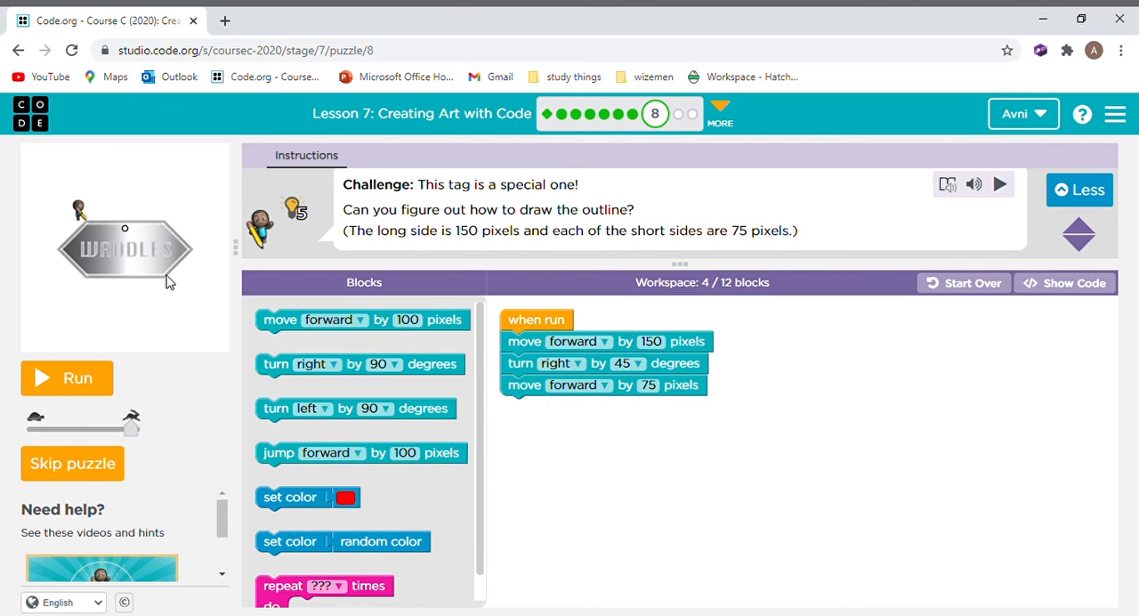
mouse_move(206, 274)
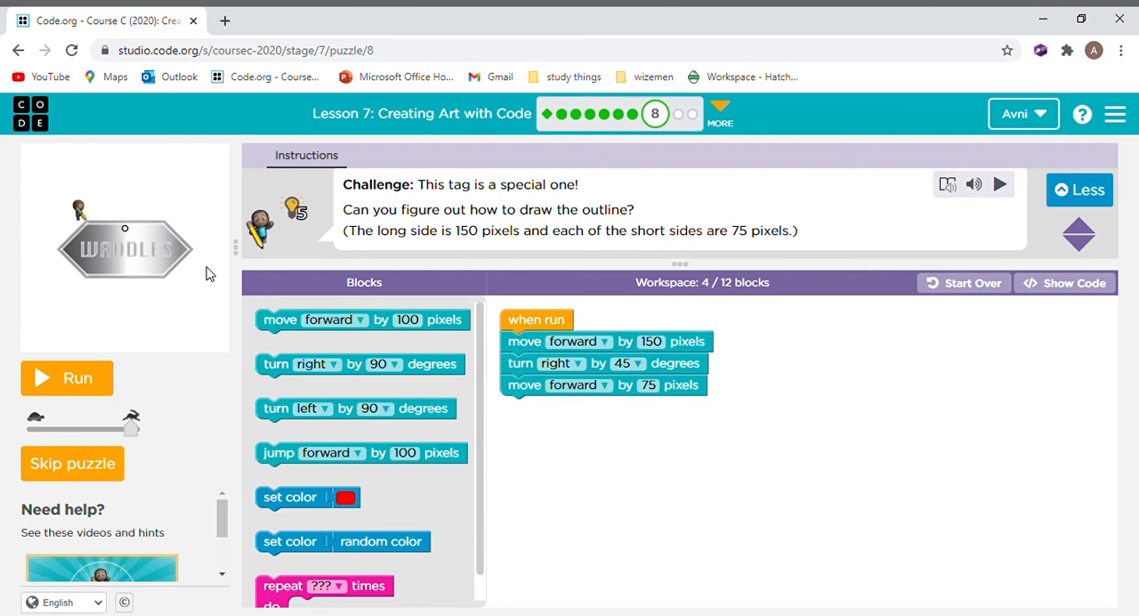
mouse_move(223, 277)
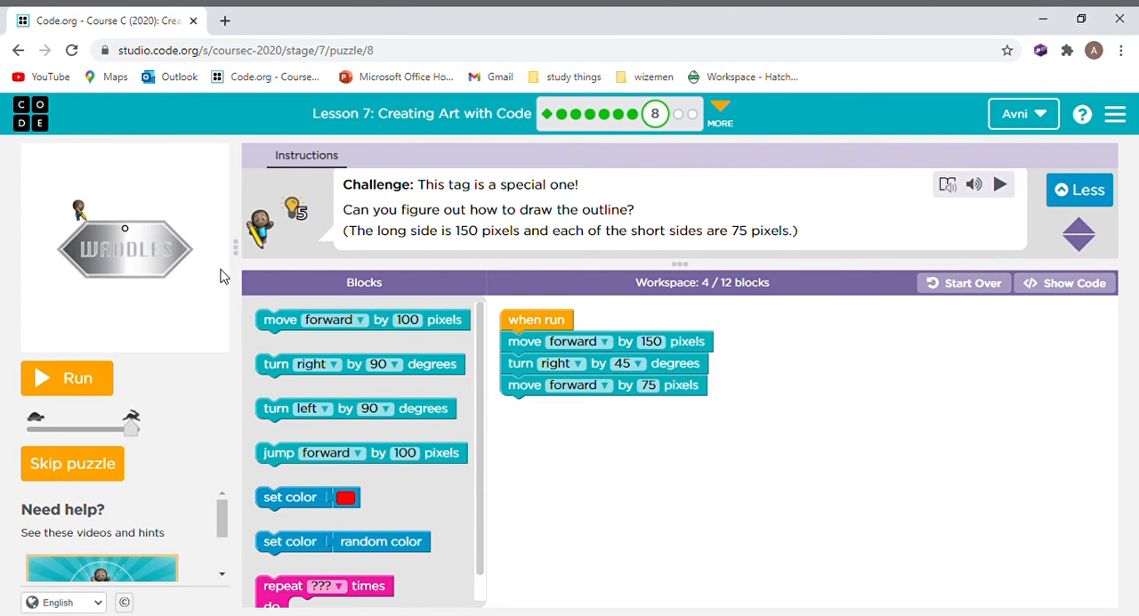
mouse_move(372, 274)
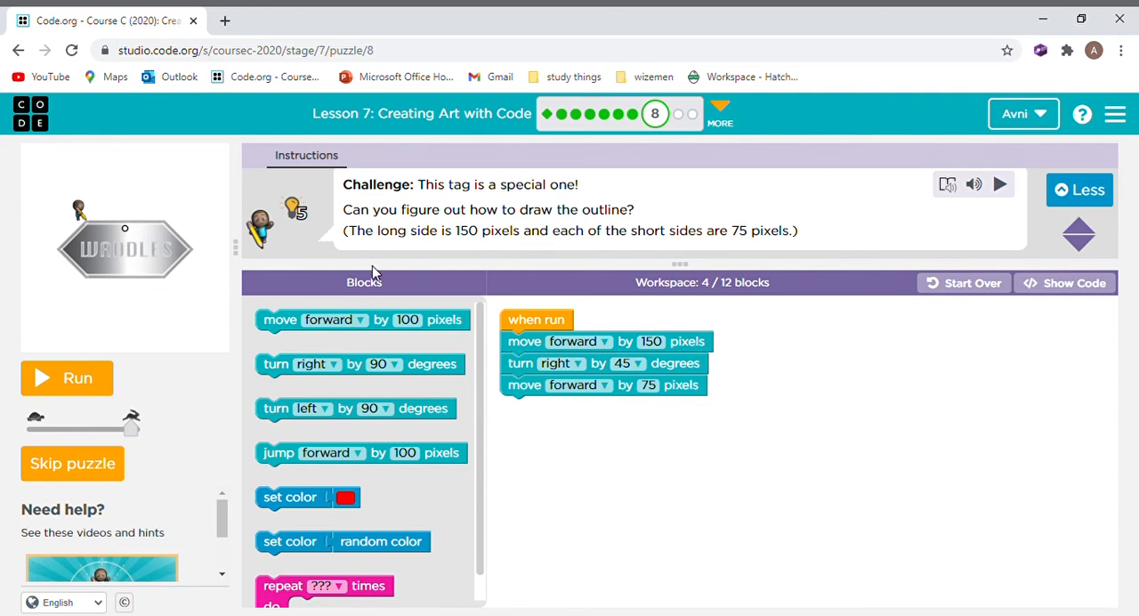
- Add a right 90-degree turn followed by another 75-pixel move to the outline
left_click_drag(360, 363, 667, 409)
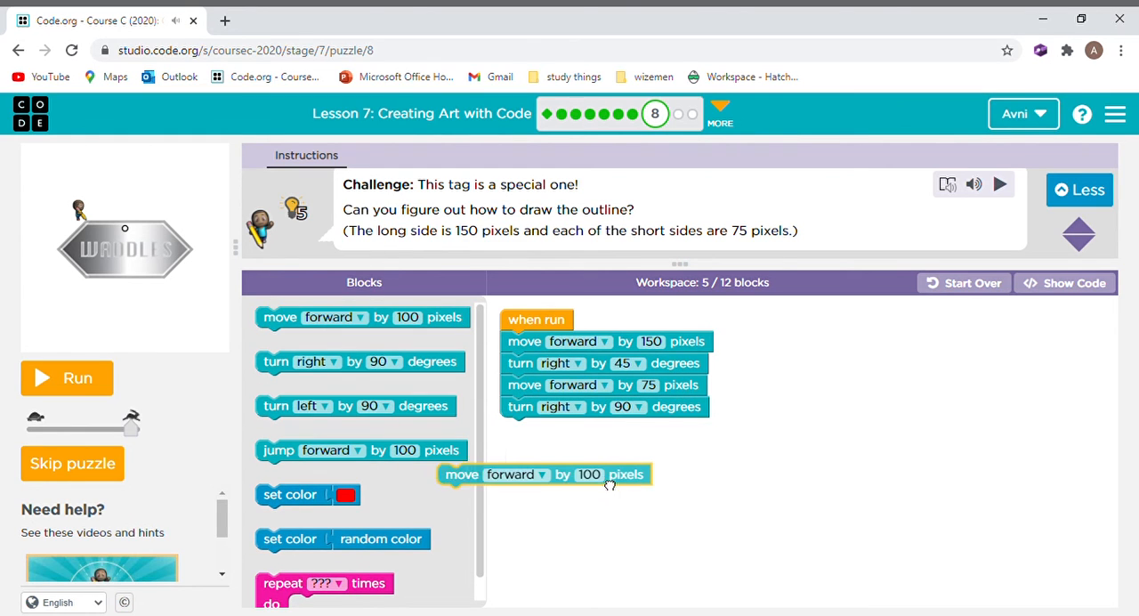
left_click_drag(545, 473, 620, 438)
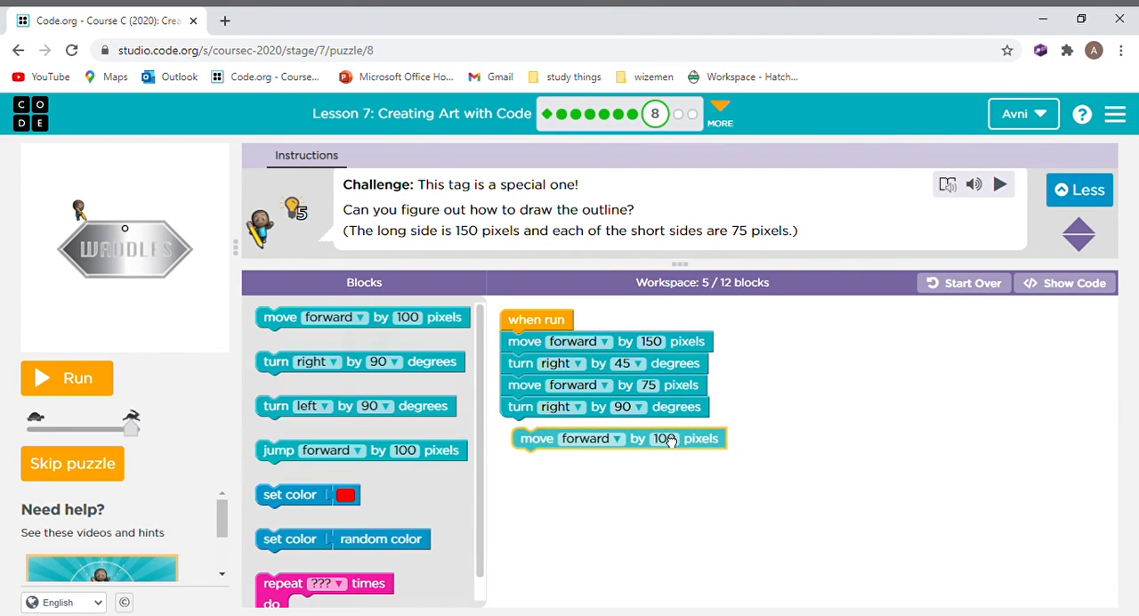
left_click(662, 438)
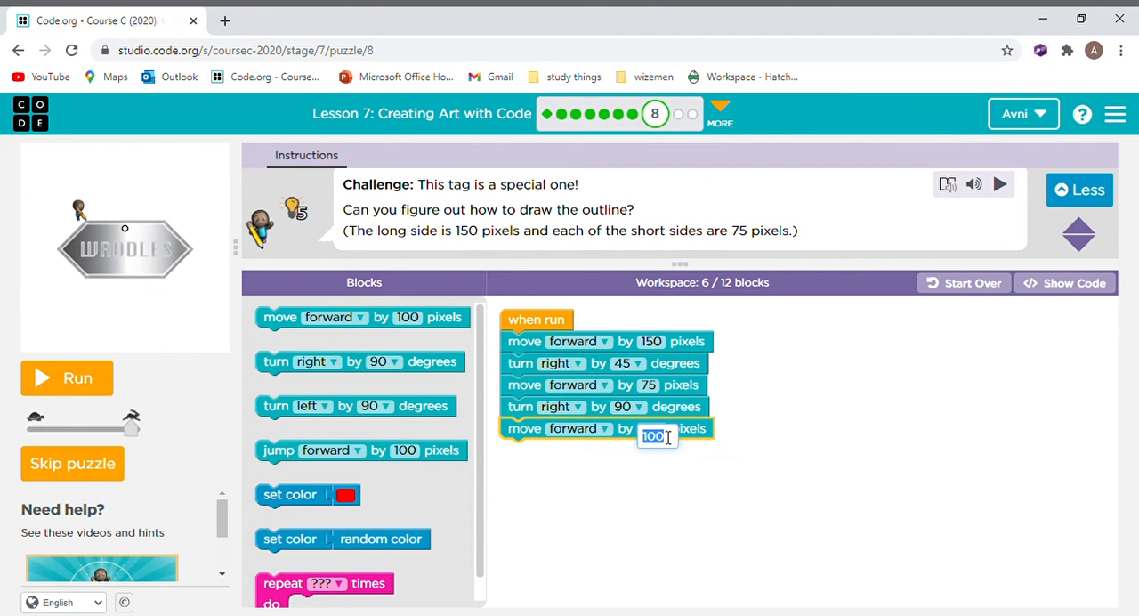
type("75")
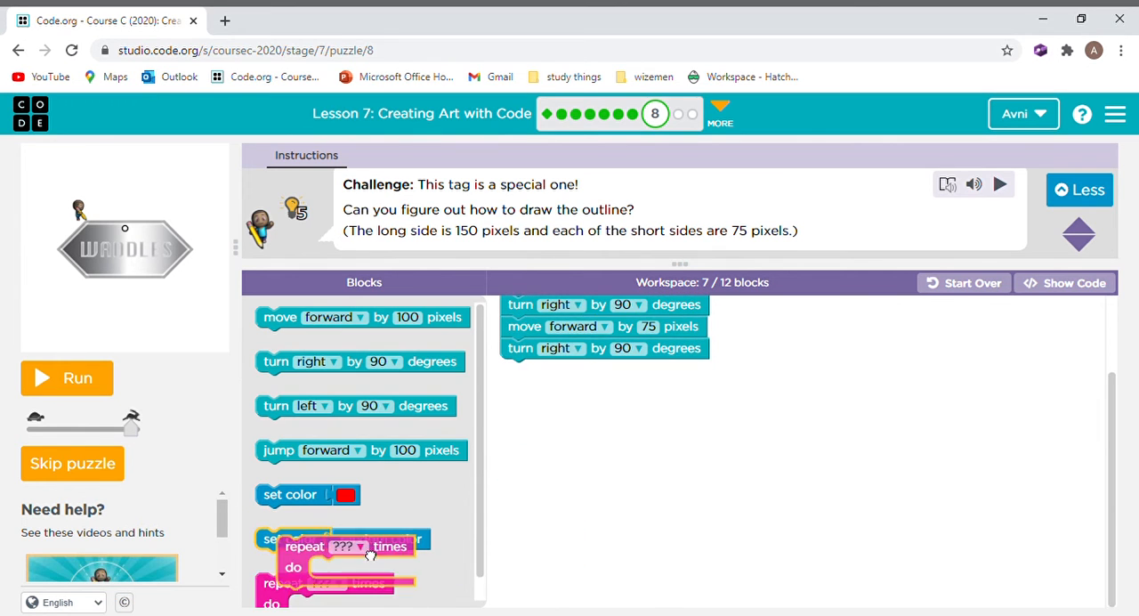
- Run the looped outline, then try the final turn at 120 degrees
left_click(78, 378)
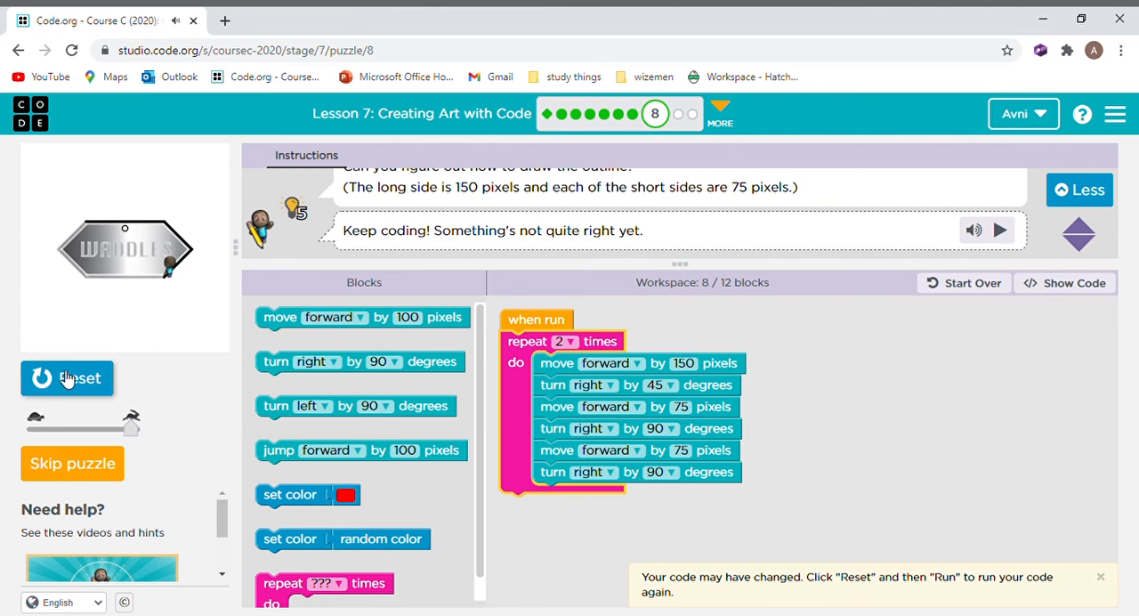
left_click(68, 377)
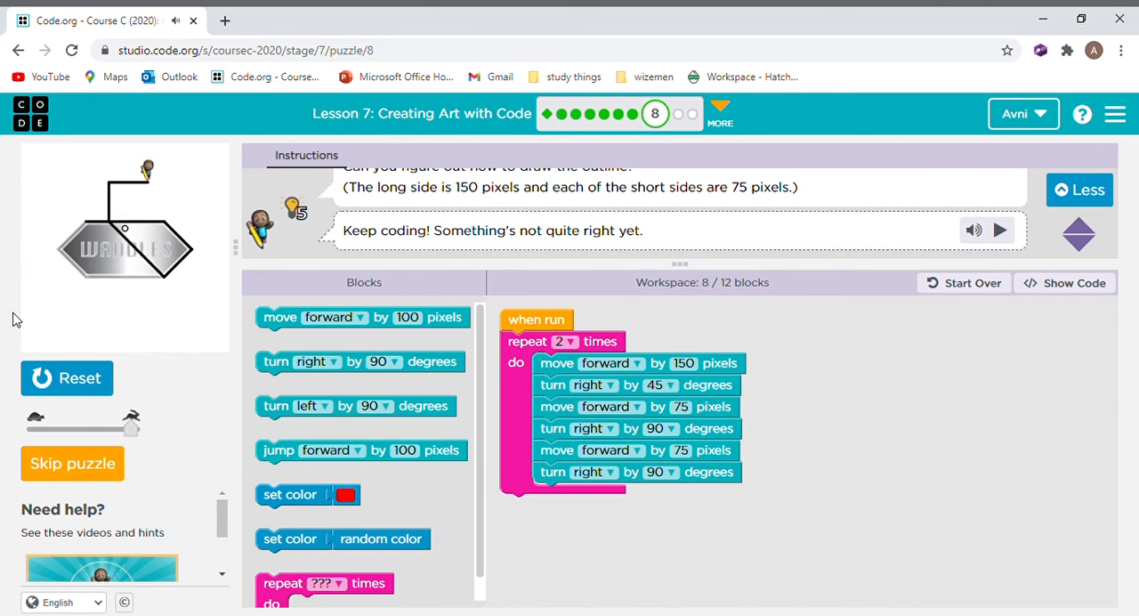
mouse_move(703, 481)
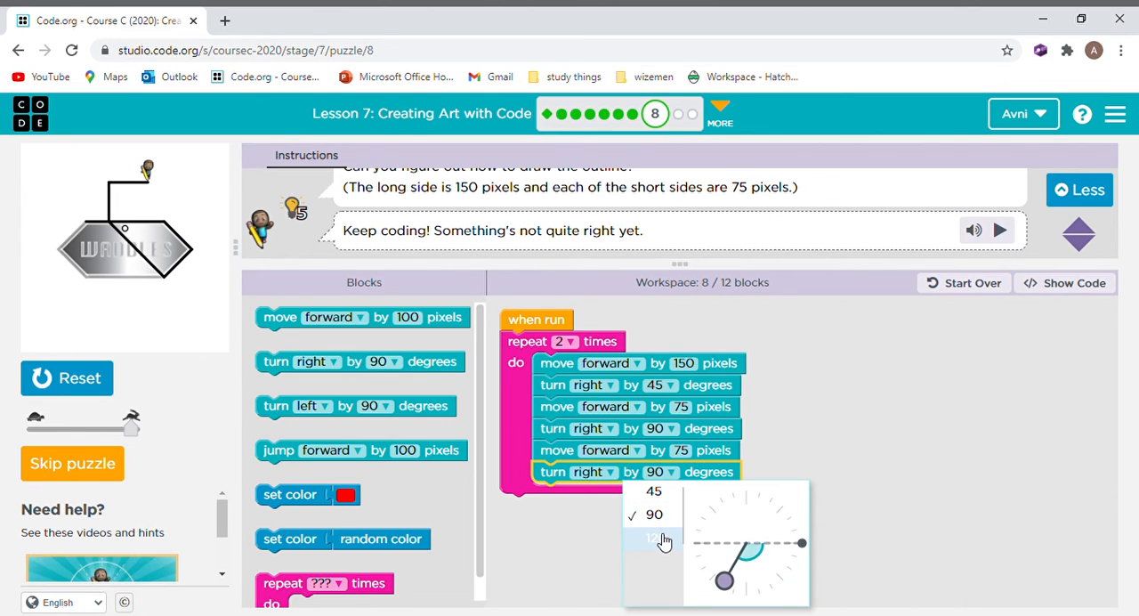
left_click(655, 537)
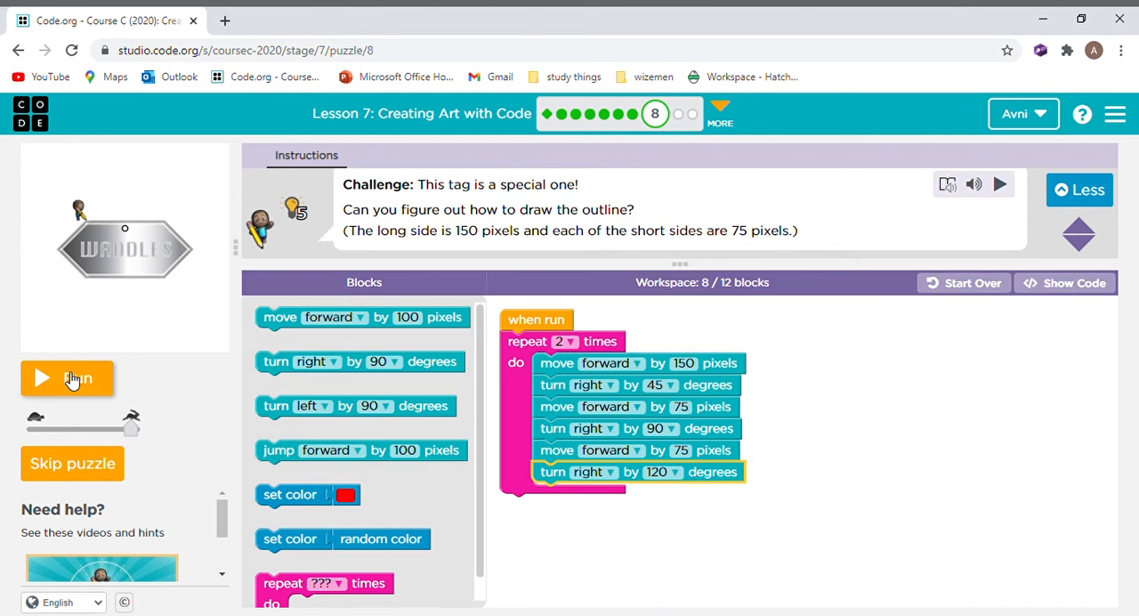
- Reset, correct the last turn to 45 degrees and run to complete the hexagon tag
left_click(68, 378)
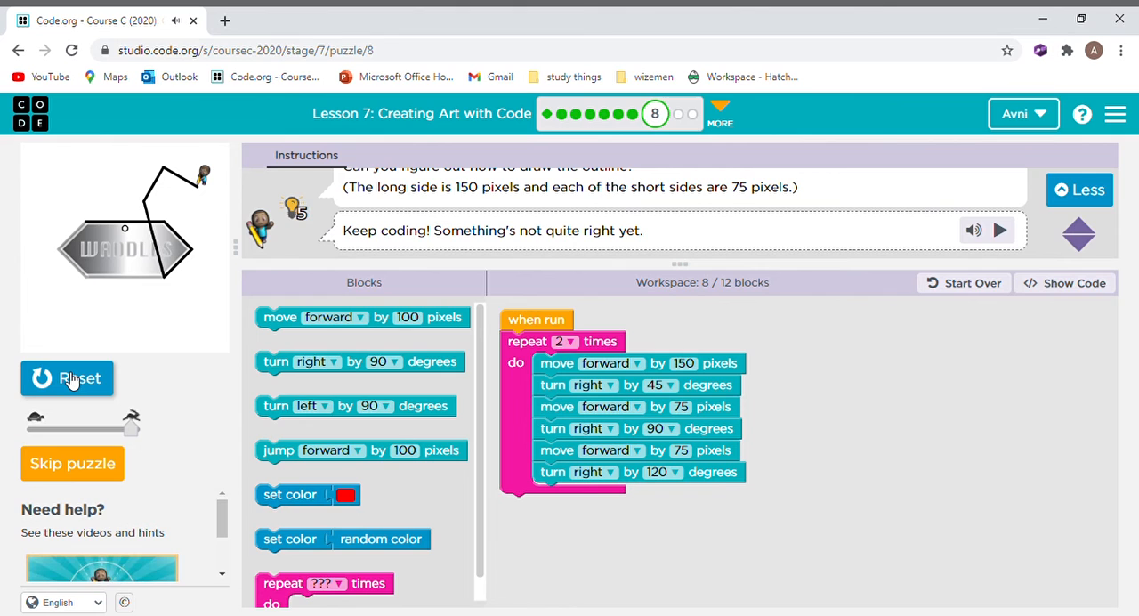
left_click(662, 472)
type("45")
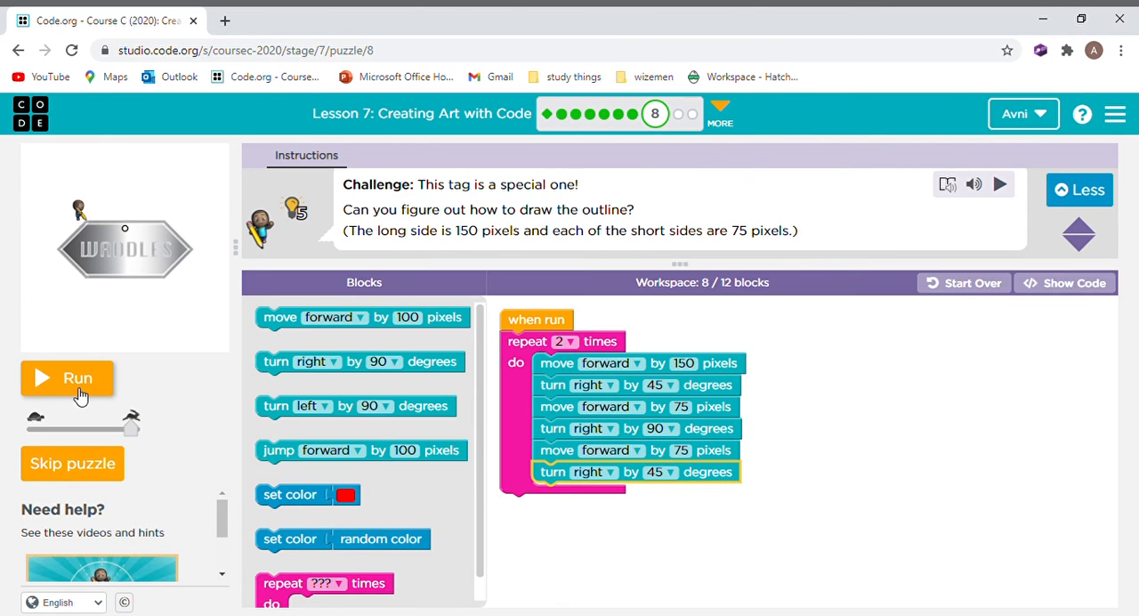
left_click(78, 378)
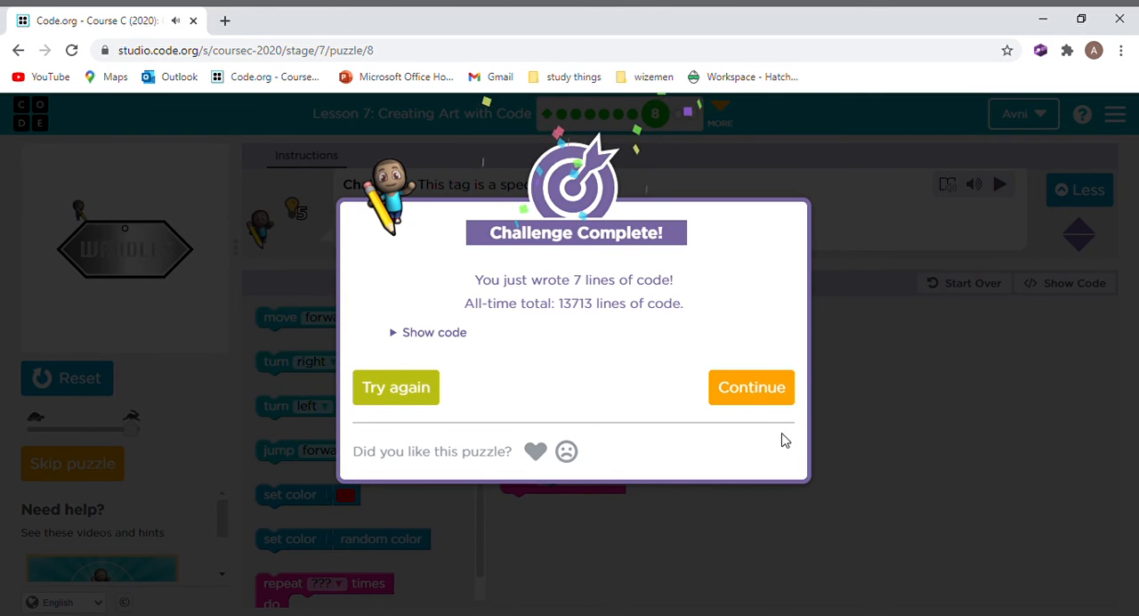
- Continue from the Challenge Complete dialog to Puzzle 9, Pi's triangle tag
left_click(751, 388)
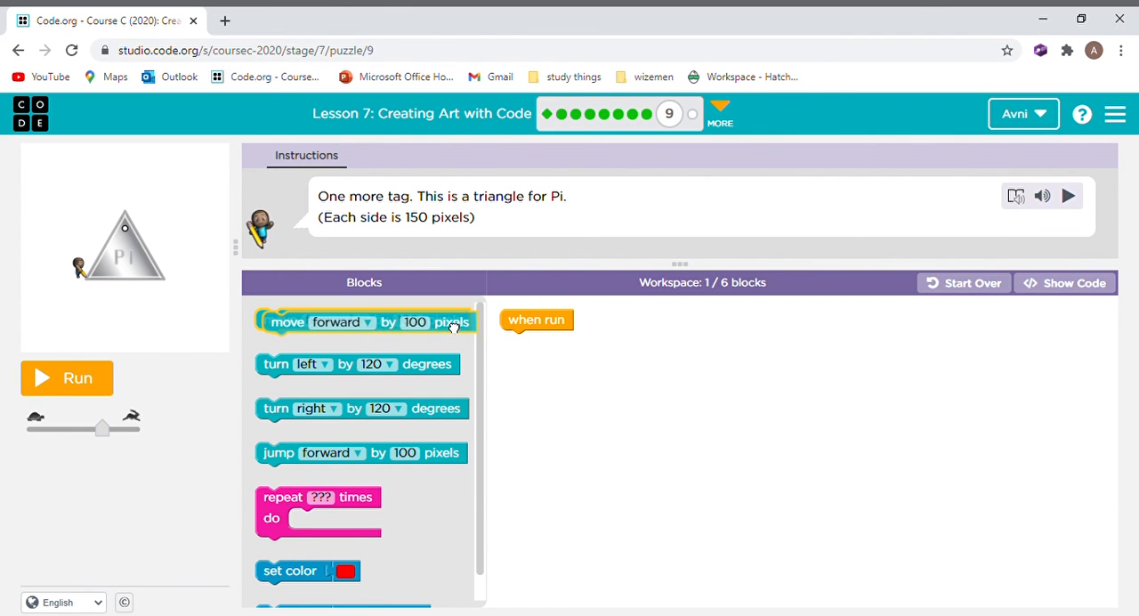
- Build a repeat-3 loop containing move forward 150 for the triangle
left_click_drag(364, 320, 607, 342)
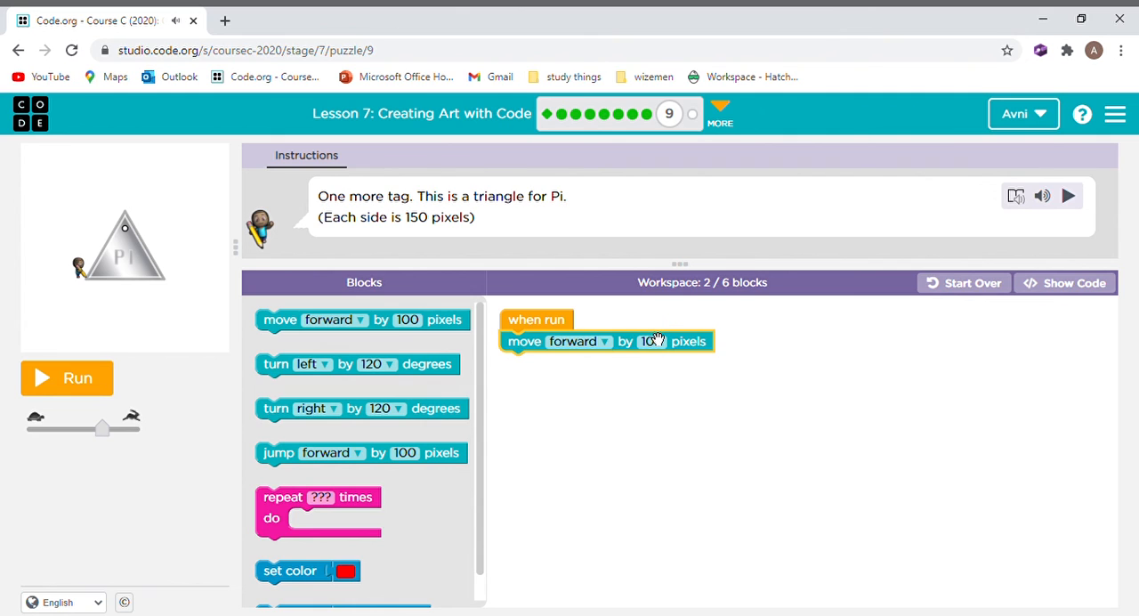
left_click(651, 341)
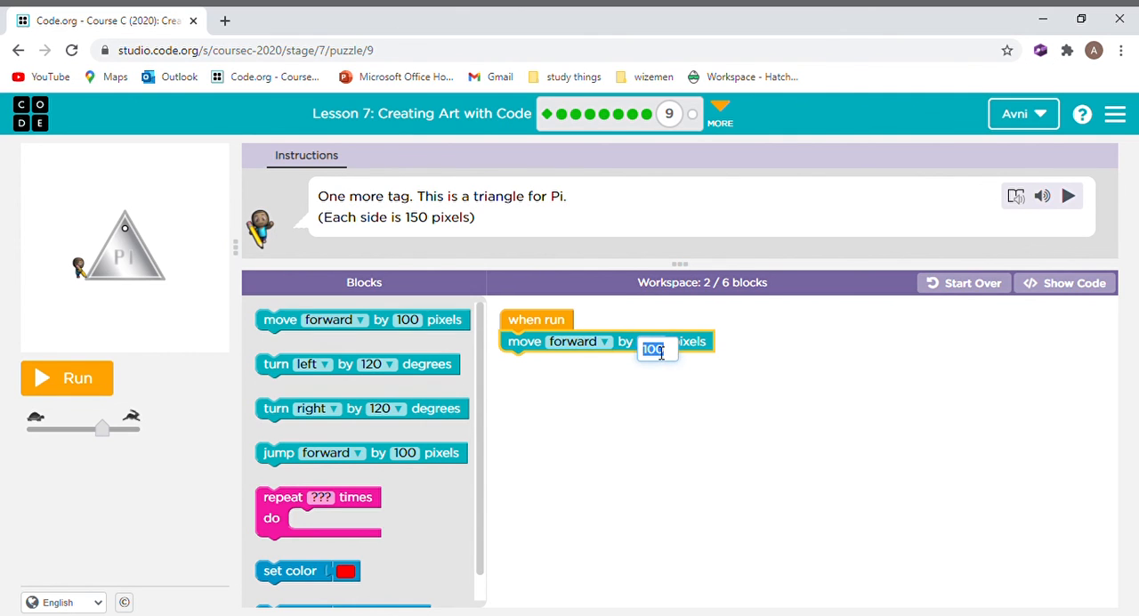
type("150")
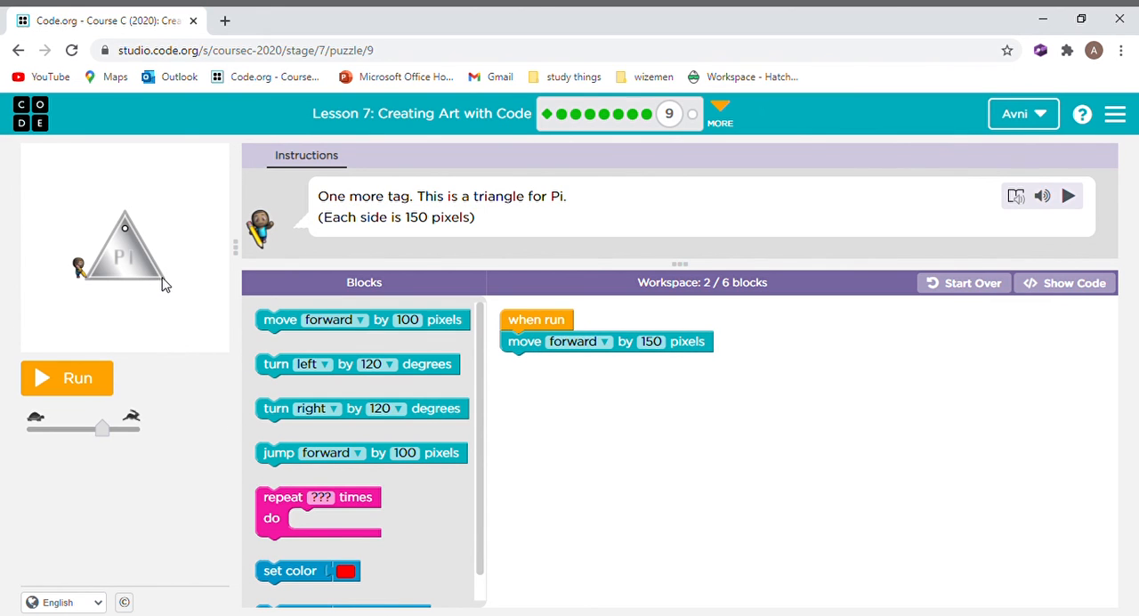
left_click_drag(317, 507, 573, 392)
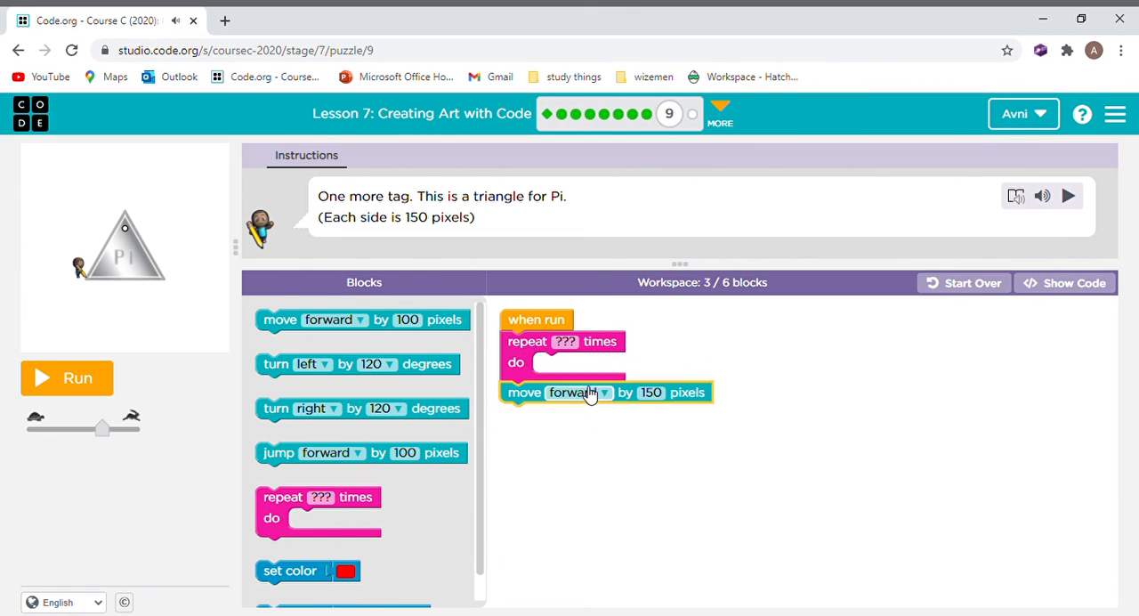
left_click_drag(605, 392, 587, 364)
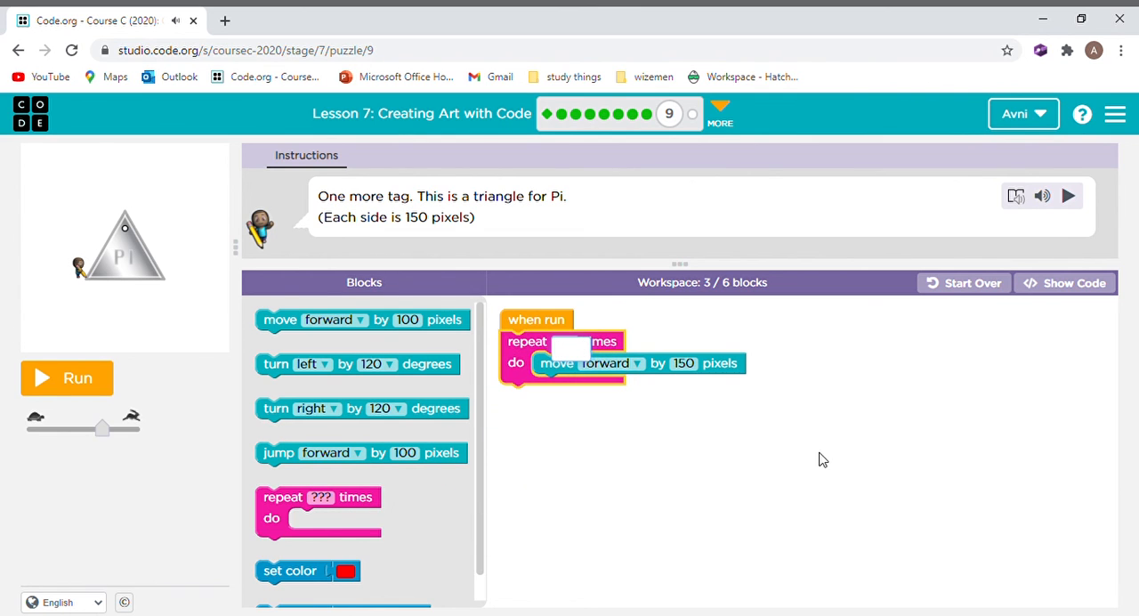
type("3")
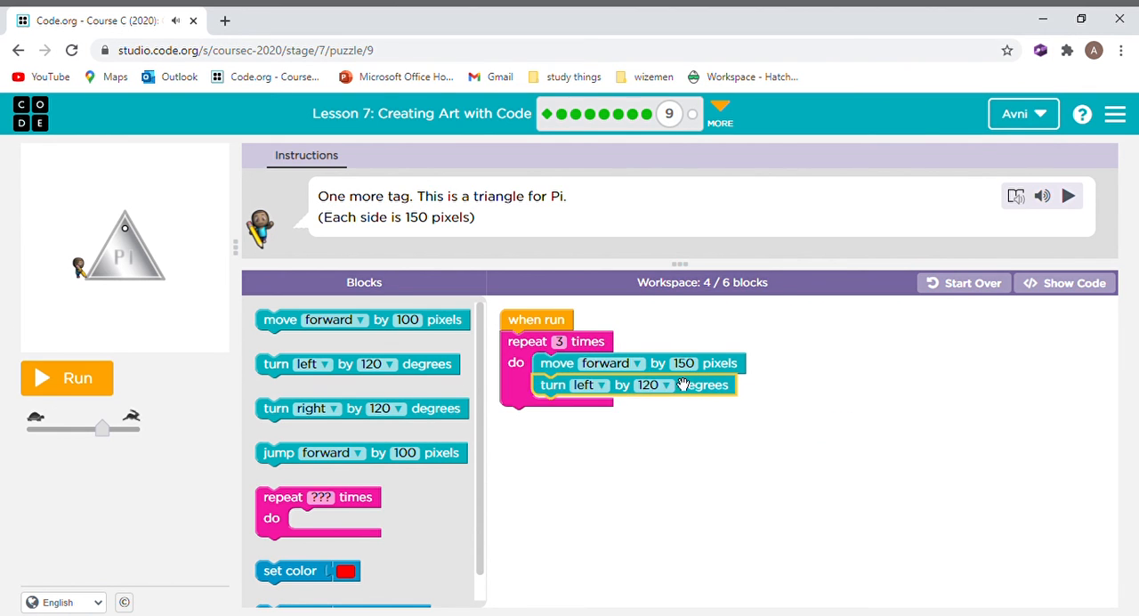
mouse_move(100, 410)
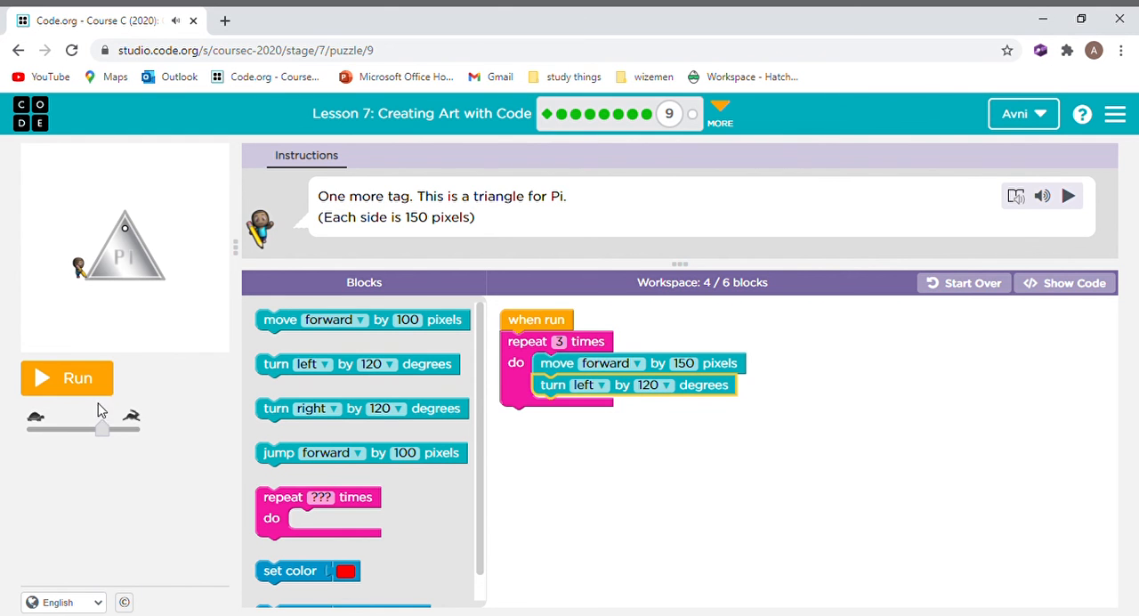
- Run the triangle program and continue to Puzzle 10
left_click(79, 378)
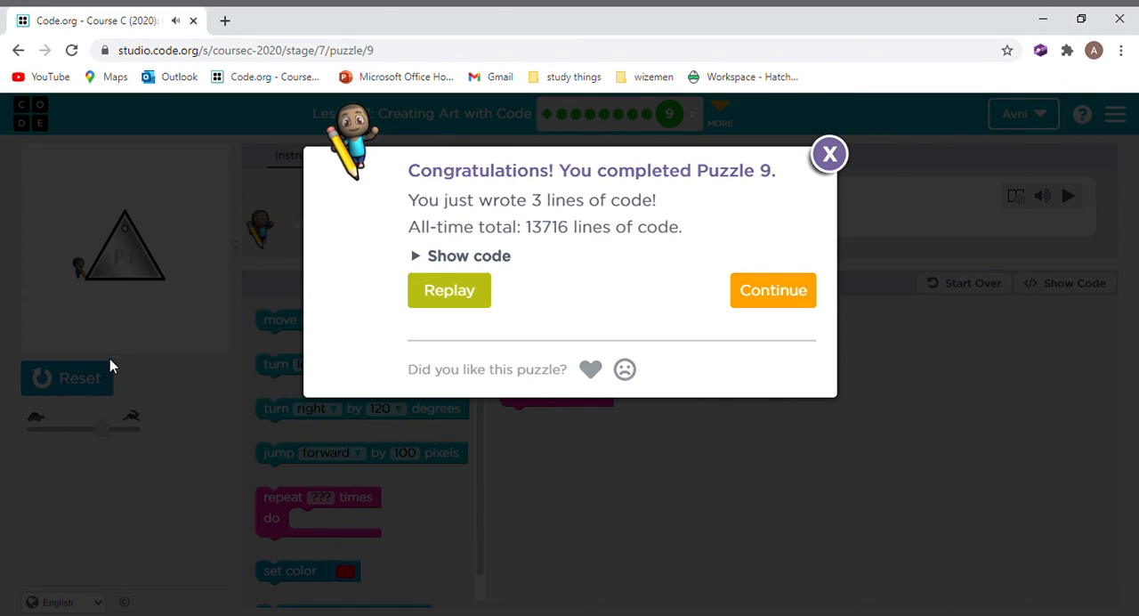
left_click(772, 290)
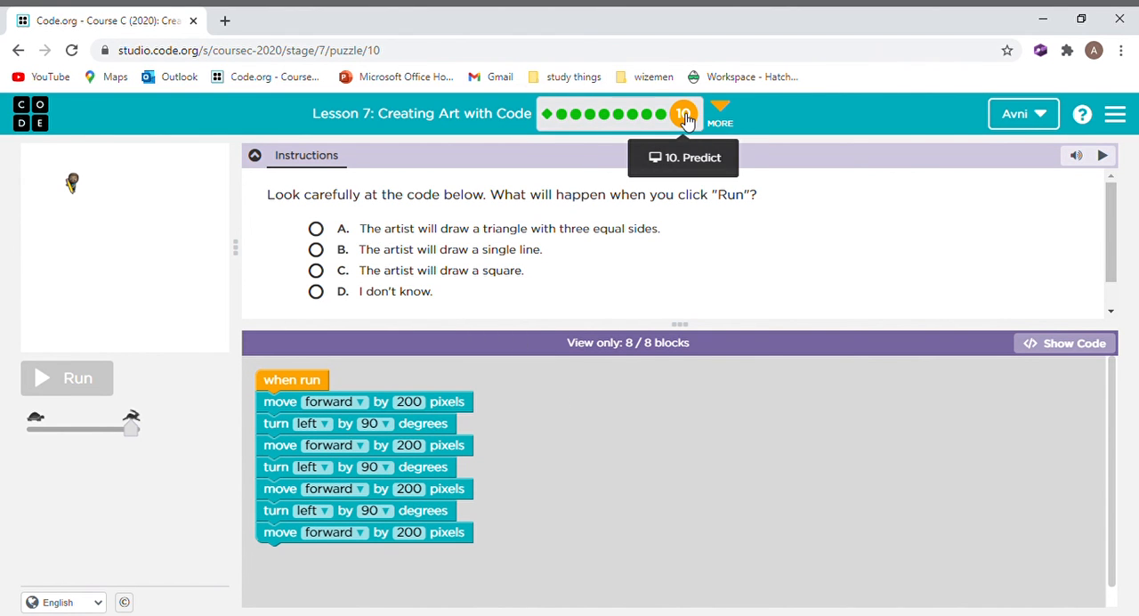
mouse_move(548, 395)
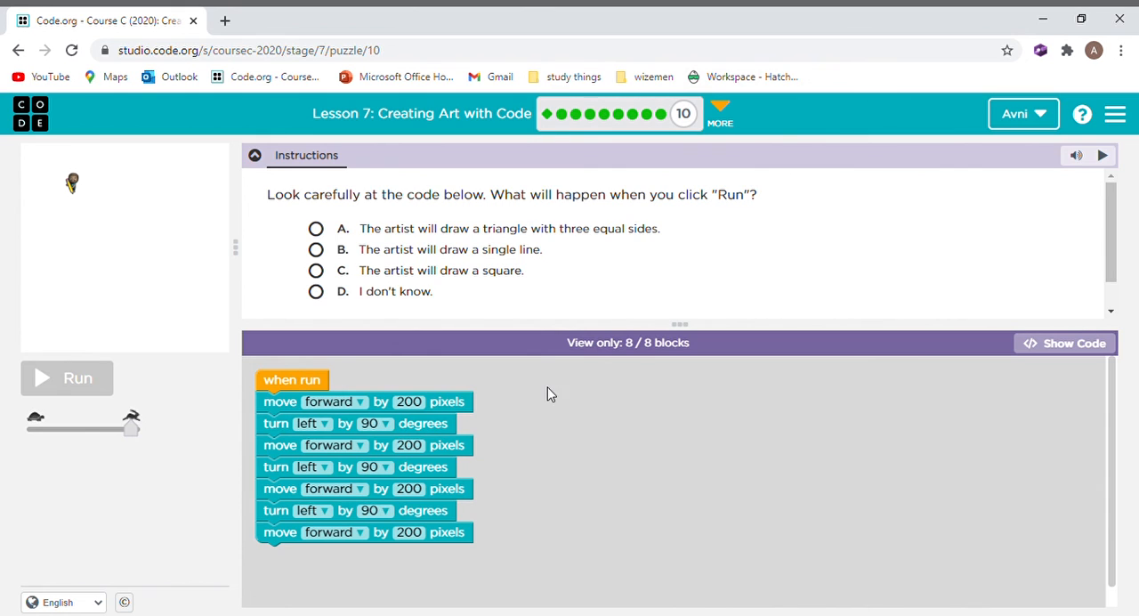
mouse_move(502, 488)
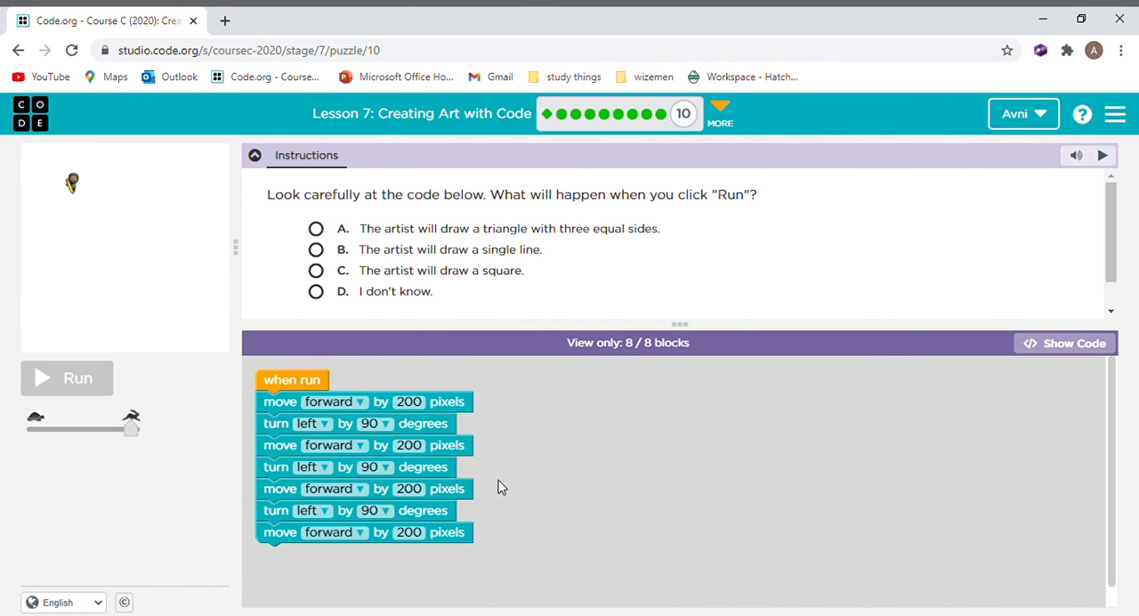
mouse_move(390, 449)
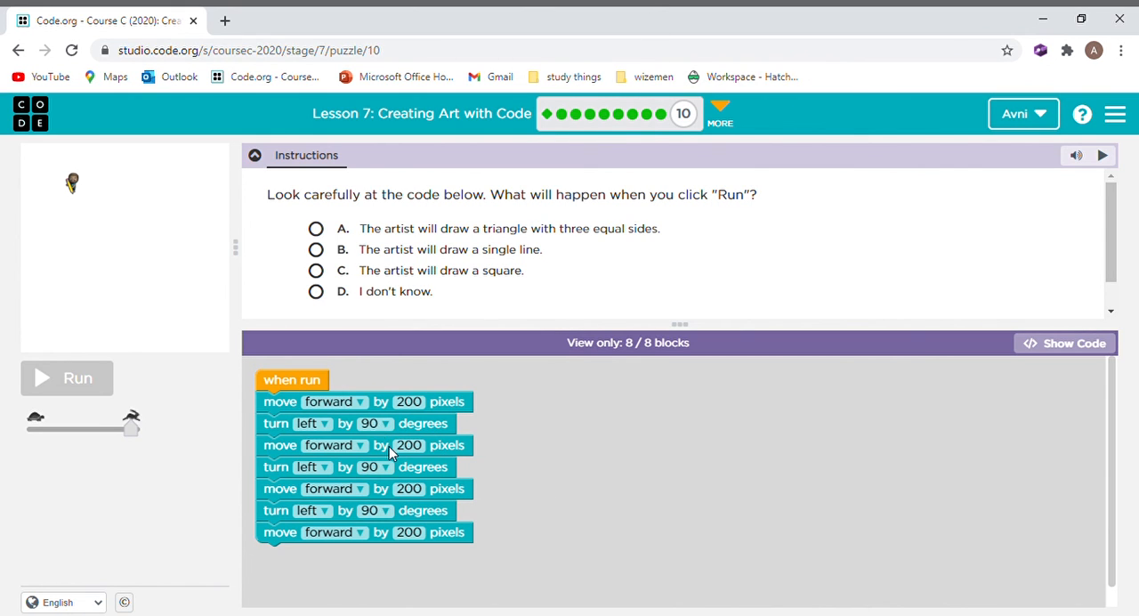
mouse_move(648, 283)
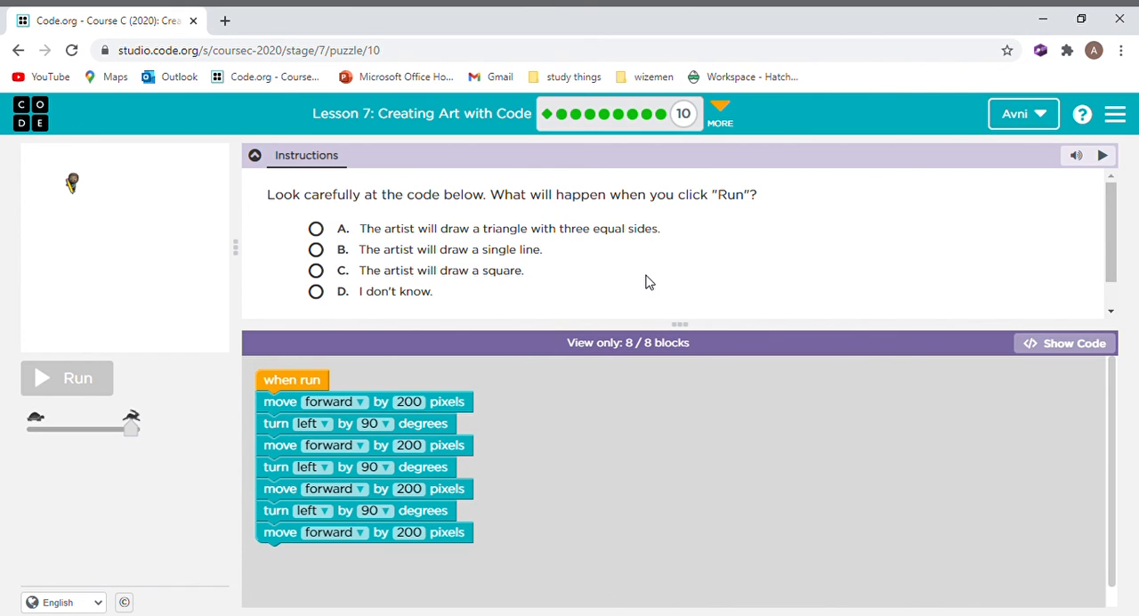
mouse_move(626, 240)
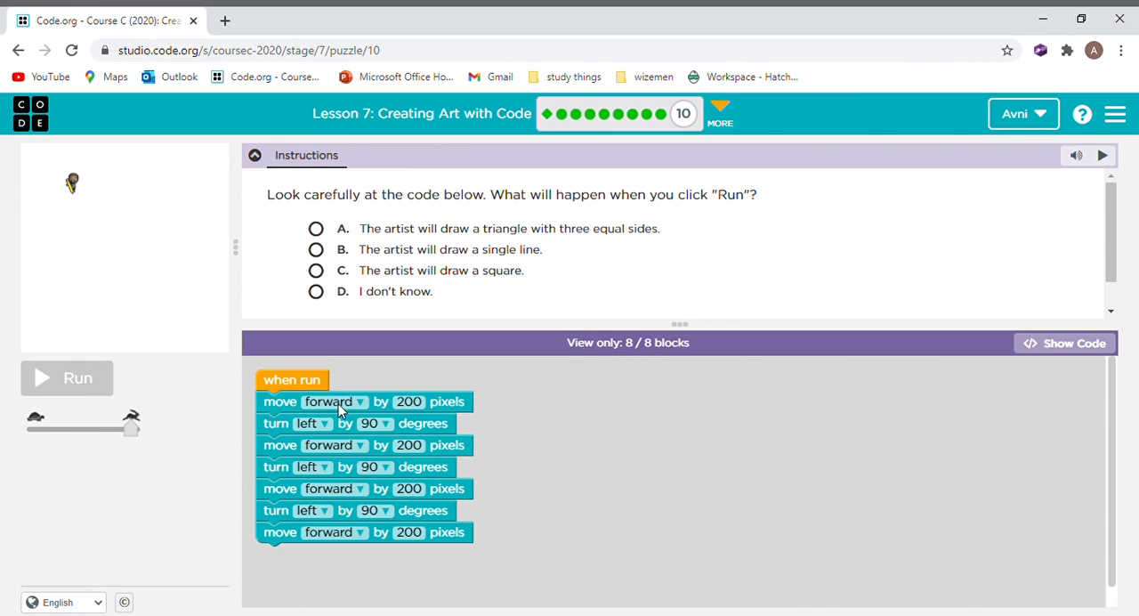
mouse_move(413, 576)
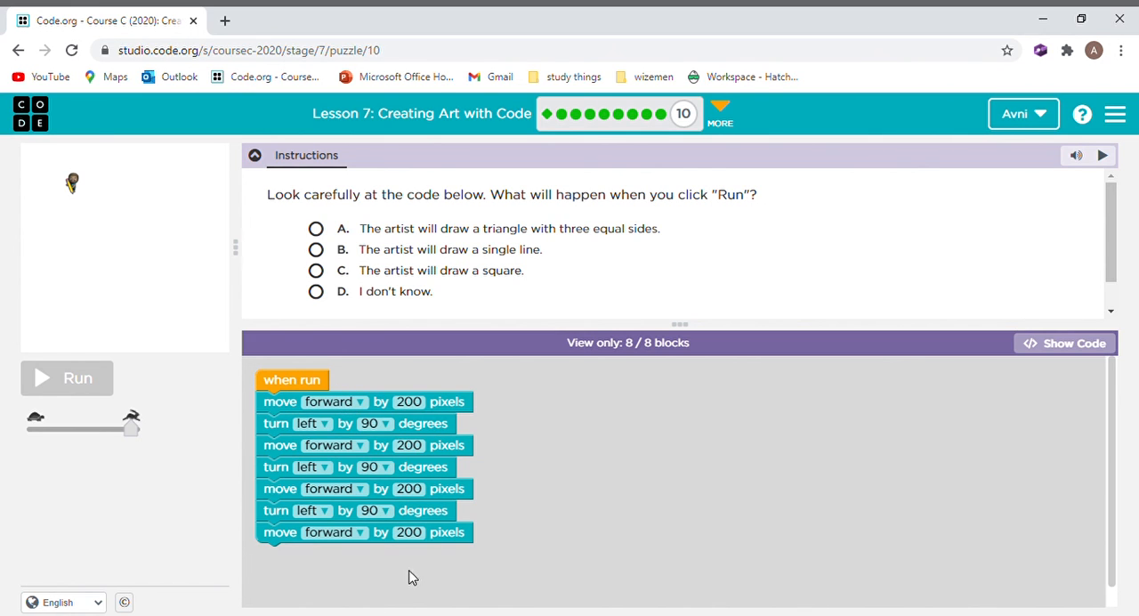
mouse_move(487, 285)
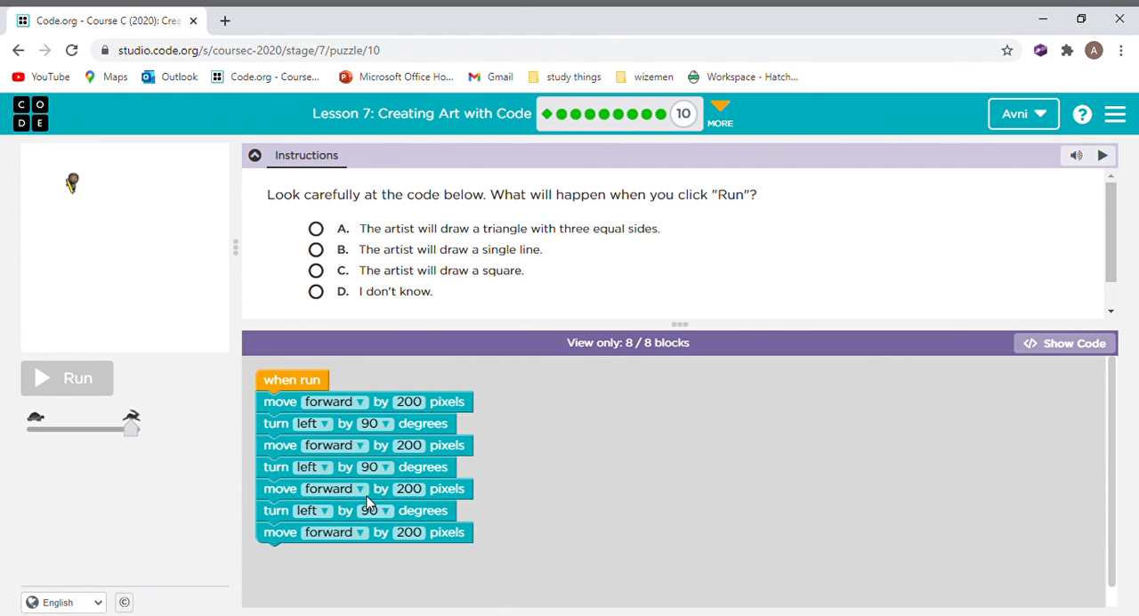
mouse_move(473, 365)
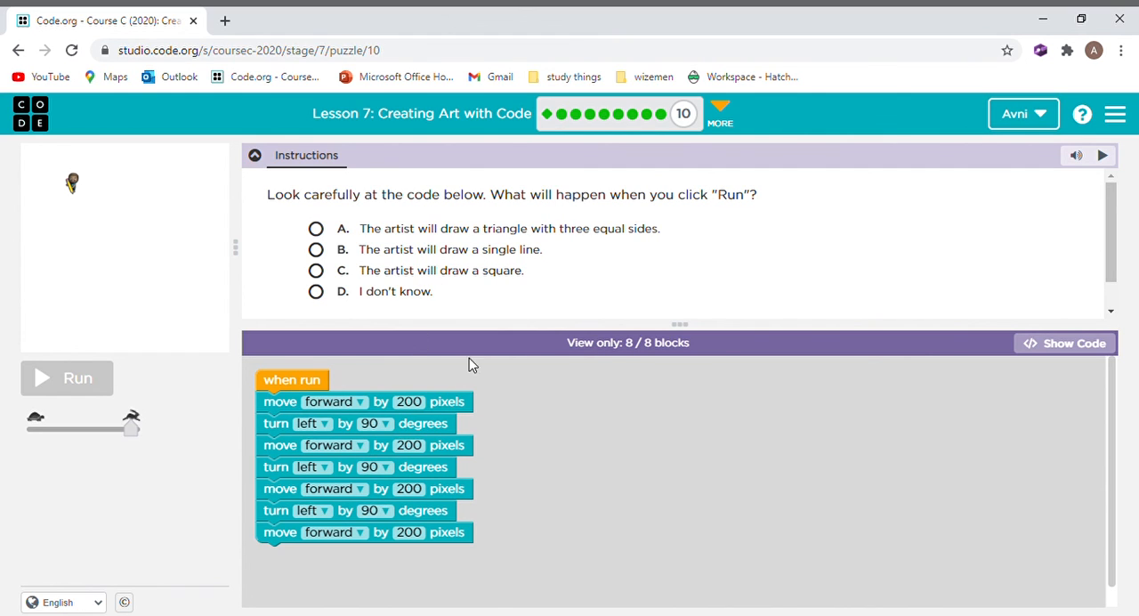
- Answer that the artist draws a square, confirm it by running, and continue to Lesson 8
left_click(317, 271)
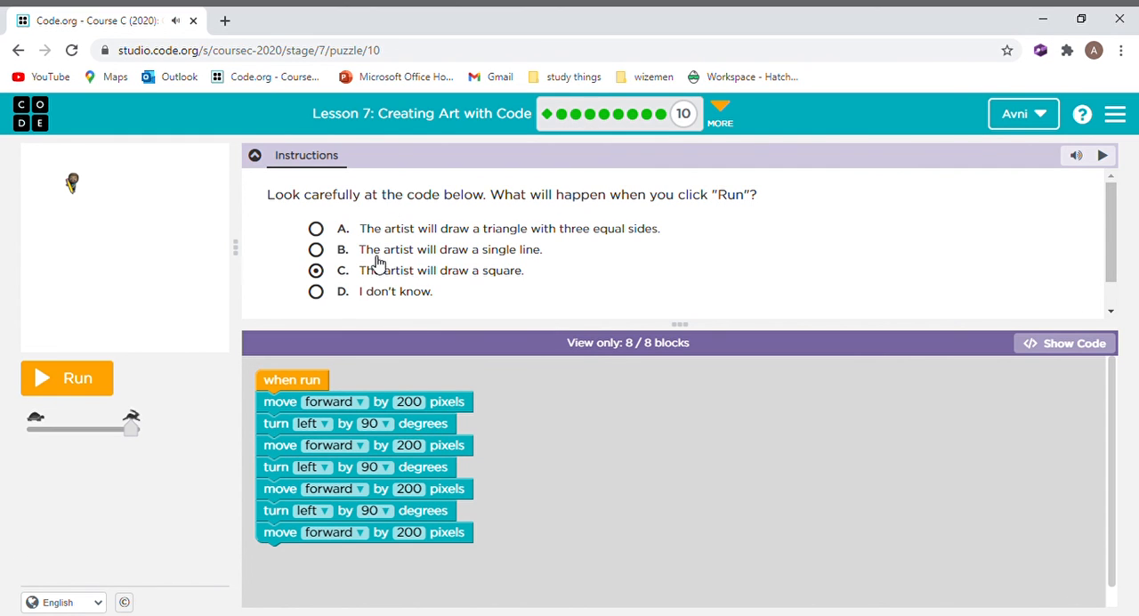
left_click(78, 377)
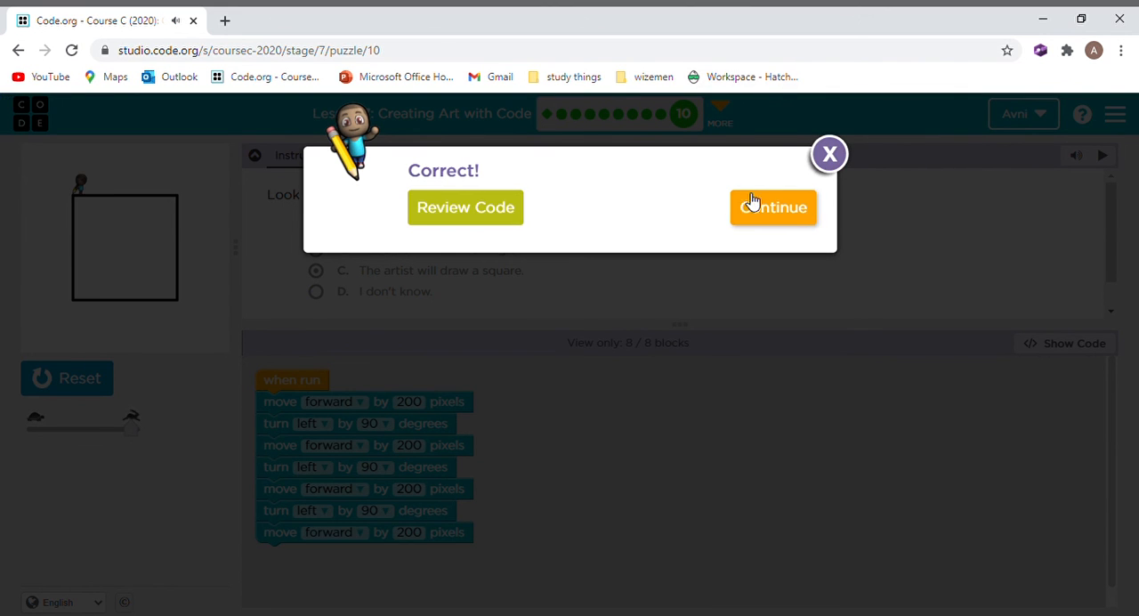
left_click(773, 206)
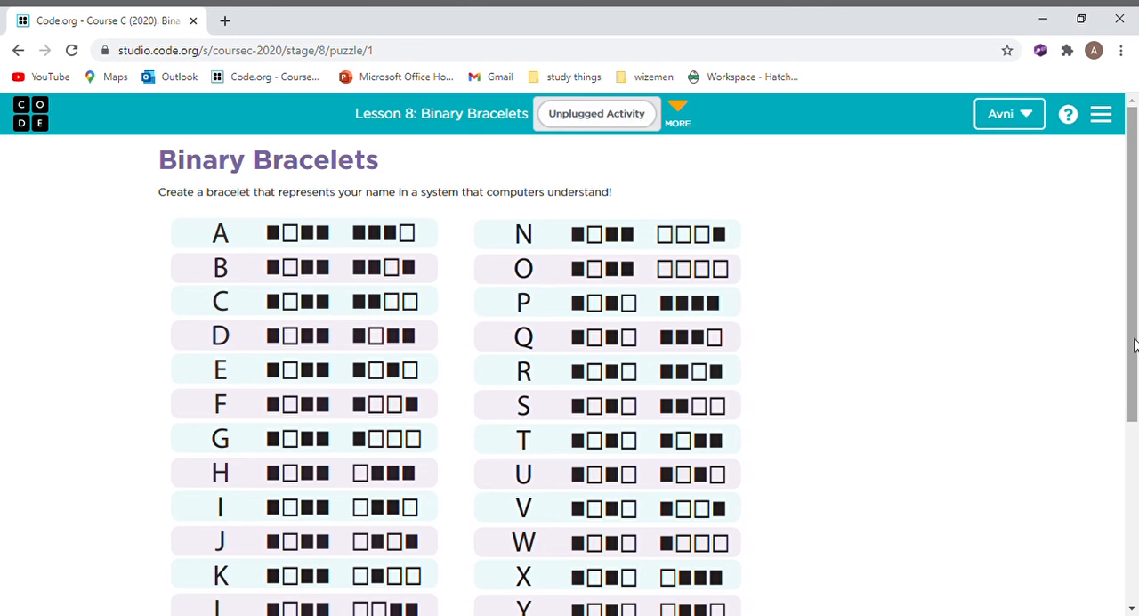
- Scroll the Binary Bracelets page to show the full A–Z binary letter chart
scroll("down", 3)
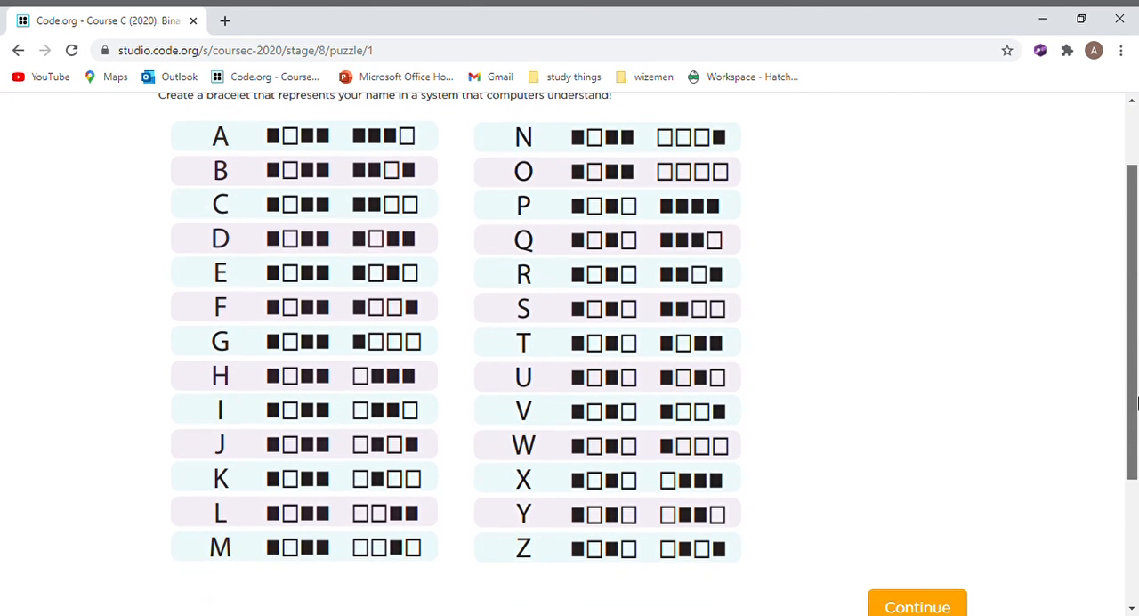
scroll("down", 3)
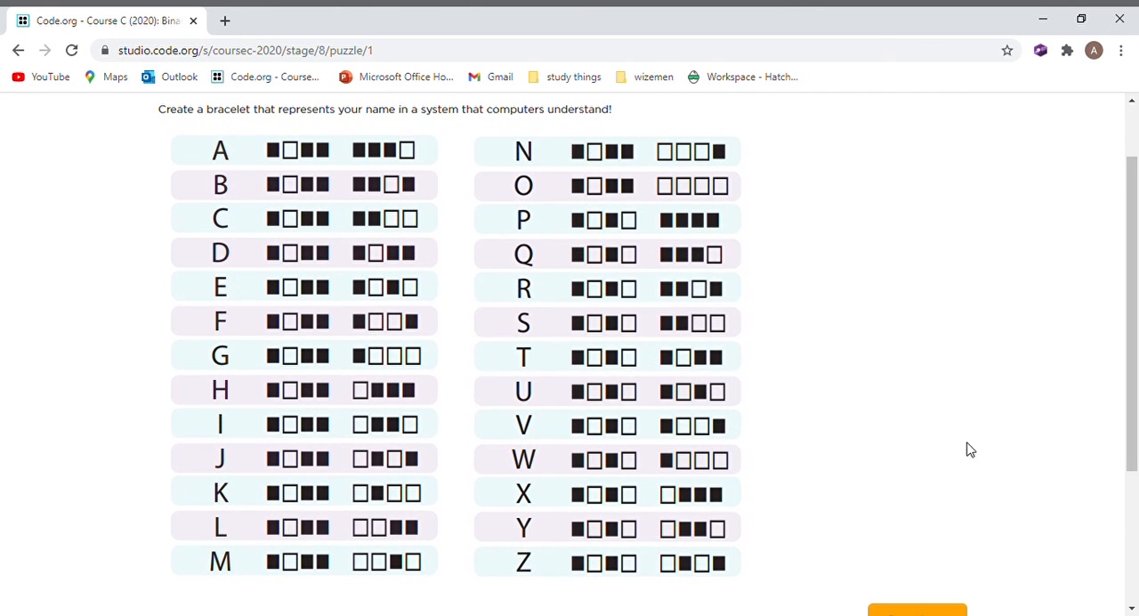
mouse_move(1054, 125)
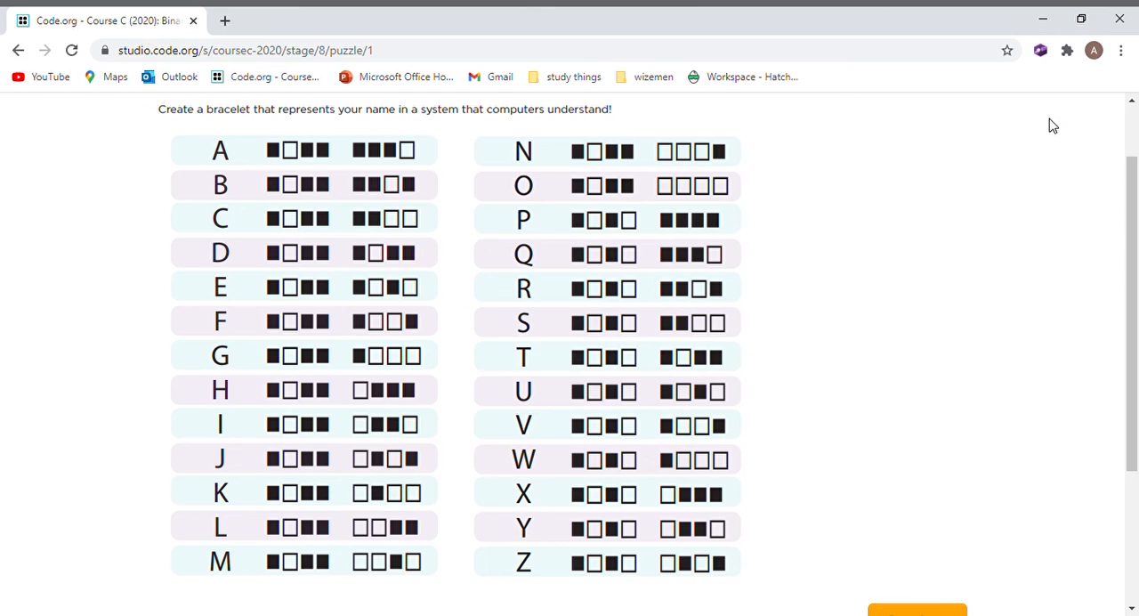